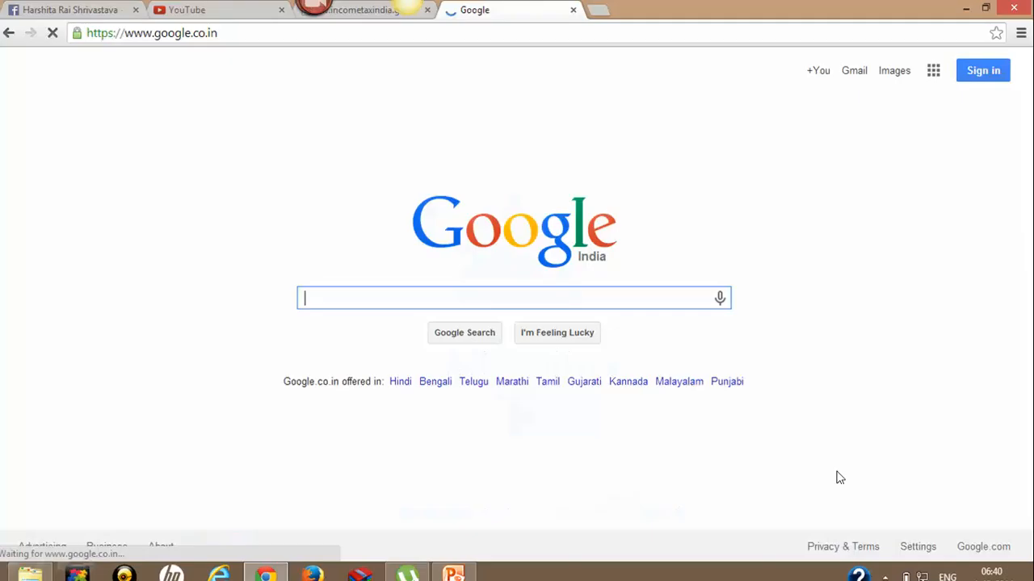
{"action": "mouse_move", "coordinate": [1007, 568]}
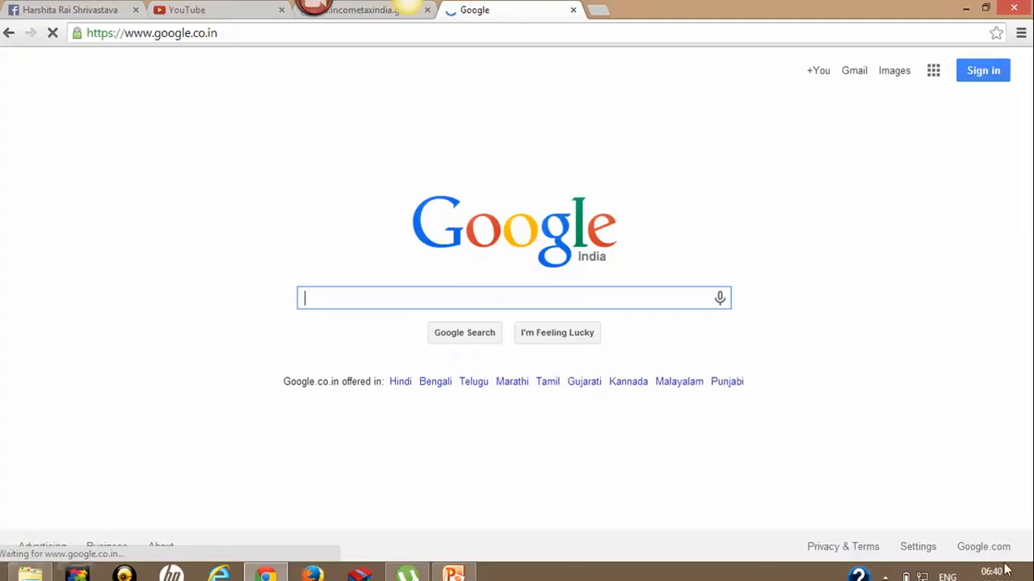
- Search Google for 'incometaxindia' and open the National Website of Income Tax Department of India
{"action": "type", "text": "incometaxindia"}
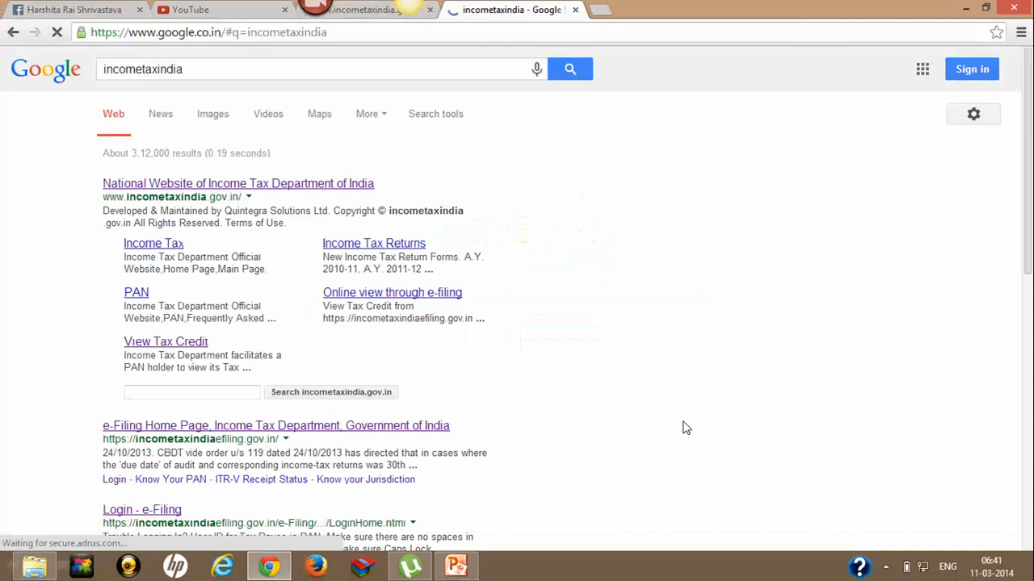
{"action": "mouse_move", "coordinate": [578, 155]}
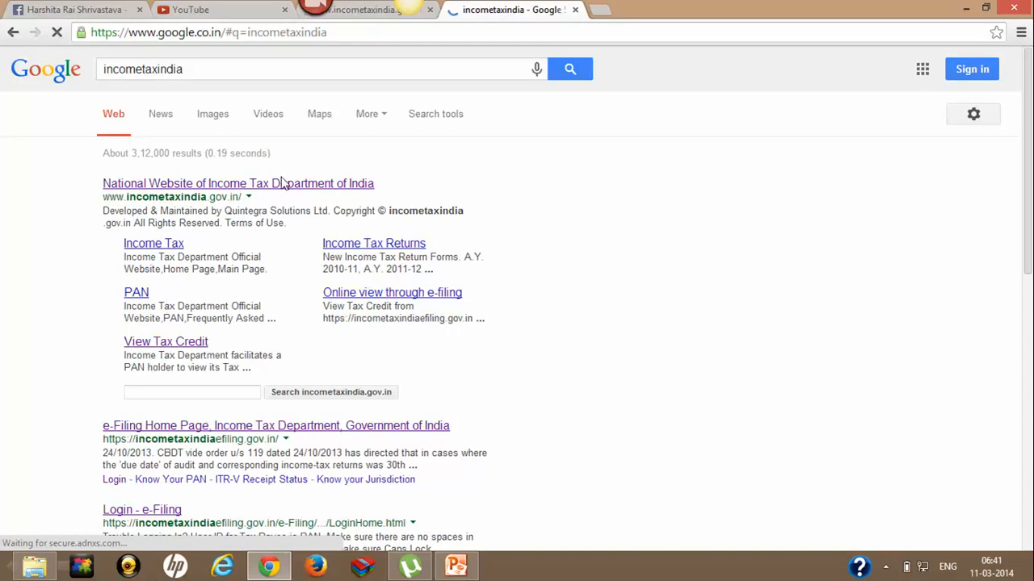
{"action": "mouse_move", "coordinate": [288, 187]}
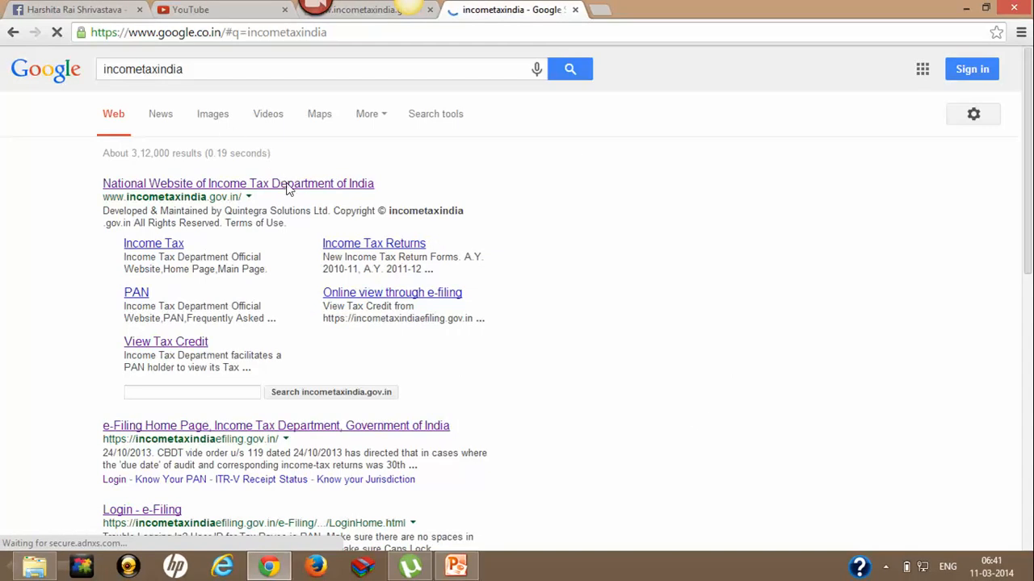
{"action": "left_click", "coordinate": [238, 185]}
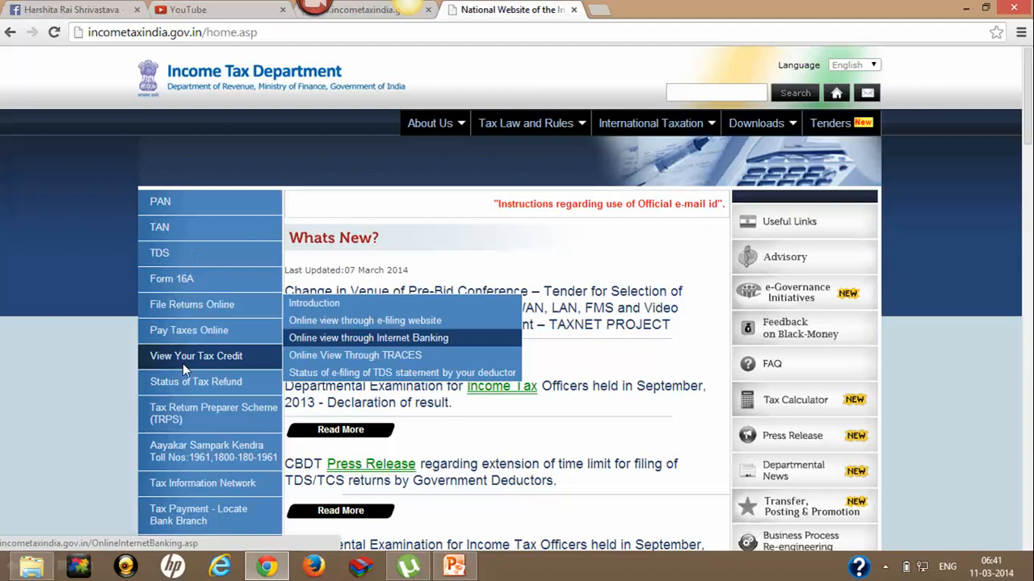
{"action": "mouse_move", "coordinate": [241, 304]}
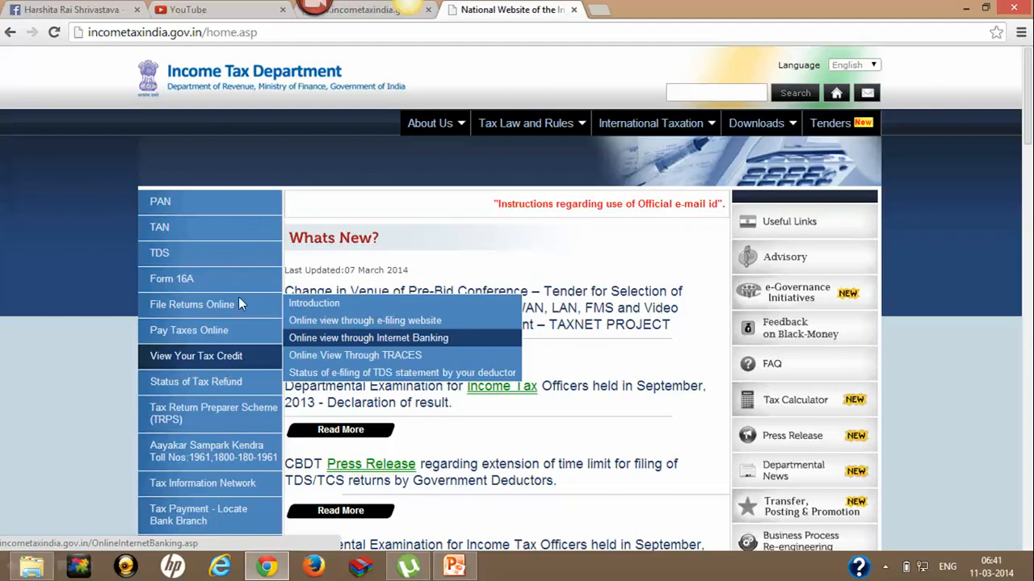
{"action": "mouse_move", "coordinate": [245, 368]}
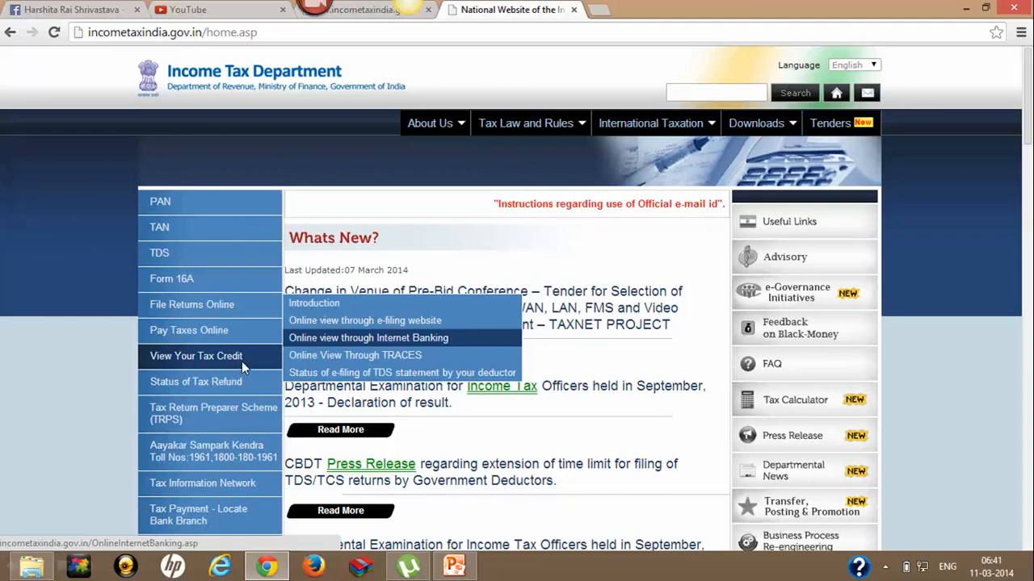
{"action": "mouse_move", "coordinate": [343, 331]}
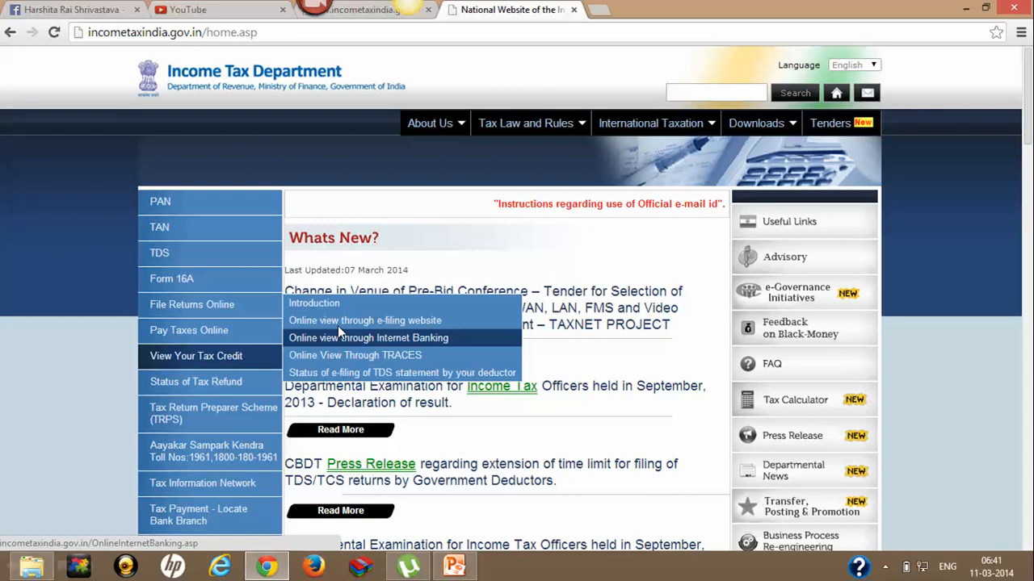
{"action": "mouse_move", "coordinate": [352, 332]}
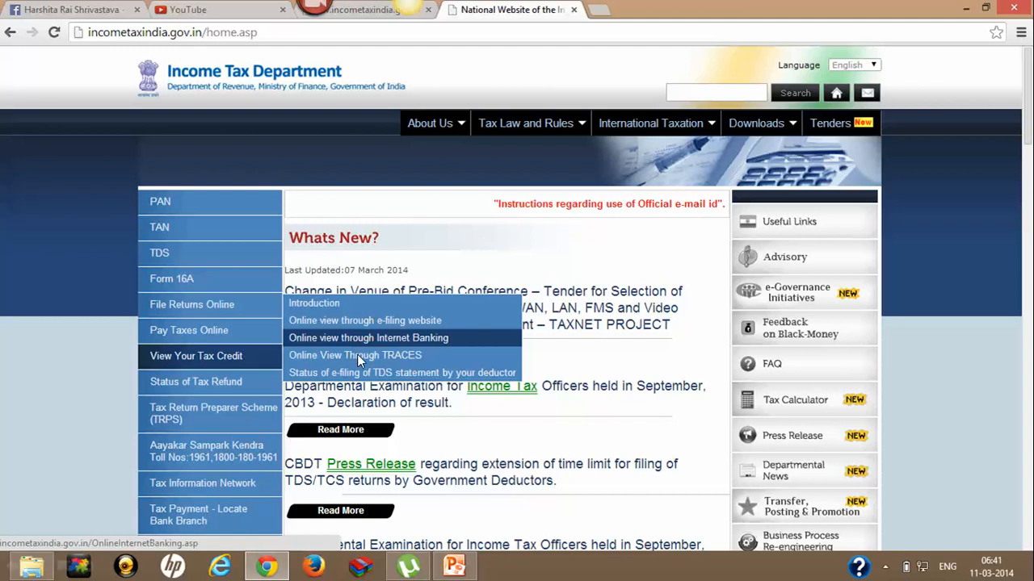
{"action": "mouse_move", "coordinate": [362, 361]}
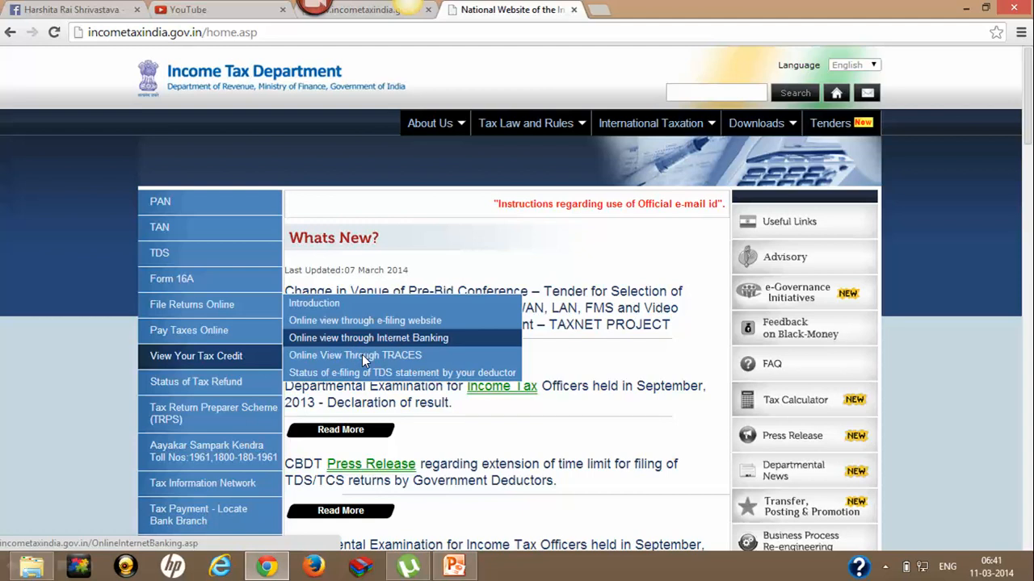
{"action": "mouse_move", "coordinate": [365, 337]}
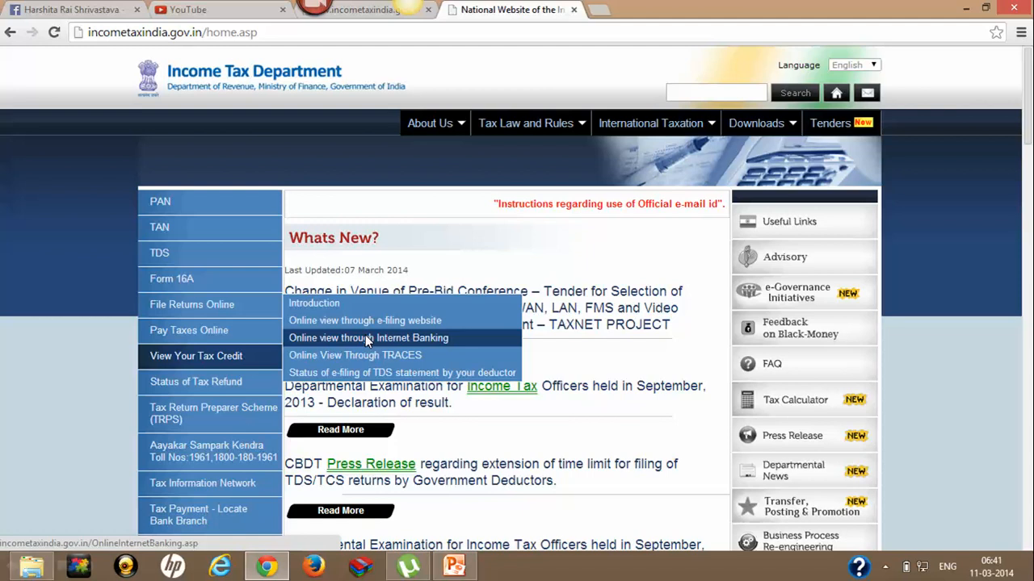
- Open 'Online view through Internet Banking' under View Your Tax Credit
{"action": "left_click", "coordinate": [368, 337]}
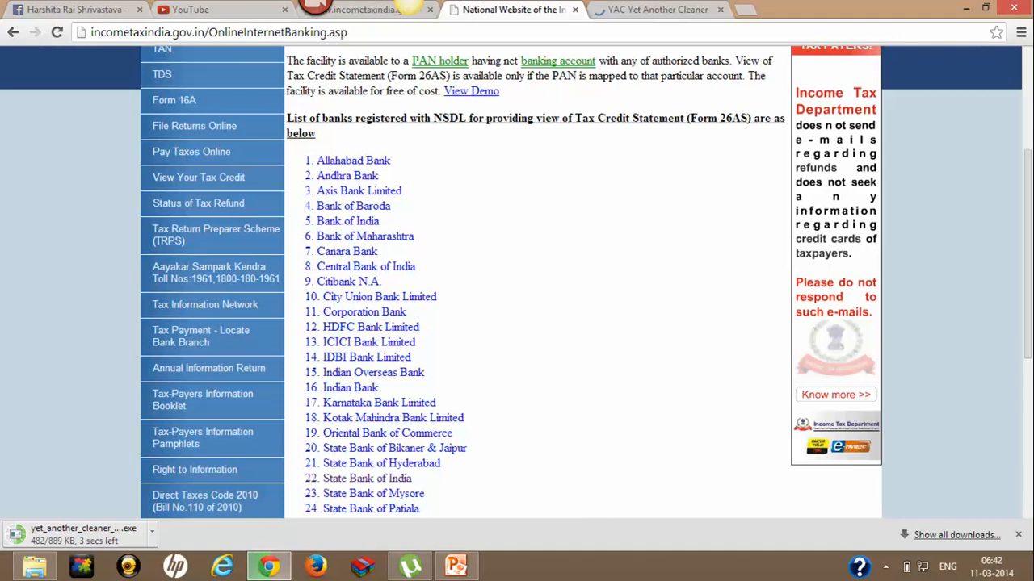
{"action": "mouse_move", "coordinate": [720, 436]}
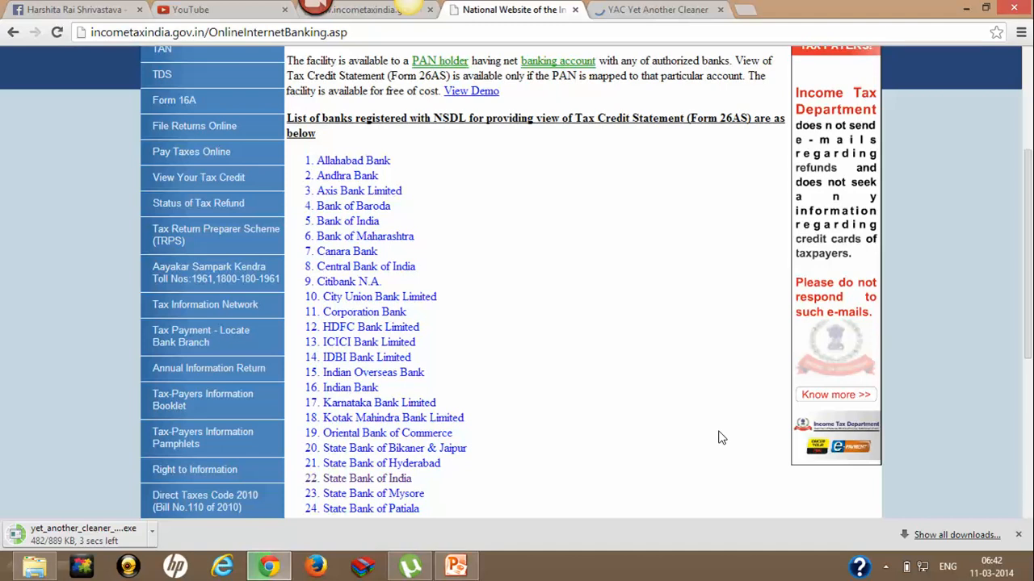
{"action": "mouse_move", "coordinate": [412, 494]}
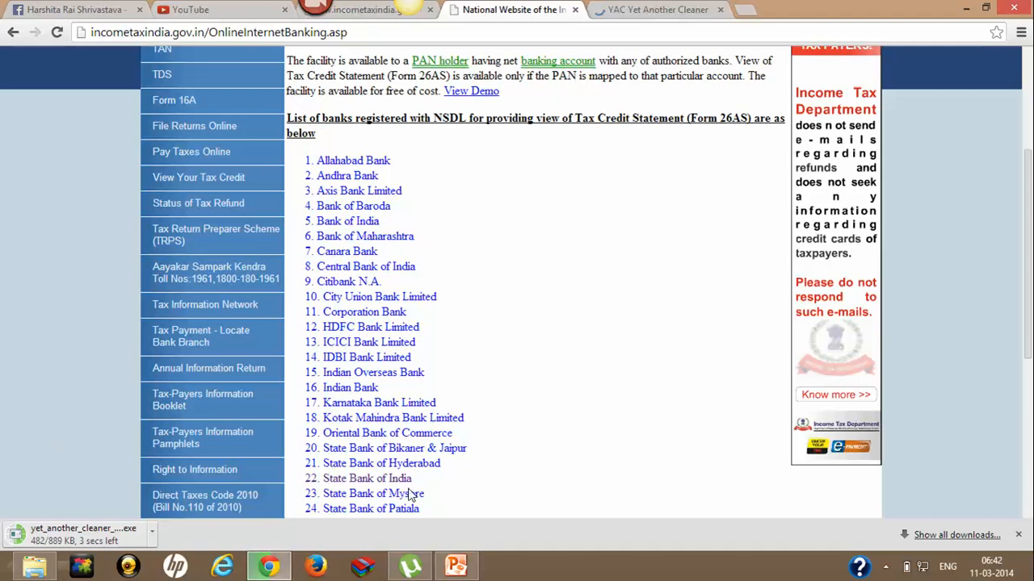
{"action": "mouse_move", "coordinate": [388, 478]}
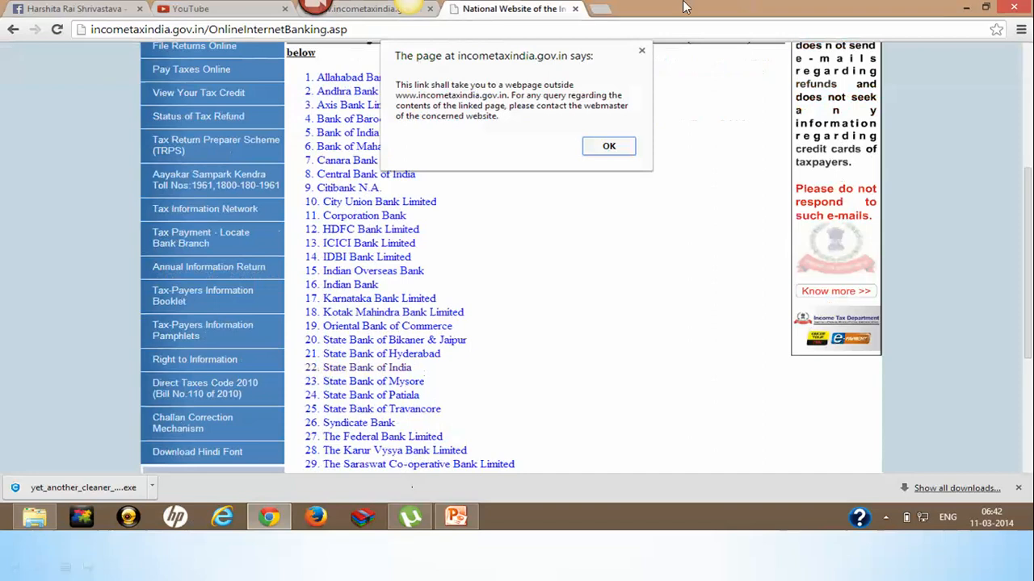
- Accept the external-site alert and log in to OnlineSBI personal banking with username and password
{"action": "left_click", "coordinate": [609, 145]}
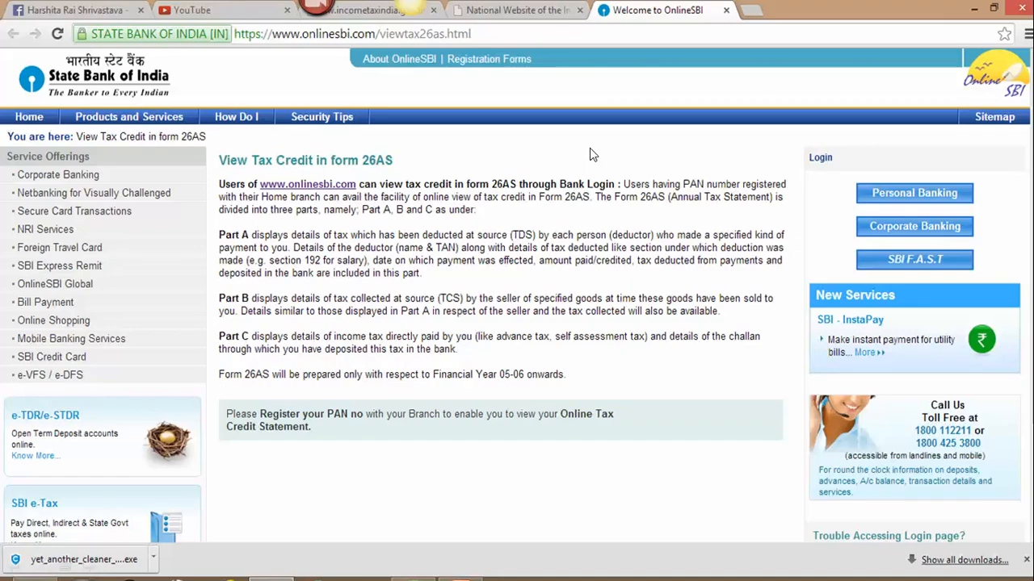
{"action": "mouse_move", "coordinate": [767, 155]}
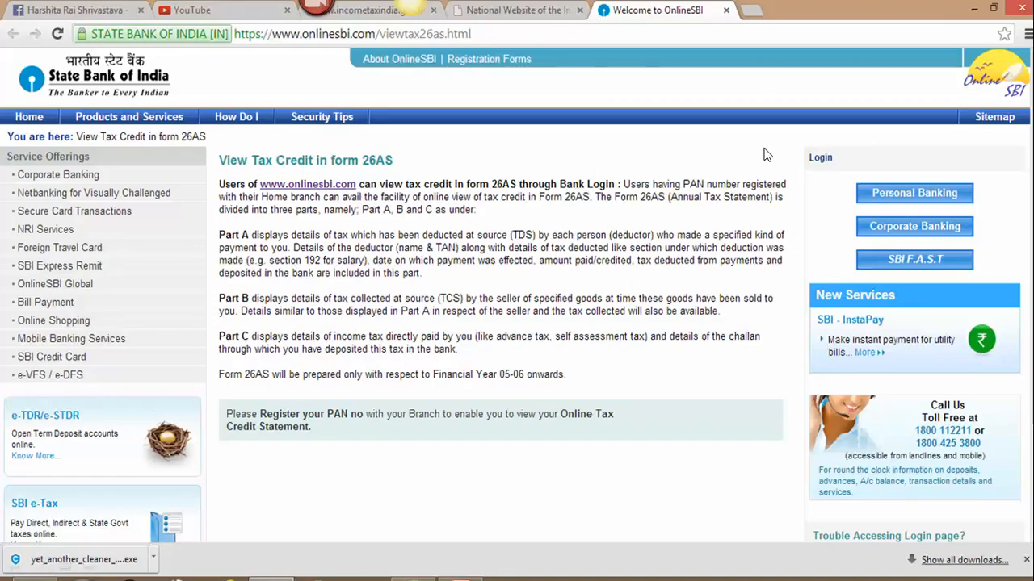
{"action": "left_click", "coordinate": [820, 156]}
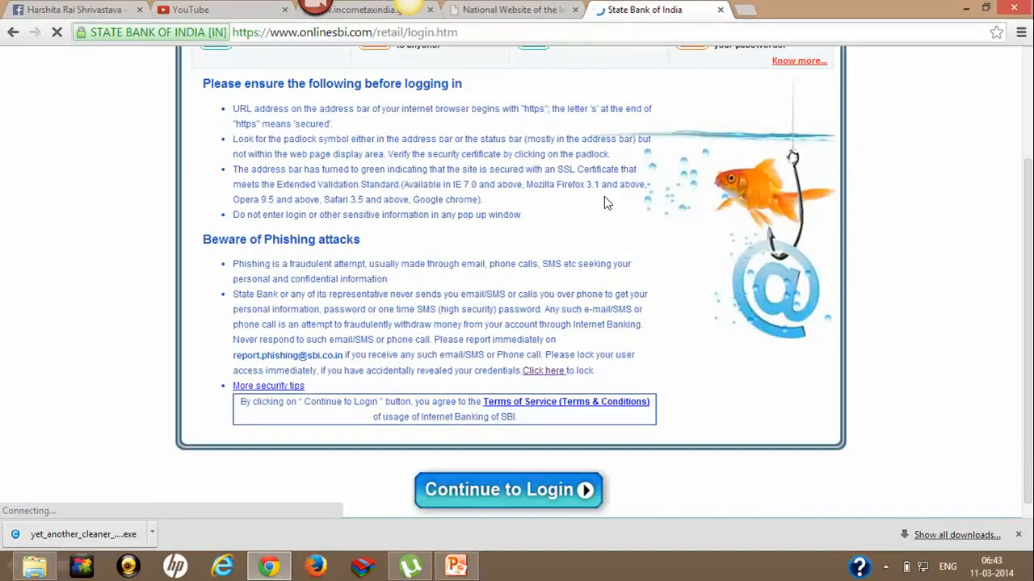
{"action": "left_click", "coordinate": [507, 489]}
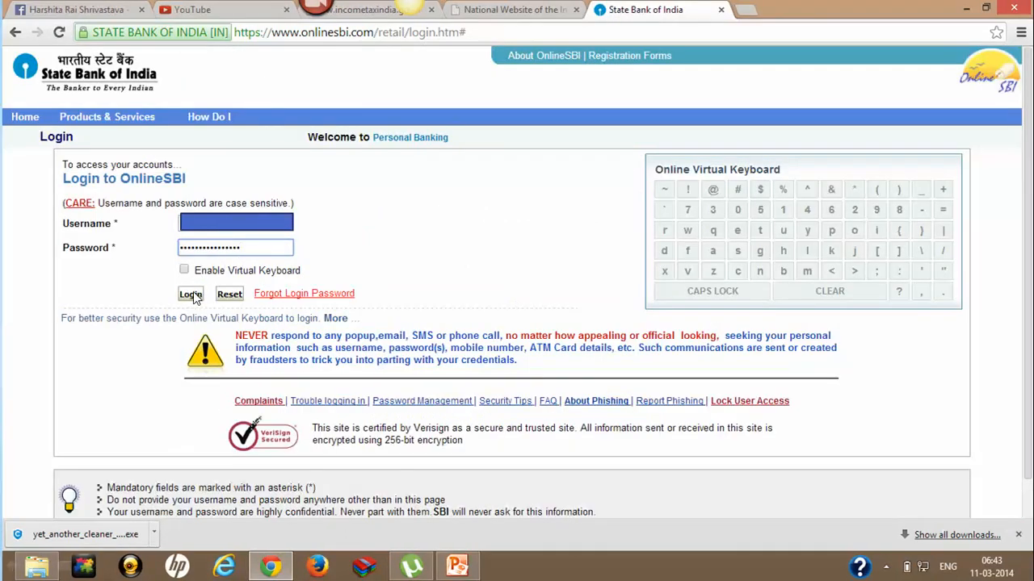
{"action": "left_click", "coordinate": [191, 294]}
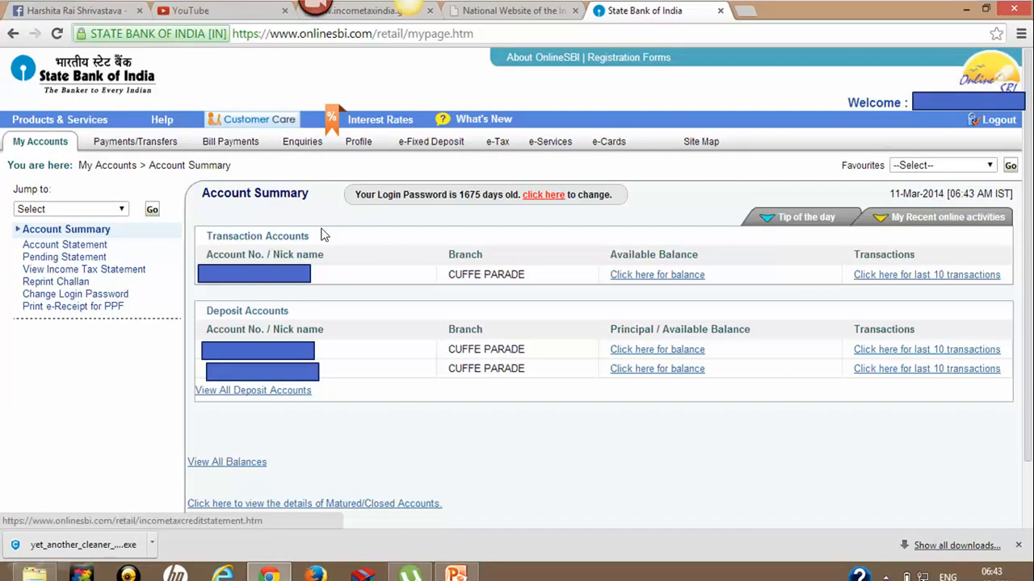
{"action": "mouse_move", "coordinate": [300, 235]}
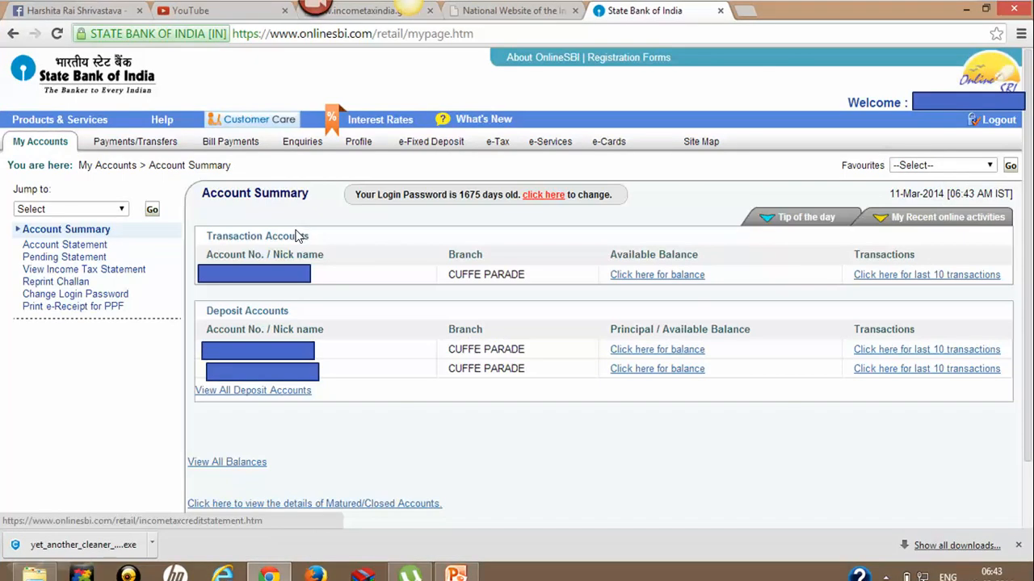
{"action": "mouse_move", "coordinate": [317, 229]}
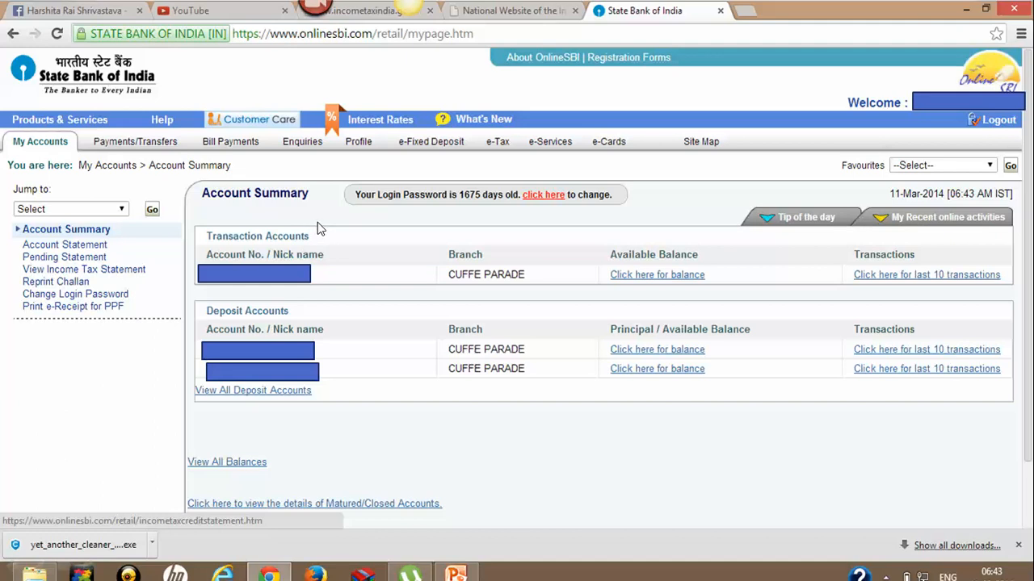
{"action": "mouse_move", "coordinate": [57, 321]}
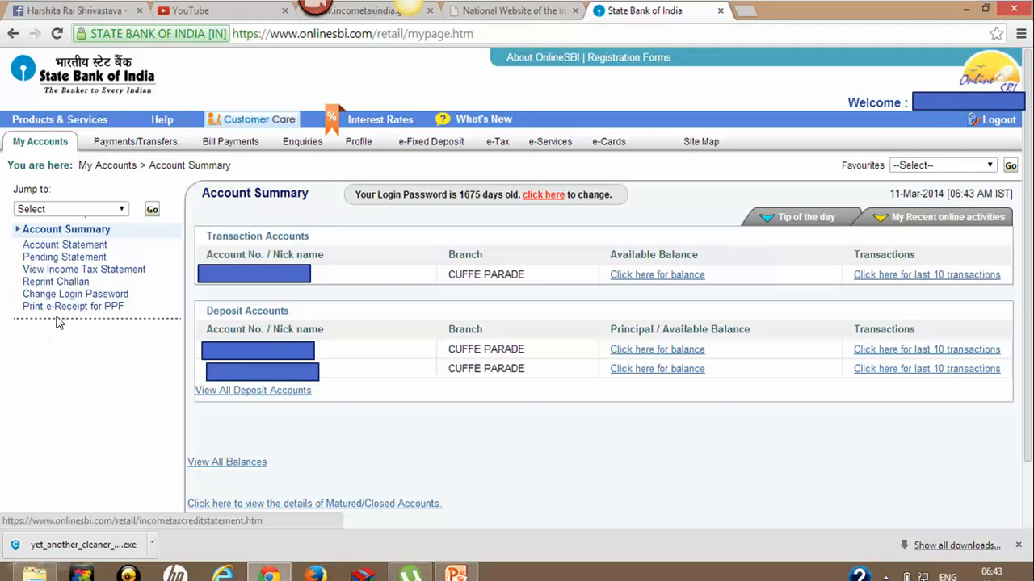
{"action": "mouse_move", "coordinate": [81, 274]}
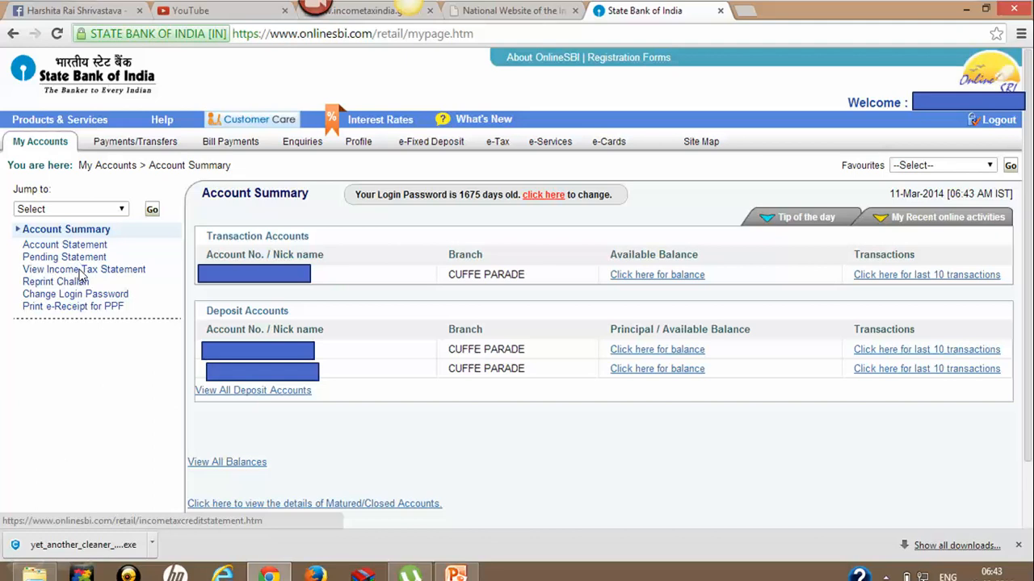
{"action": "mouse_move", "coordinate": [158, 252]}
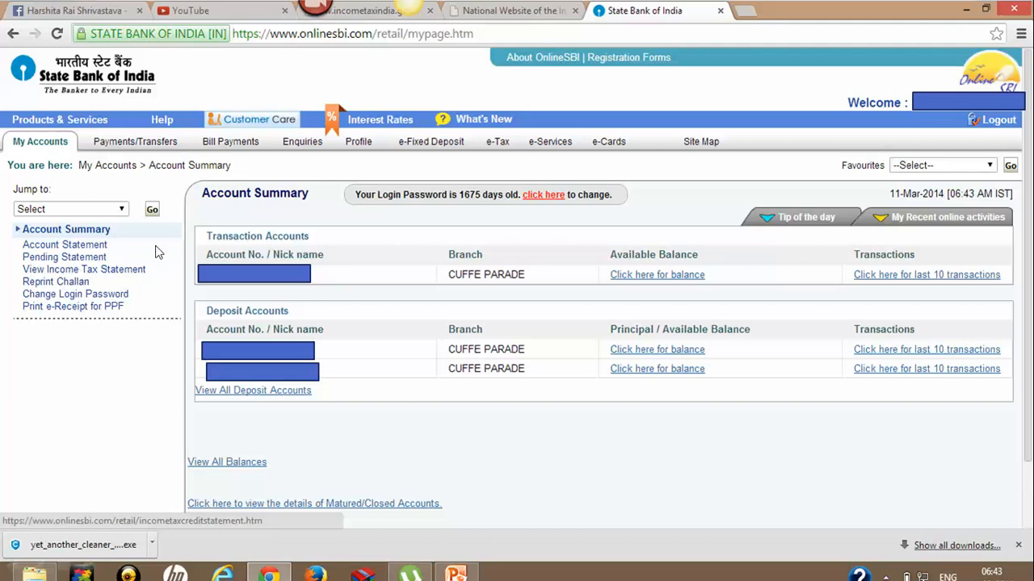
{"action": "mouse_move", "coordinate": [126, 191]}
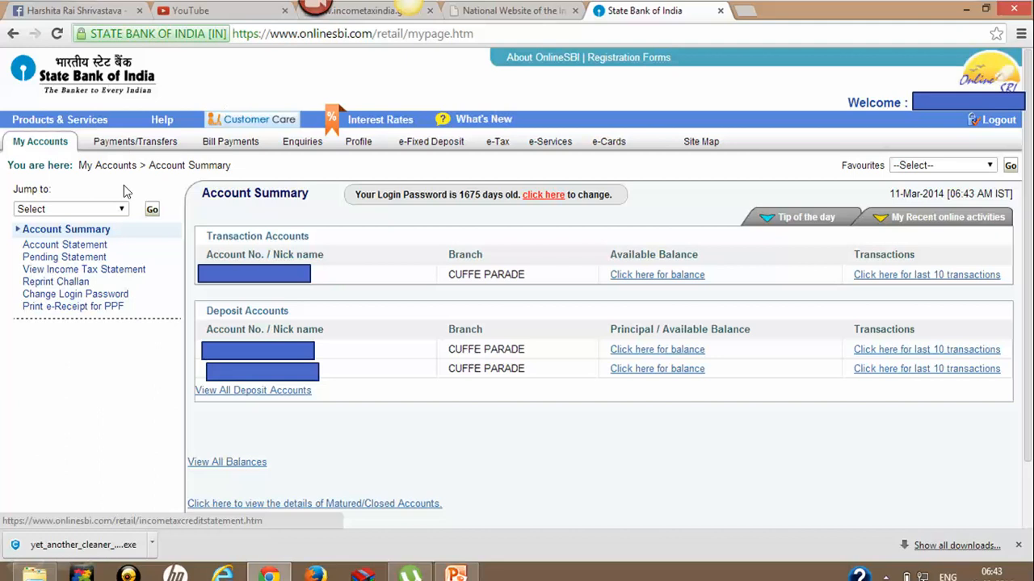
{"action": "mouse_move", "coordinate": [95, 272]}
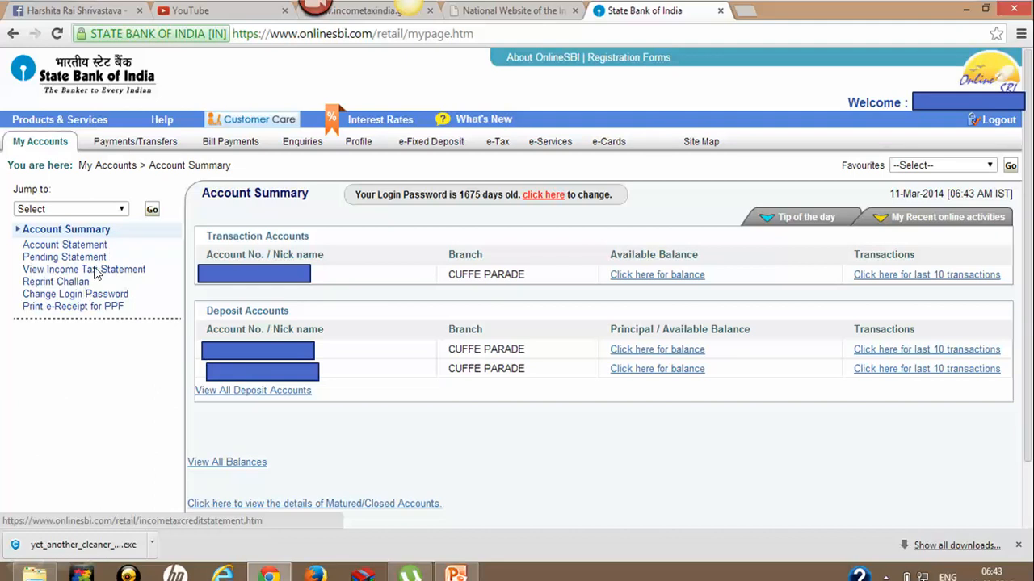
- Open View Income Tax Statement from the My Accounts sidebar to list accounts for Form 26AS
{"action": "left_click", "coordinate": [84, 268]}
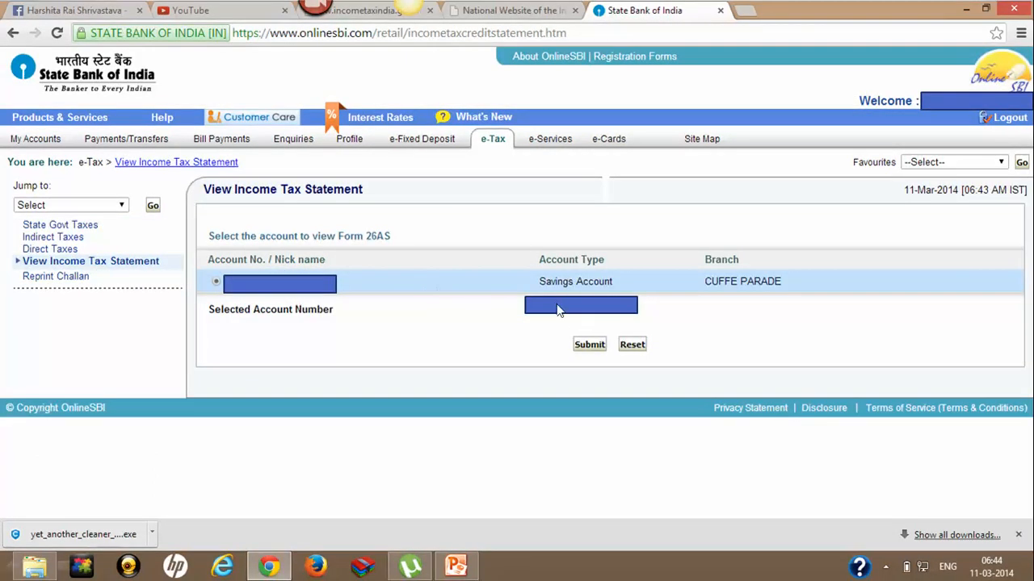
- Submit the selected savings account and confirm its PAN details to hand off to TRACES
{"action": "left_click", "coordinate": [588, 344]}
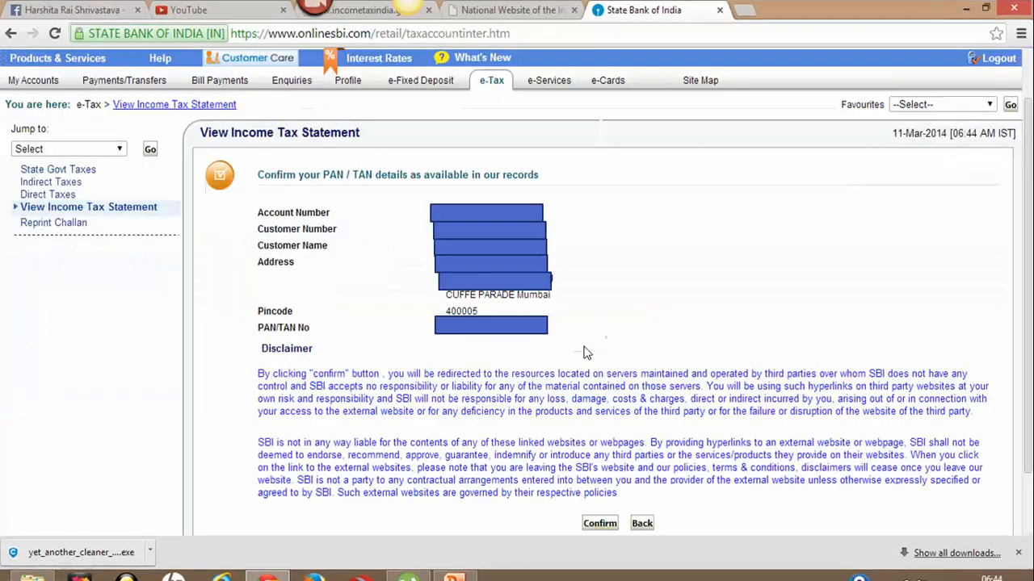
{"action": "mouse_move", "coordinate": [501, 235]}
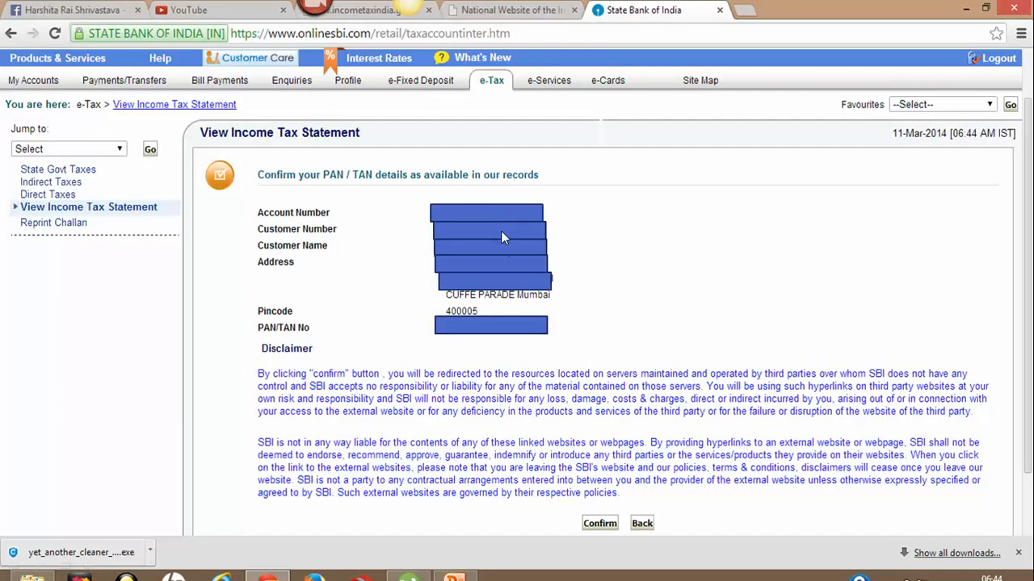
{"action": "mouse_move", "coordinate": [459, 330]}
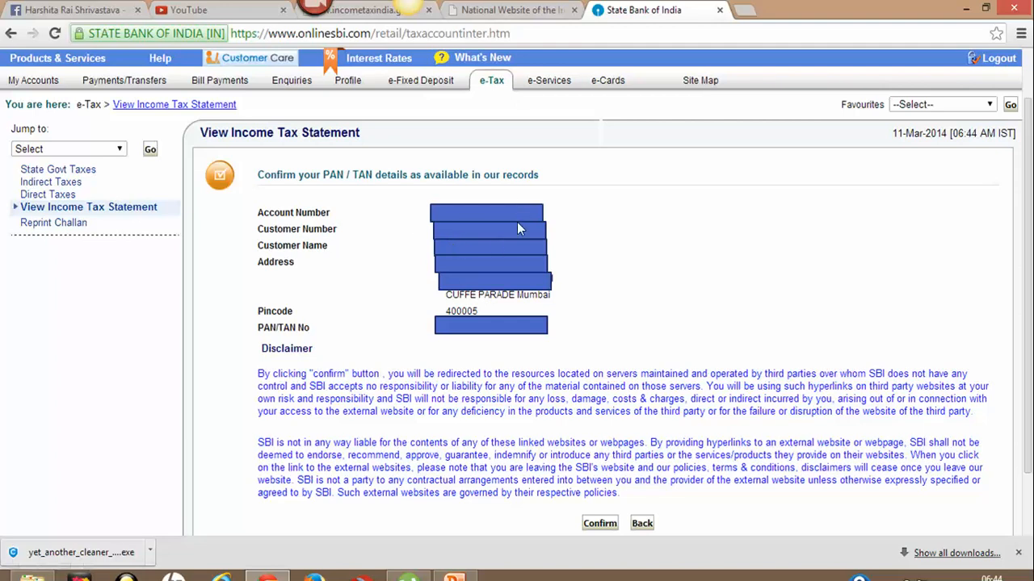
{"action": "mouse_move", "coordinate": [533, 424]}
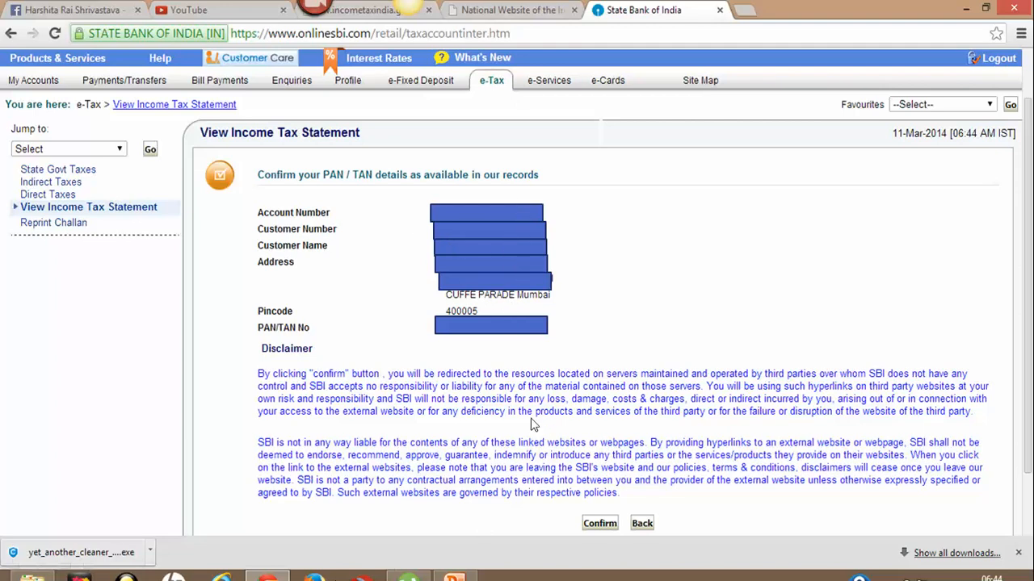
{"action": "mouse_move", "coordinate": [601, 524]}
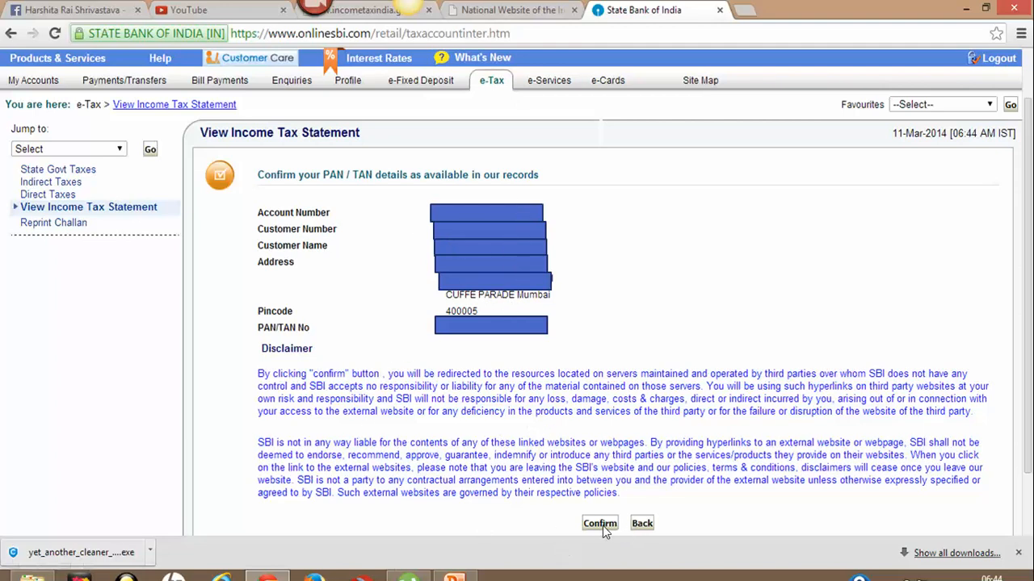
{"action": "left_click", "coordinate": [599, 523]}
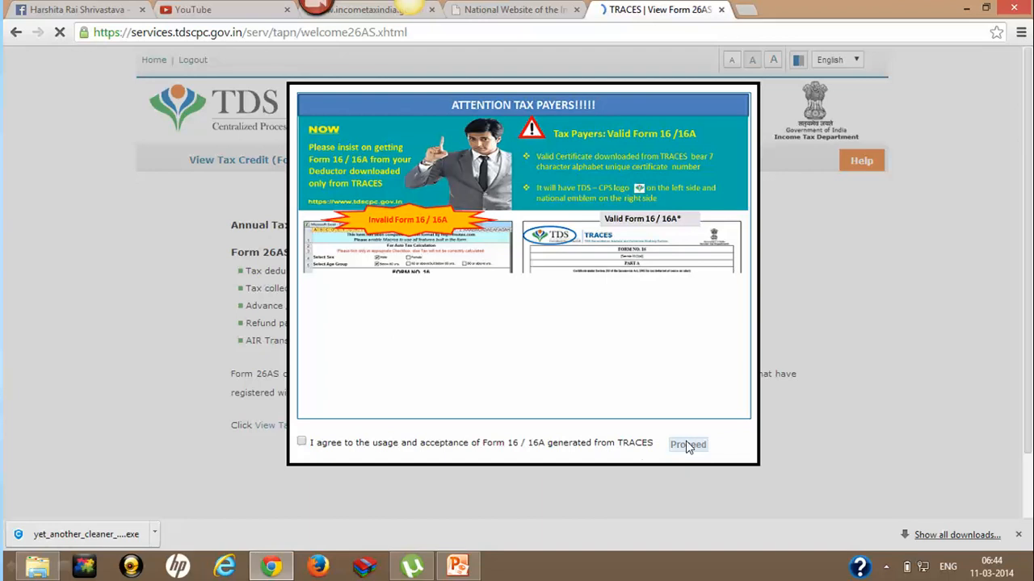
- Accept the Form 16 notice and download Form 26AS for assessment year 2014-15 as a PDF
{"action": "left_click", "coordinate": [688, 444]}
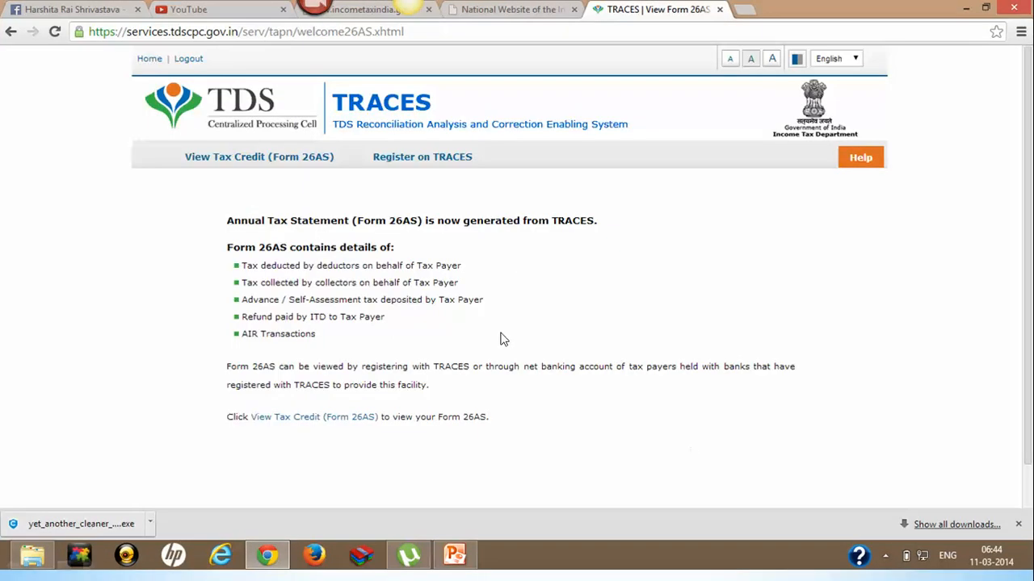
{"action": "mouse_move", "coordinate": [274, 171]}
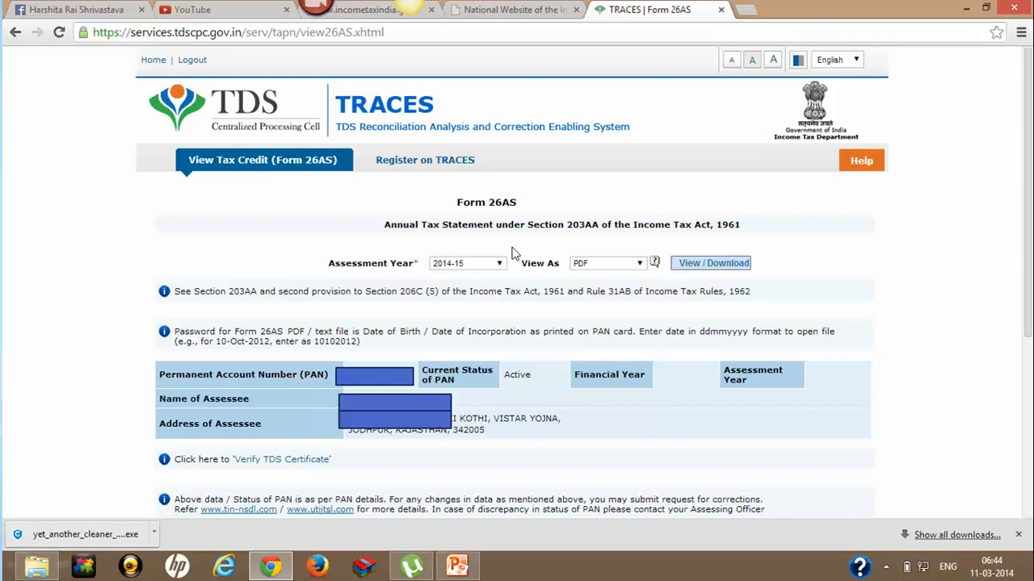
{"action": "mouse_move", "coordinate": [485, 268]}
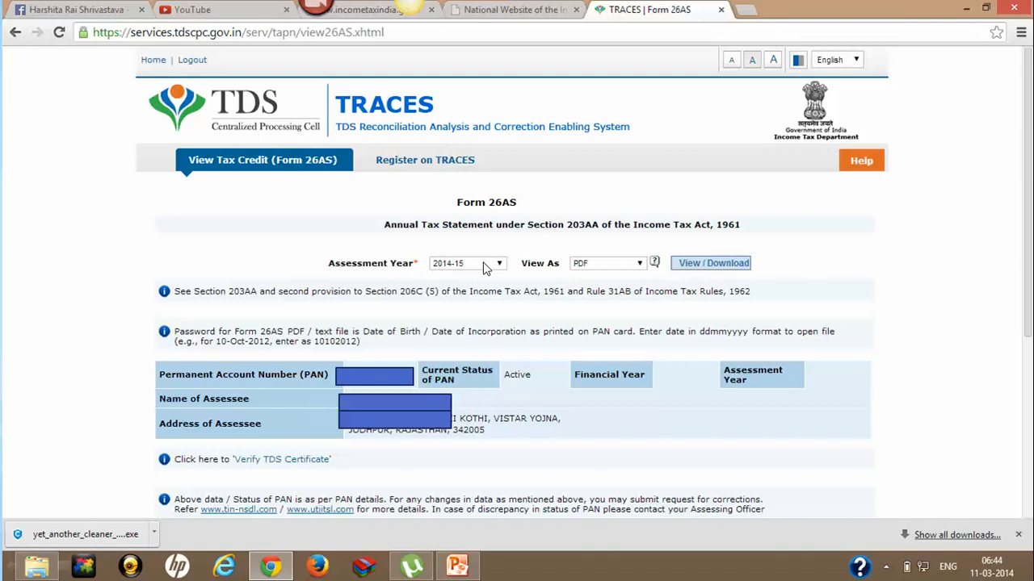
{"action": "mouse_move", "coordinate": [501, 268]}
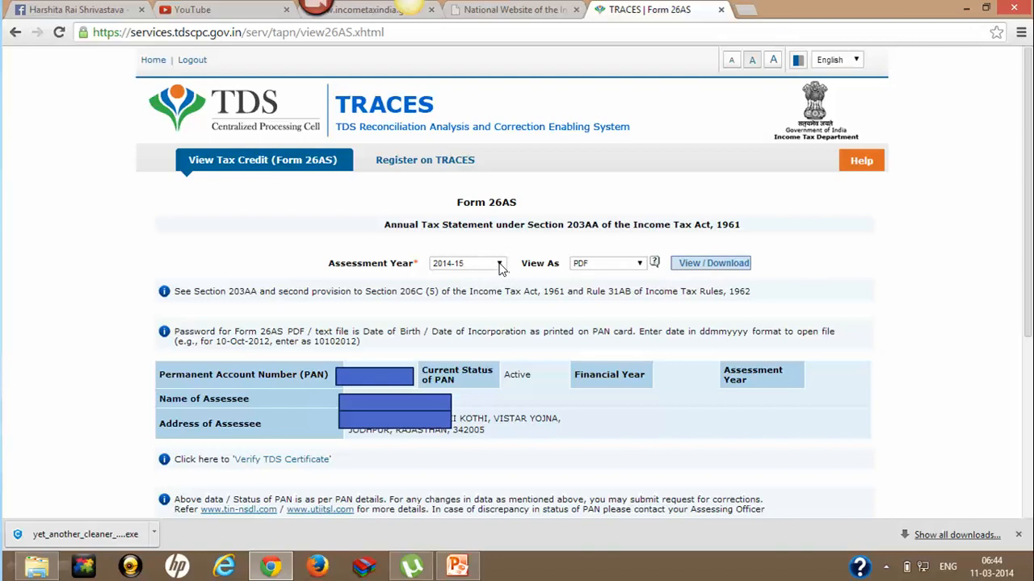
{"action": "mouse_move", "coordinate": [630, 272]}
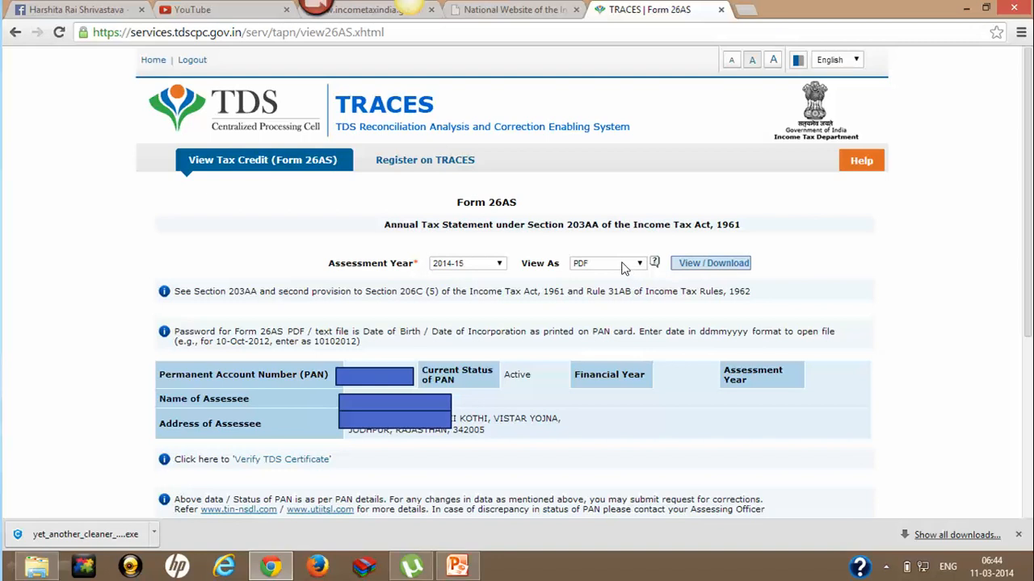
{"action": "mouse_move", "coordinate": [676, 272]}
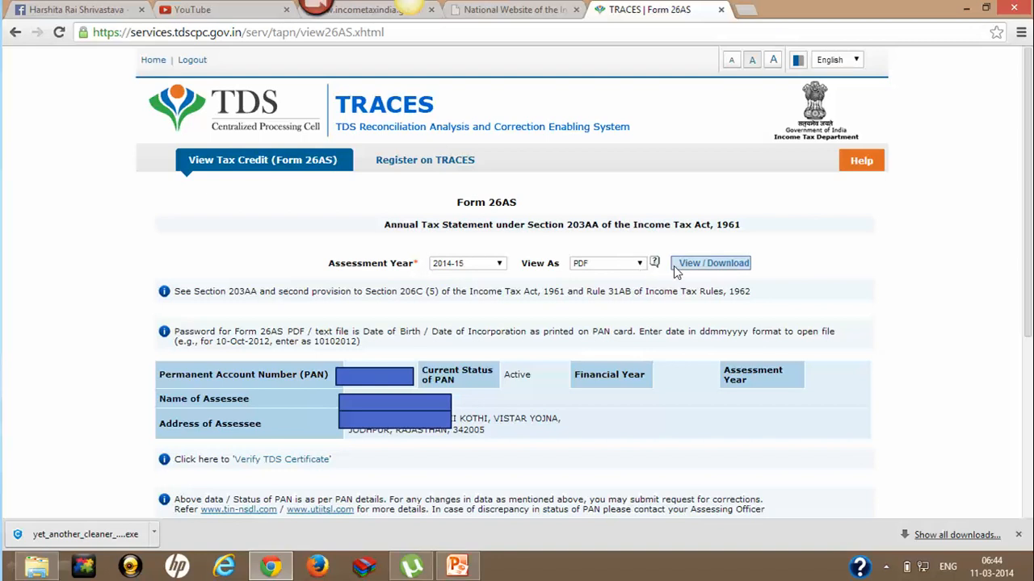
{"action": "mouse_move", "coordinate": [735, 278]}
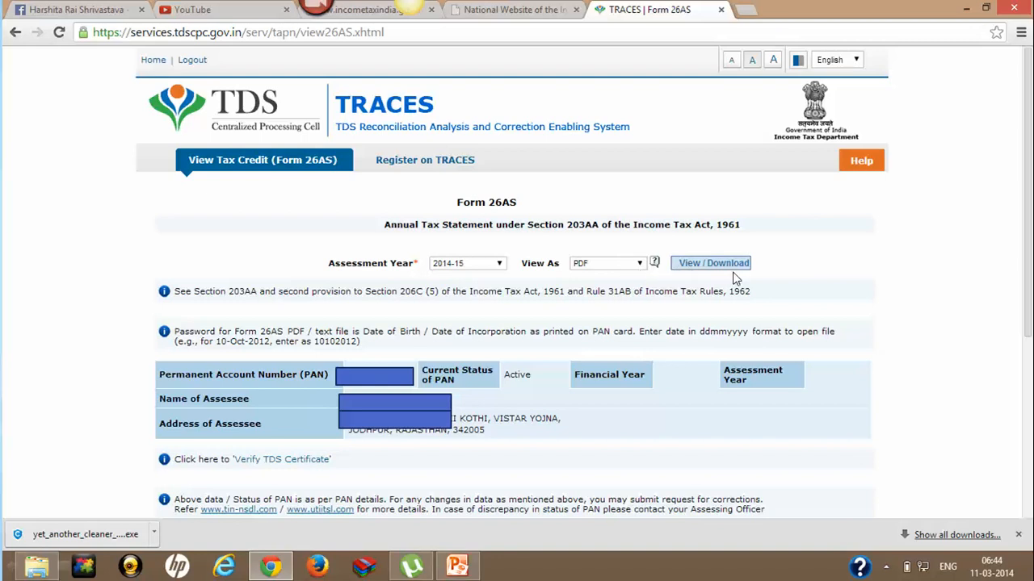
{"action": "mouse_move", "coordinate": [727, 268]}
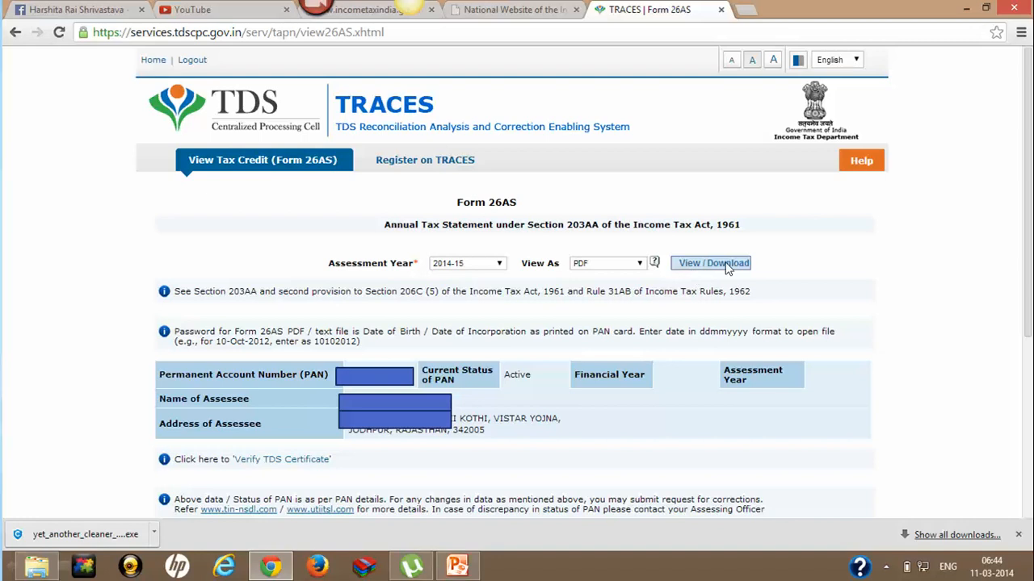
{"action": "mouse_move", "coordinate": [297, 386]}
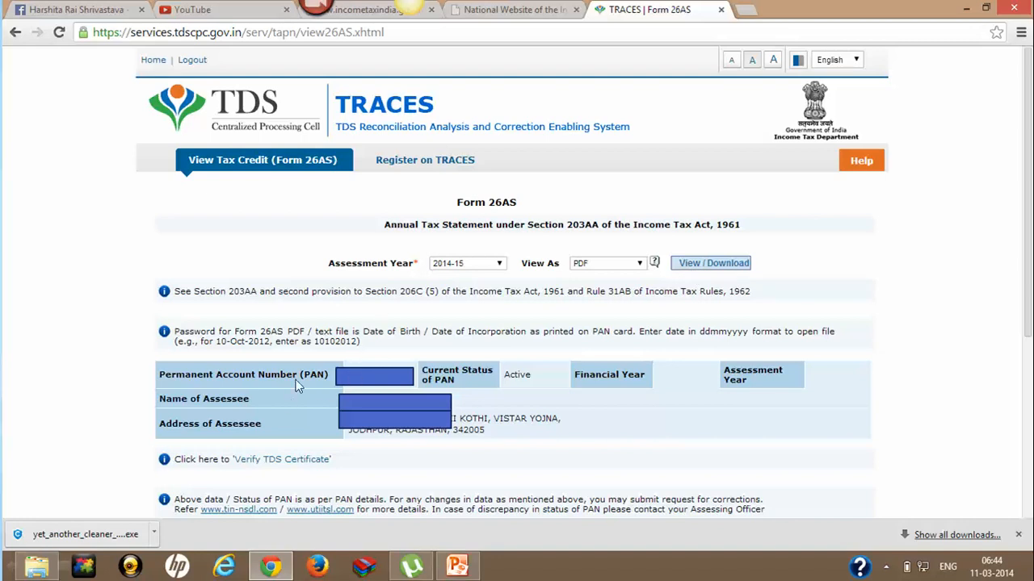
{"action": "mouse_move", "coordinate": [427, 392]}
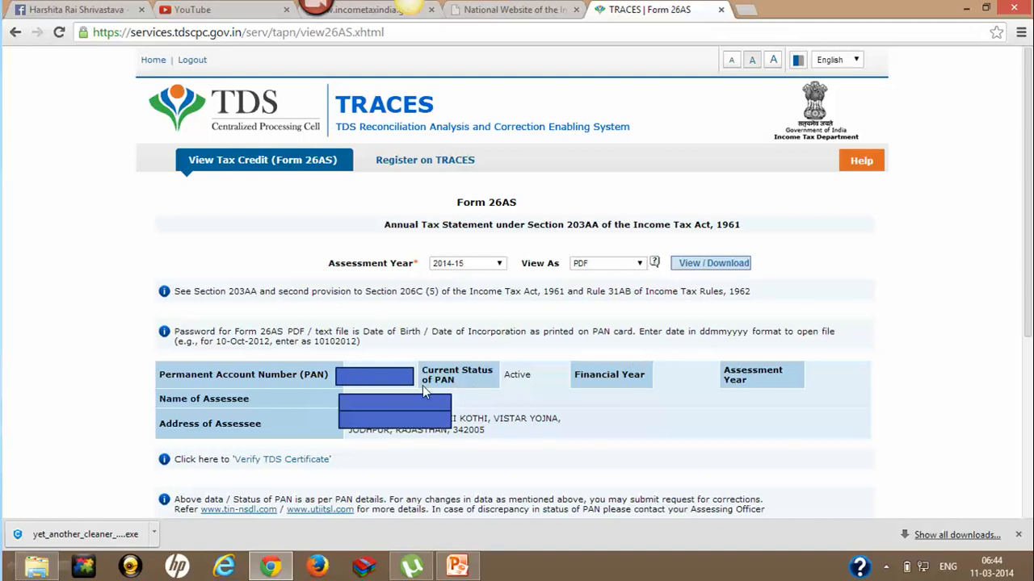
{"action": "mouse_move", "coordinate": [407, 419]}
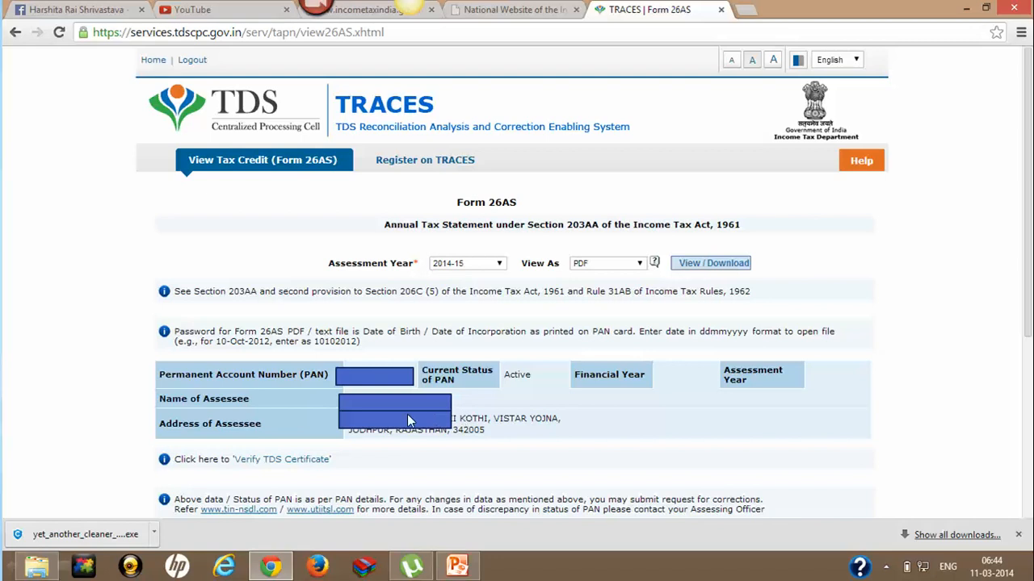
{"action": "mouse_move", "coordinate": [730, 310]}
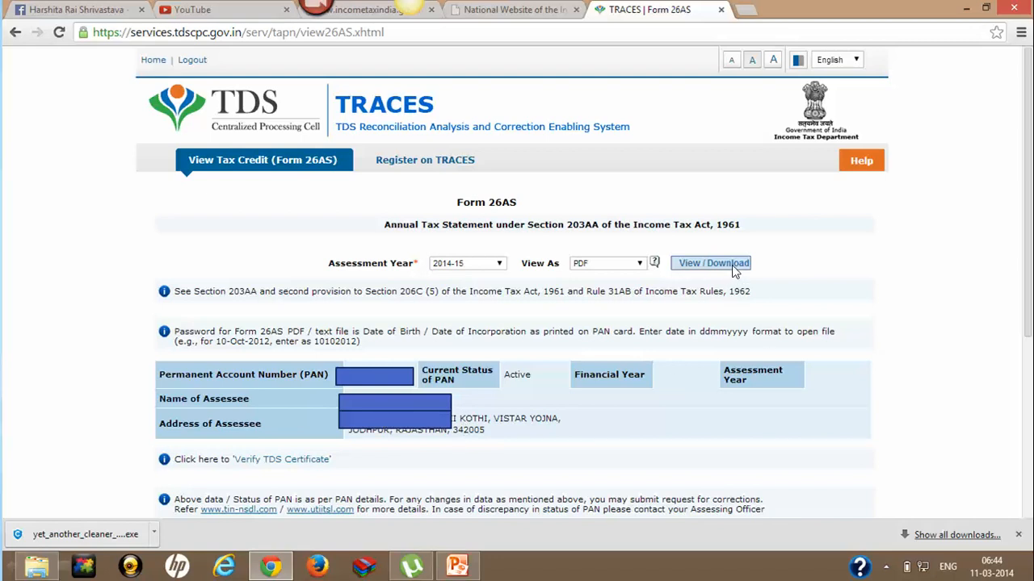
{"action": "left_click", "coordinate": [710, 262]}
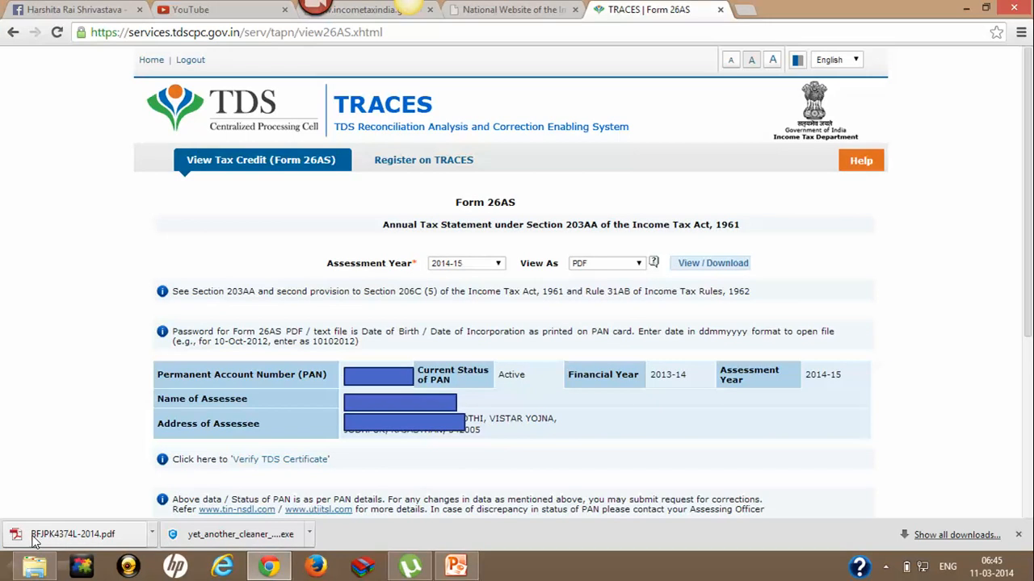
{"action": "mouse_move", "coordinate": [91, 547]}
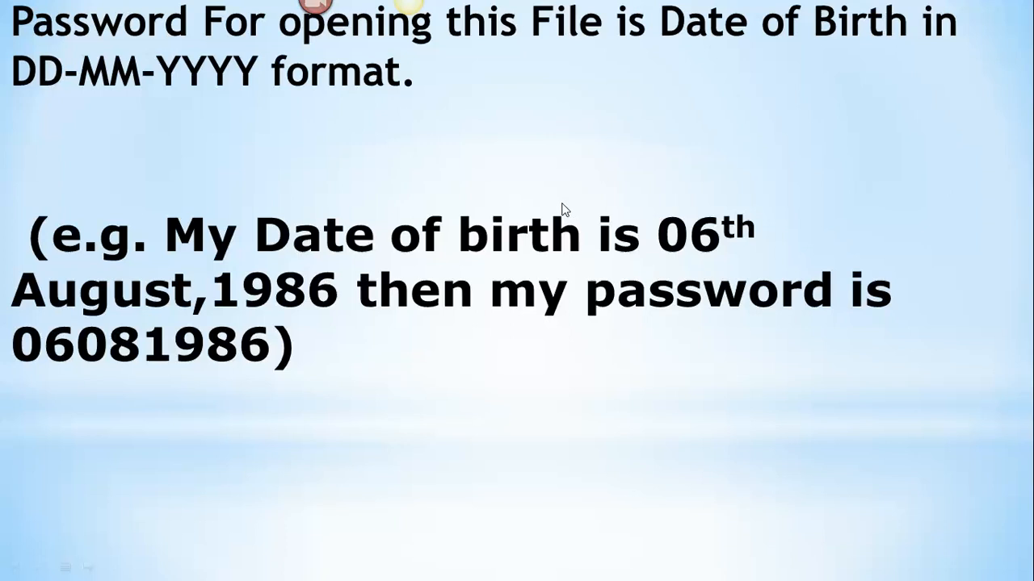
{"action": "mouse_move", "coordinate": [539, 210]}
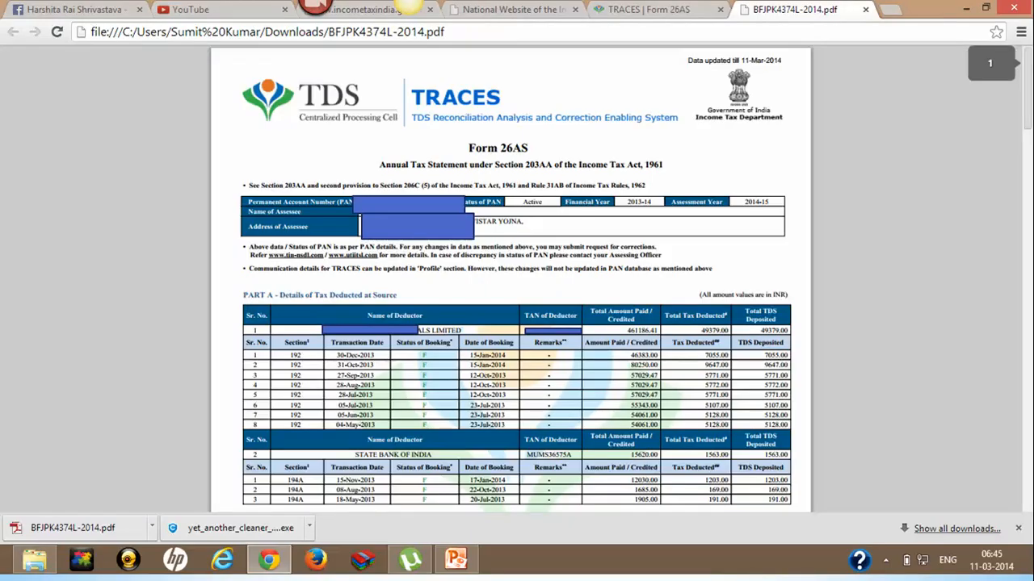
{"action": "mouse_move", "coordinate": [388, 281]}
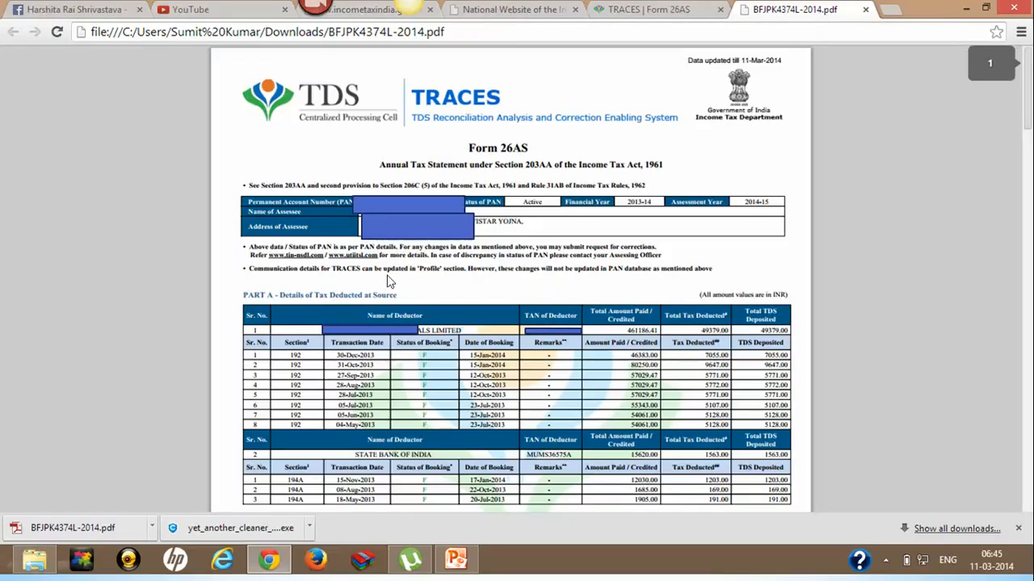
{"action": "mouse_move", "coordinate": [417, 211]}
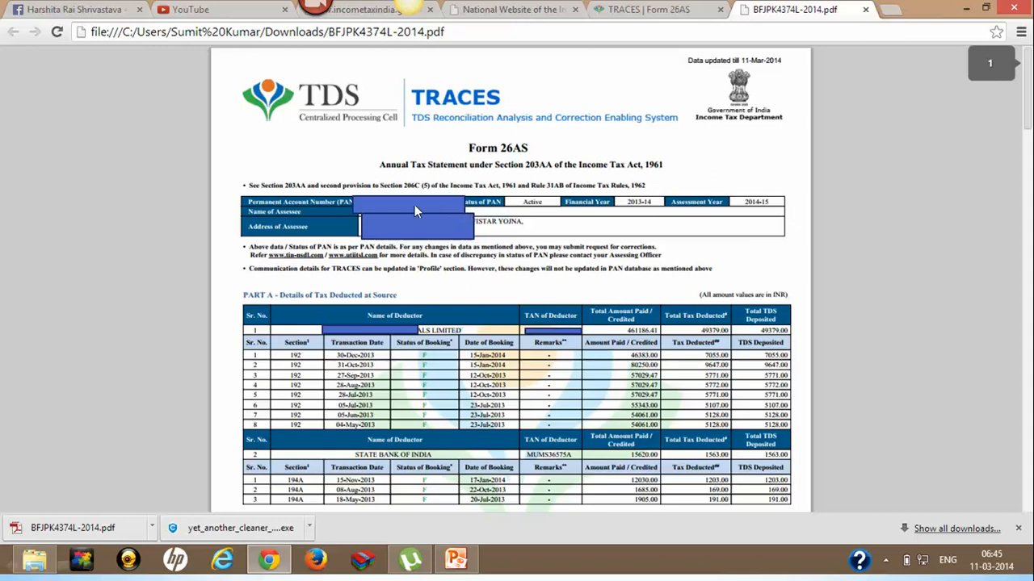
{"action": "mouse_move", "coordinate": [433, 216]}
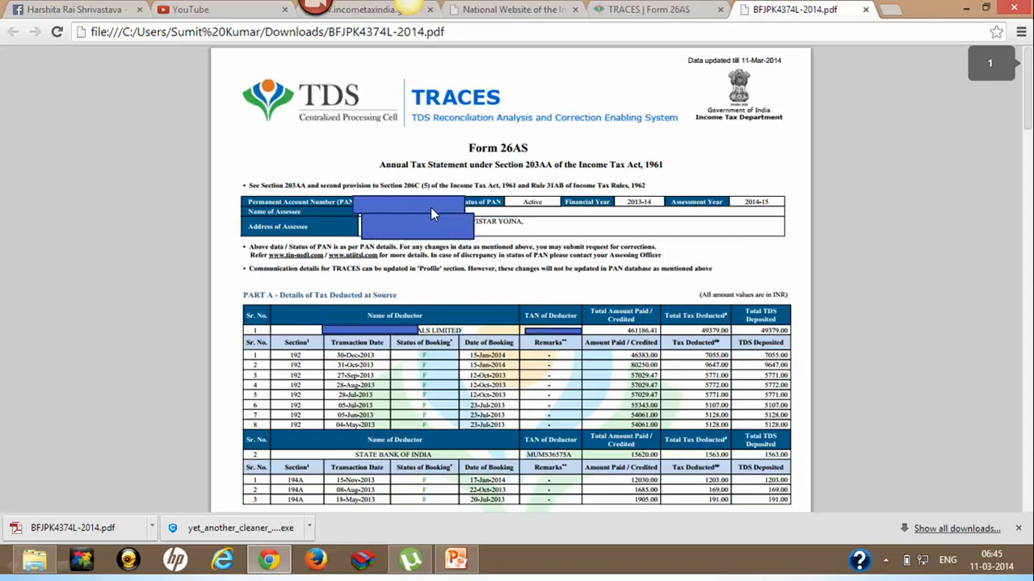
{"action": "mouse_move", "coordinate": [622, 214]}
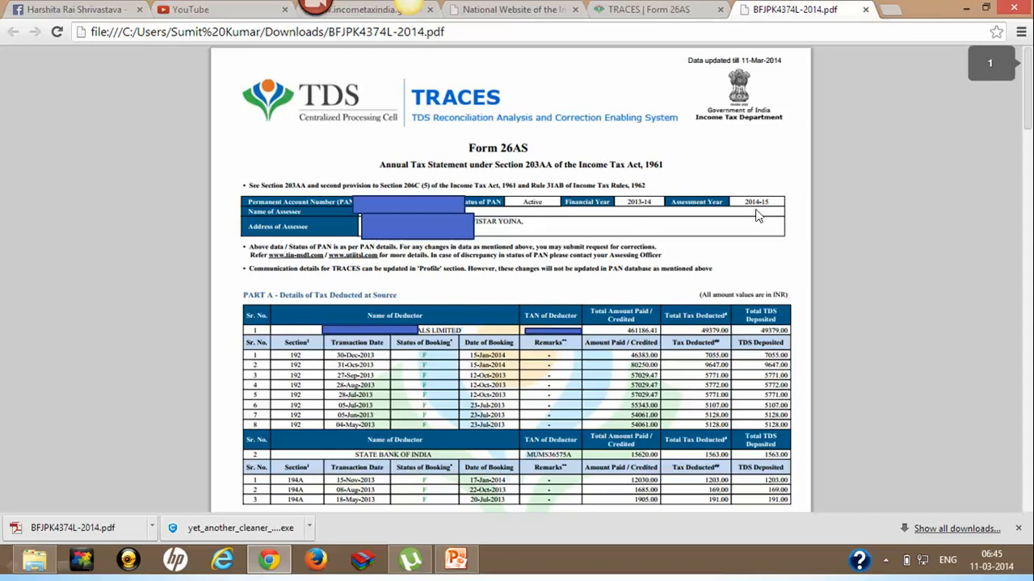
{"action": "mouse_move", "coordinate": [704, 210]}
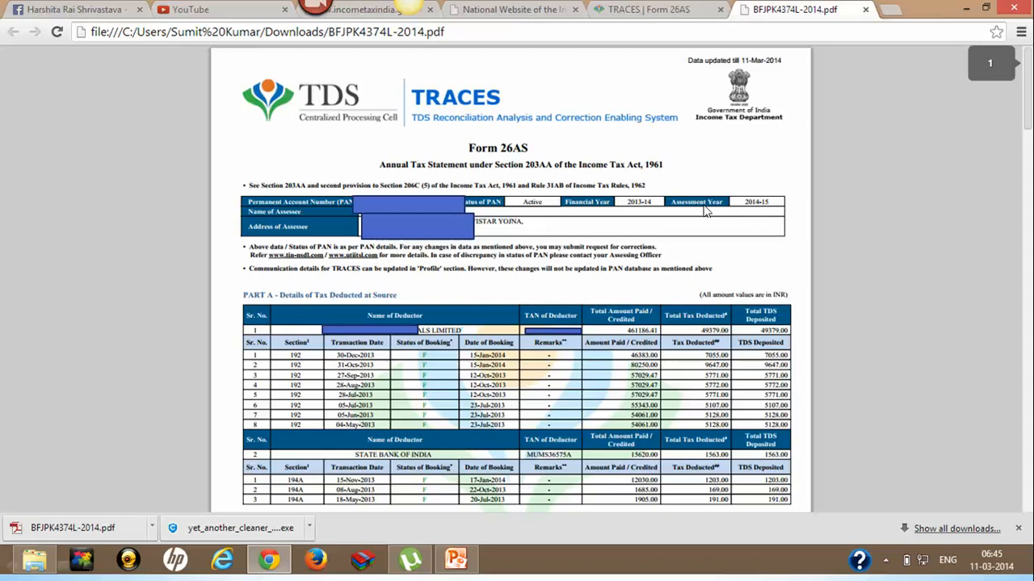
{"action": "mouse_move", "coordinate": [688, 236]}
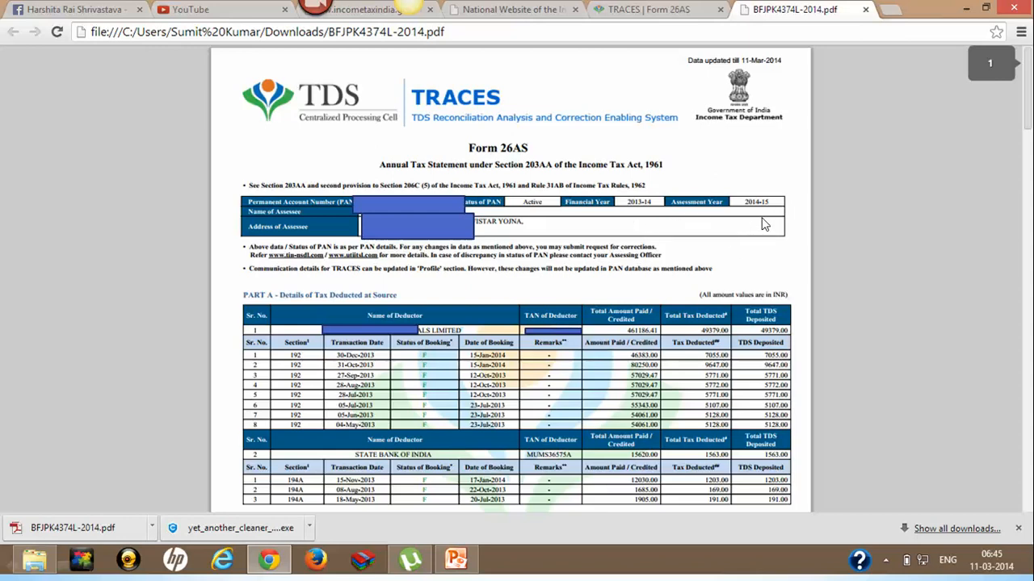
{"action": "mouse_move", "coordinate": [394, 286]}
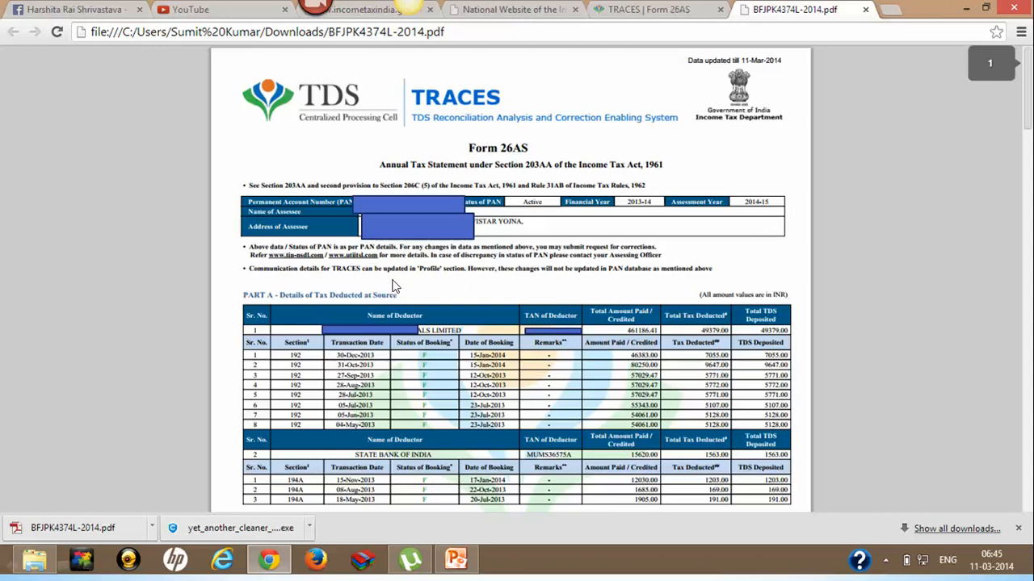
{"action": "mouse_move", "coordinate": [400, 284]}
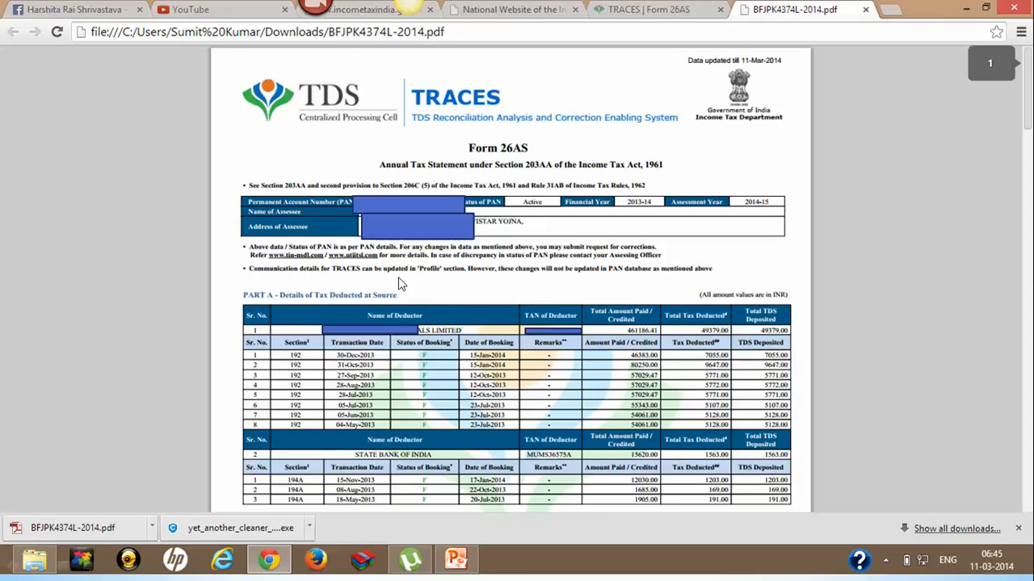
{"action": "mouse_move", "coordinate": [303, 310]}
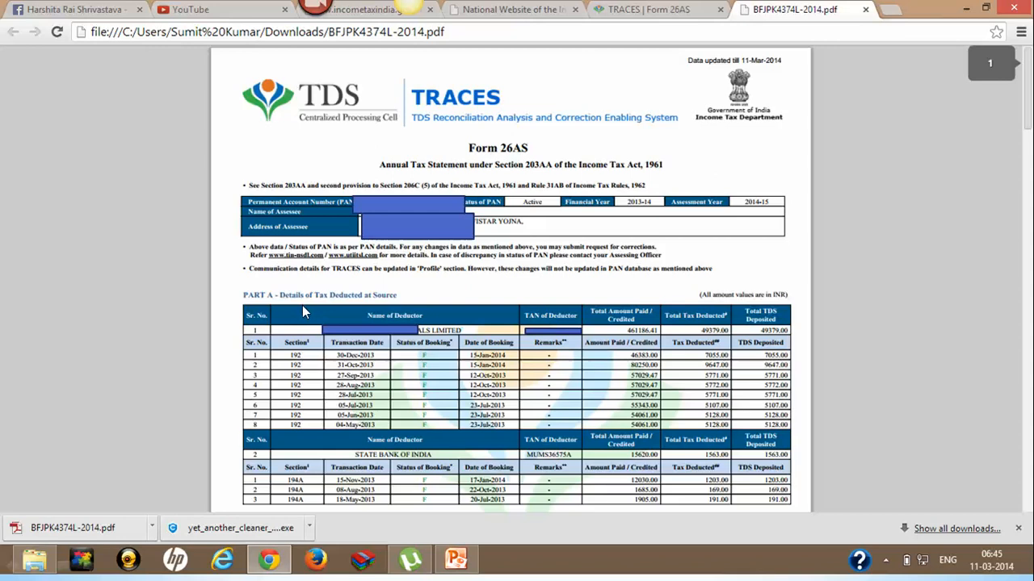
{"action": "mouse_move", "coordinate": [346, 314]}
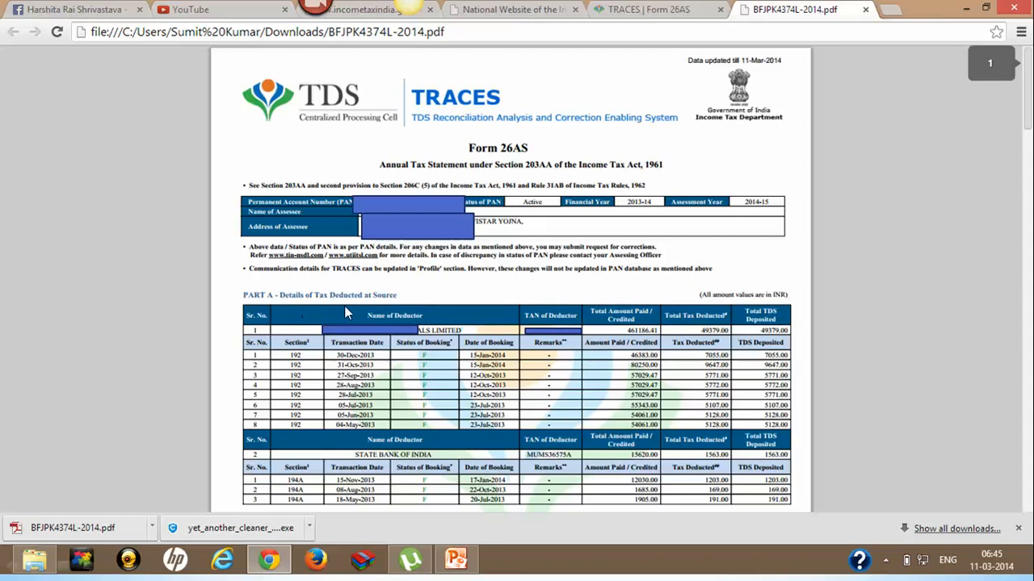
{"action": "mouse_move", "coordinate": [325, 368]}
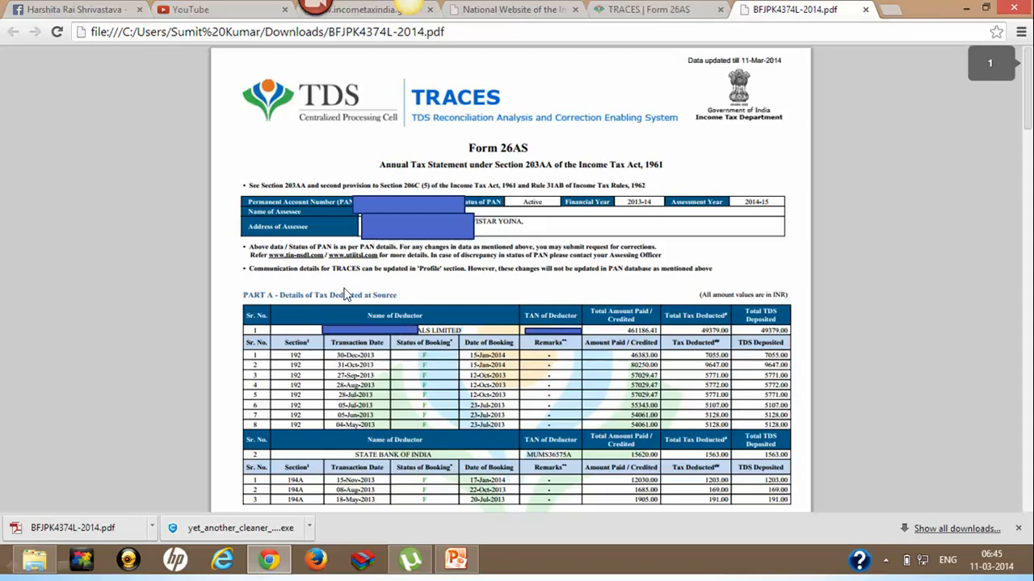
{"action": "mouse_move", "coordinate": [374, 339]}
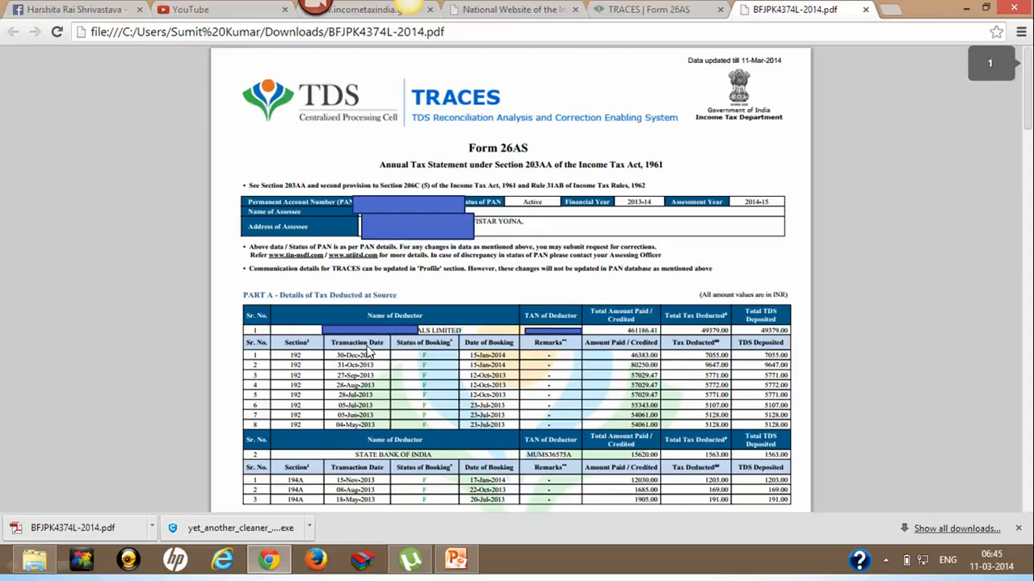
{"action": "mouse_move", "coordinate": [397, 338]}
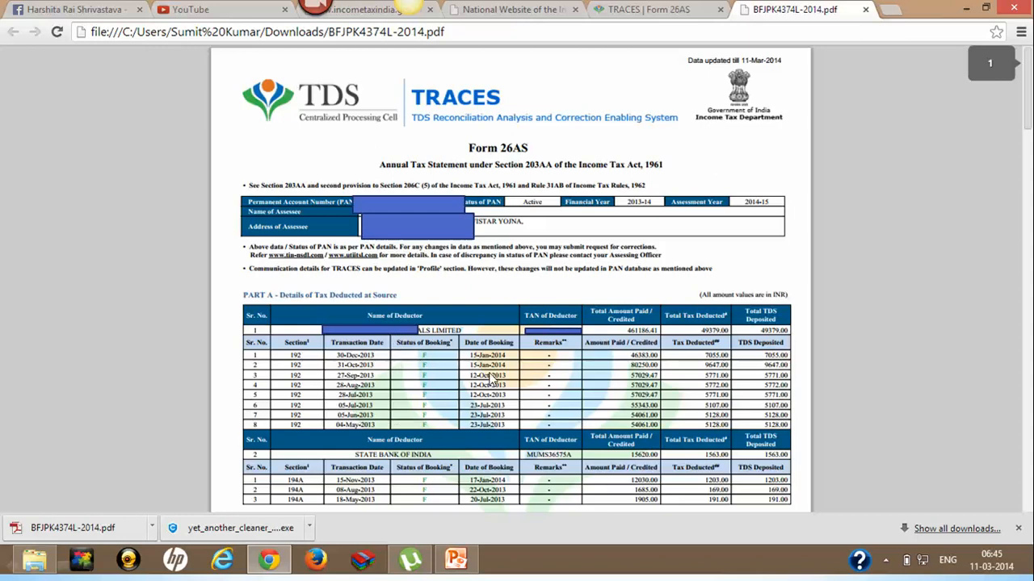
{"action": "mouse_move", "coordinate": [336, 455]}
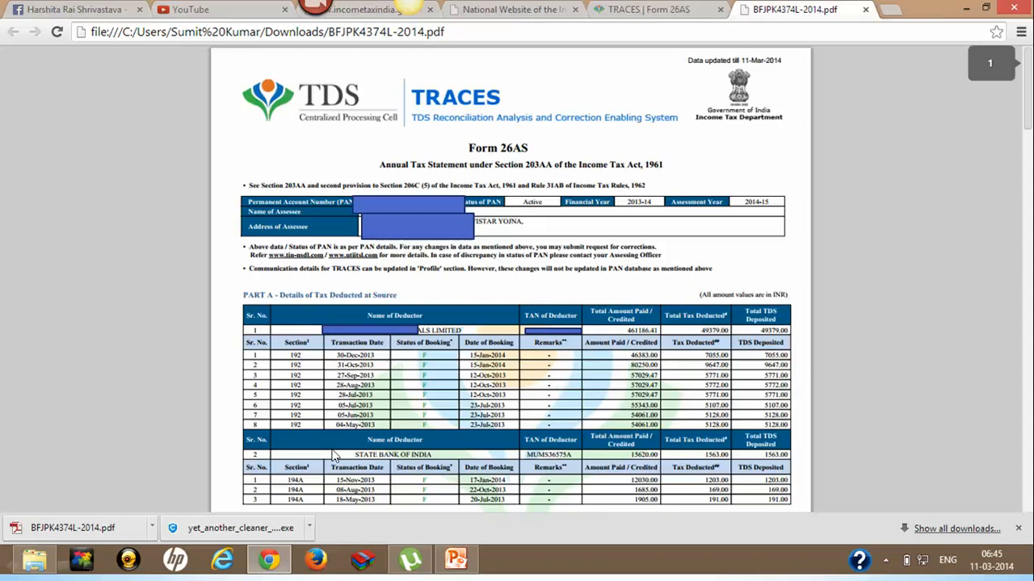
{"action": "mouse_move", "coordinate": [261, 460]}
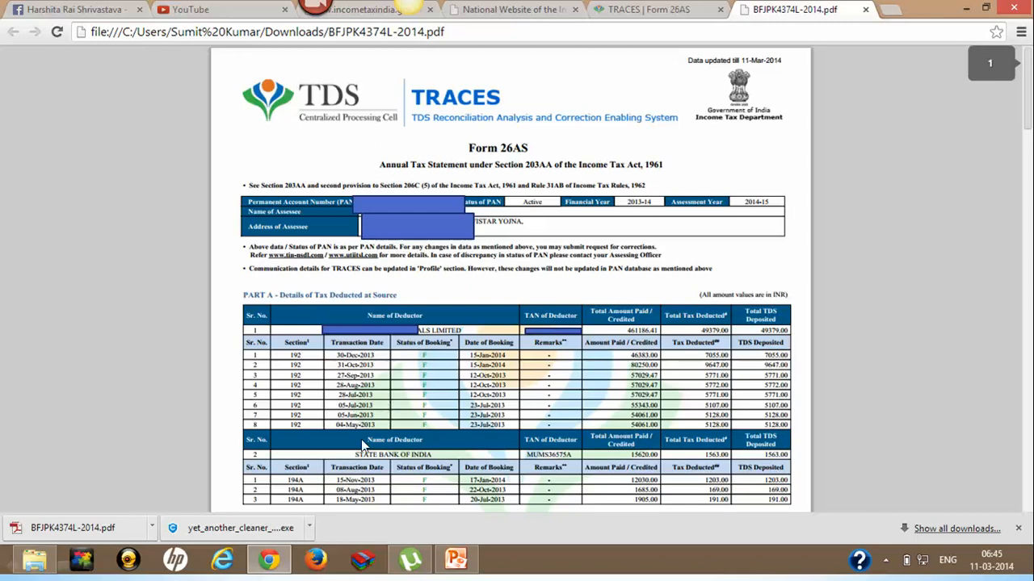
{"action": "mouse_move", "coordinate": [434, 467]}
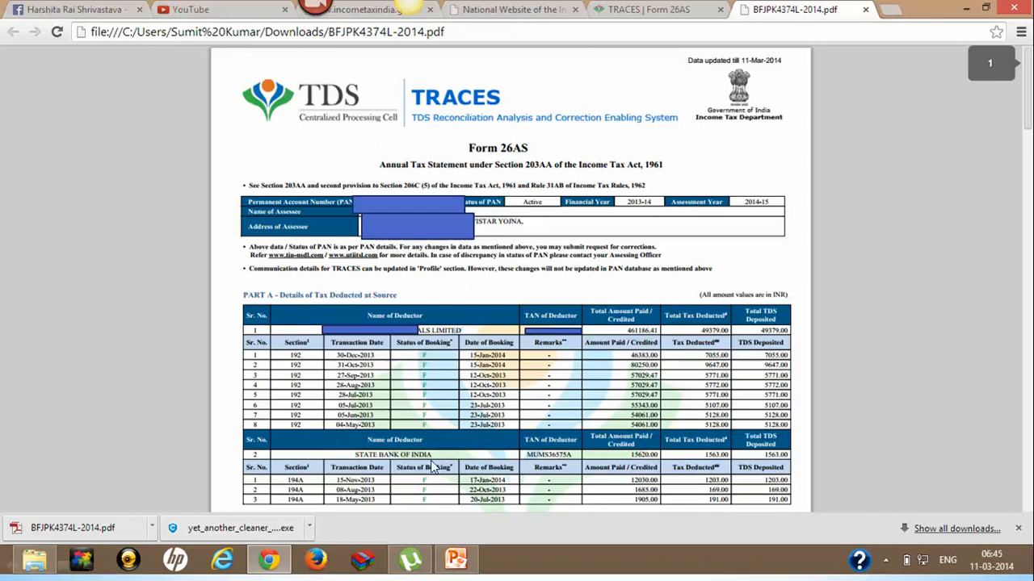
{"action": "mouse_move", "coordinate": [423, 471]}
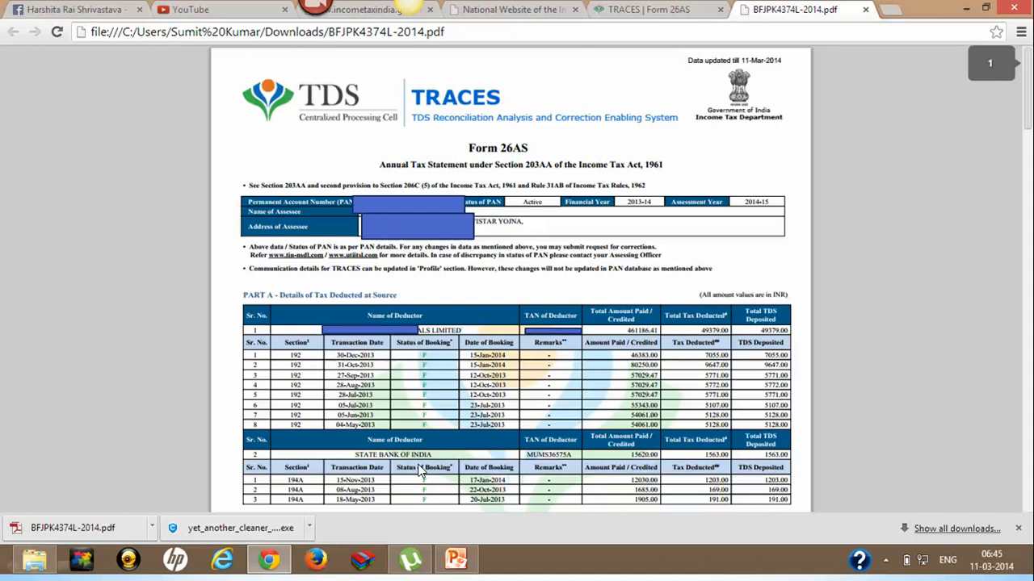
{"action": "mouse_move", "coordinate": [430, 445]}
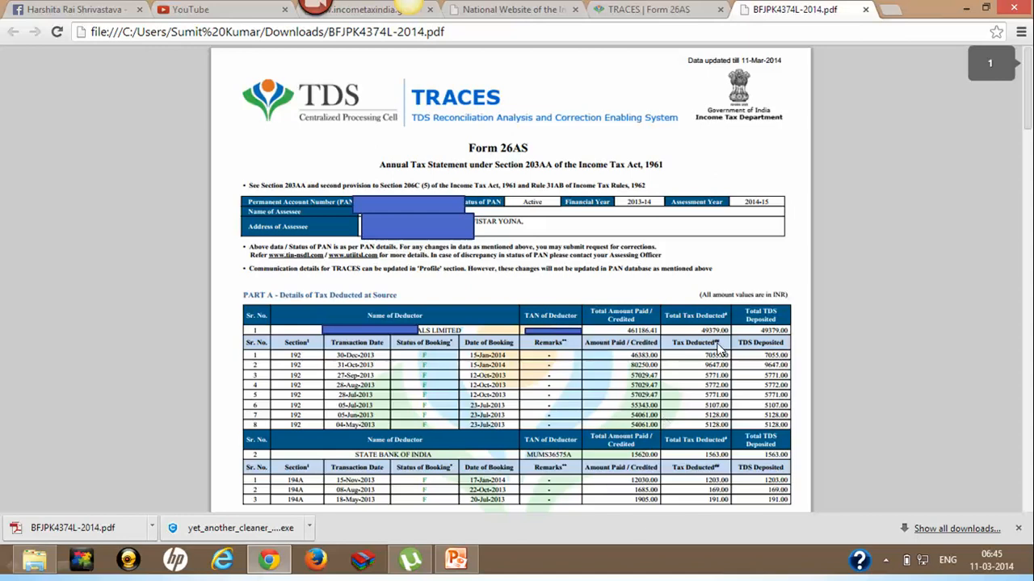
{"action": "mouse_move", "coordinate": [756, 362]}
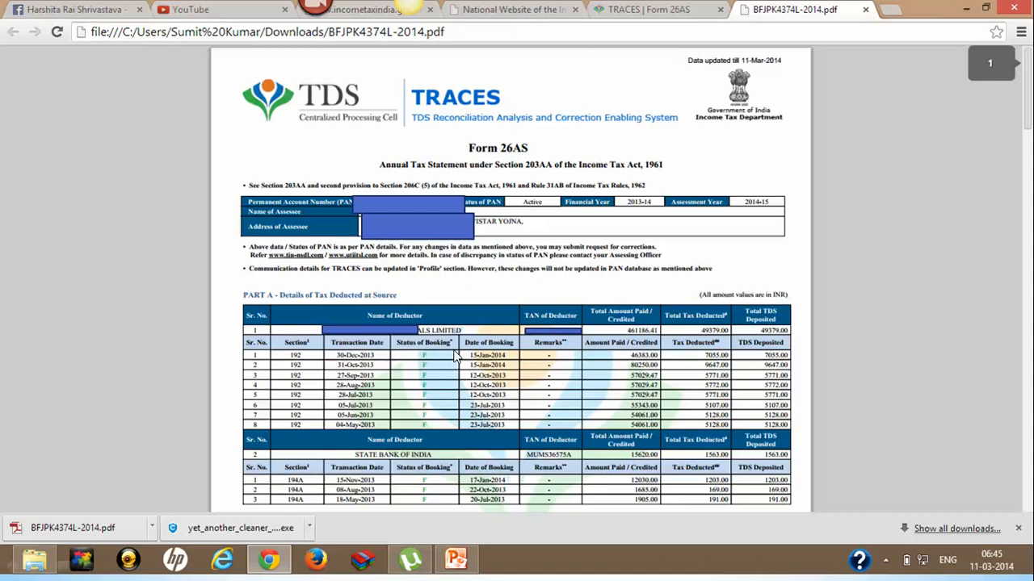
{"action": "mouse_move", "coordinate": [459, 359]}
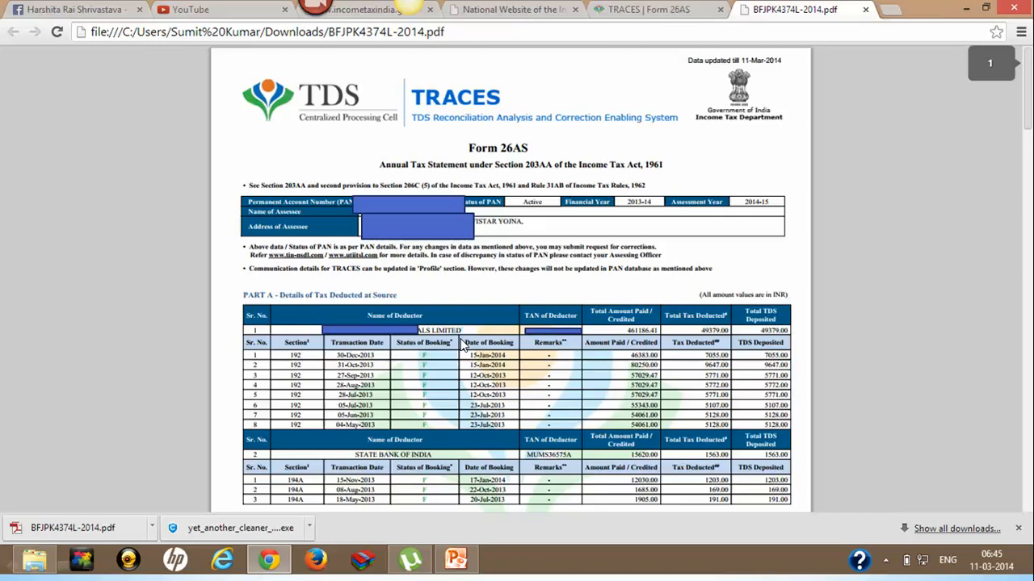
{"action": "mouse_move", "coordinate": [444, 347]}
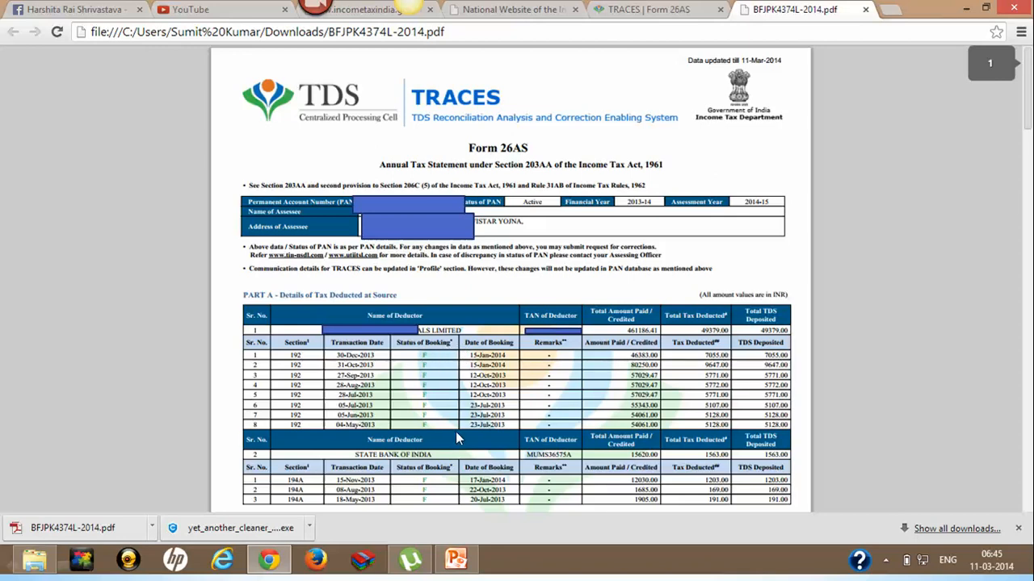
{"action": "mouse_move", "coordinate": [429, 388]}
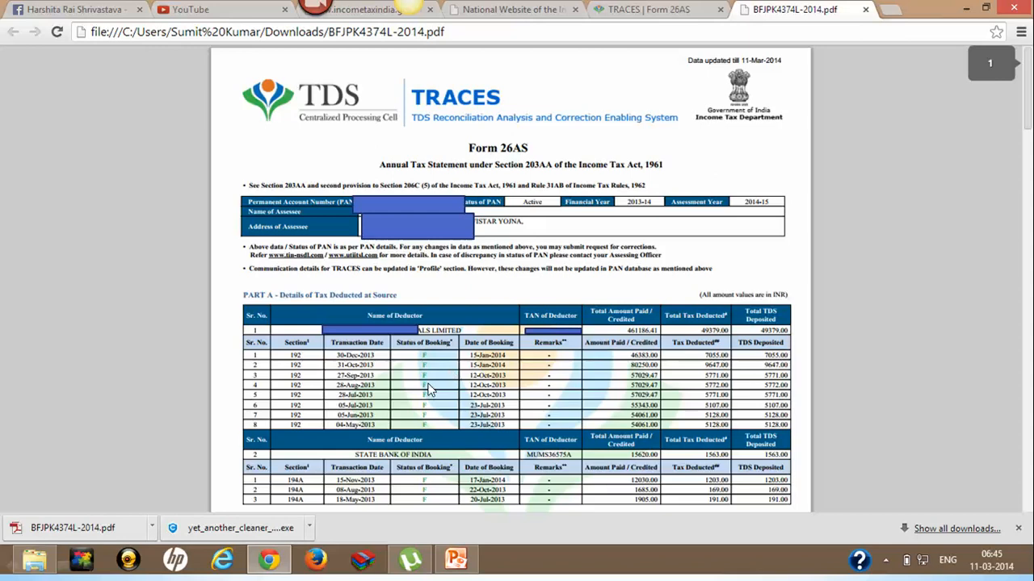
{"action": "mouse_move", "coordinate": [446, 365]}
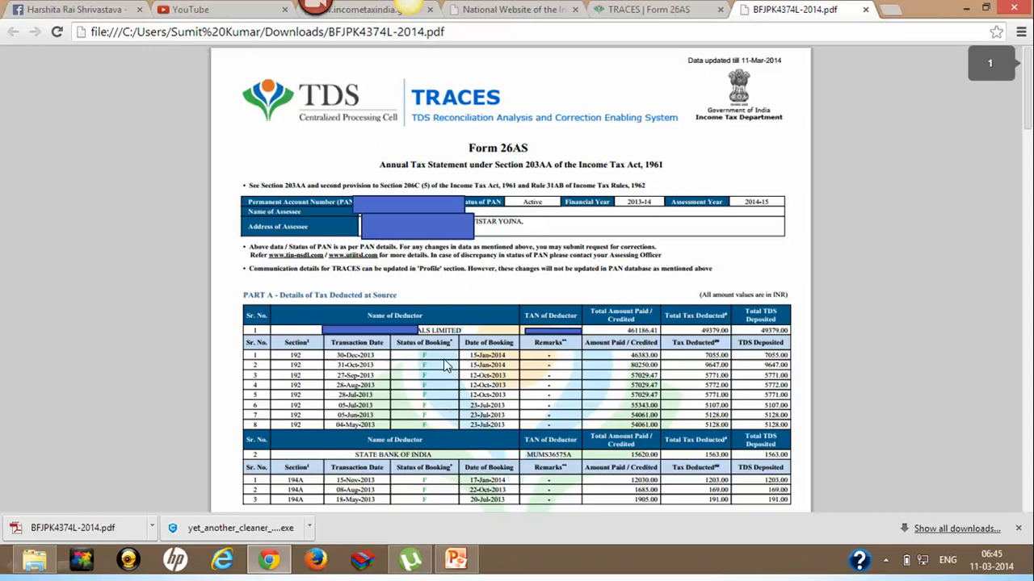
{"action": "mouse_move", "coordinate": [443, 365]}
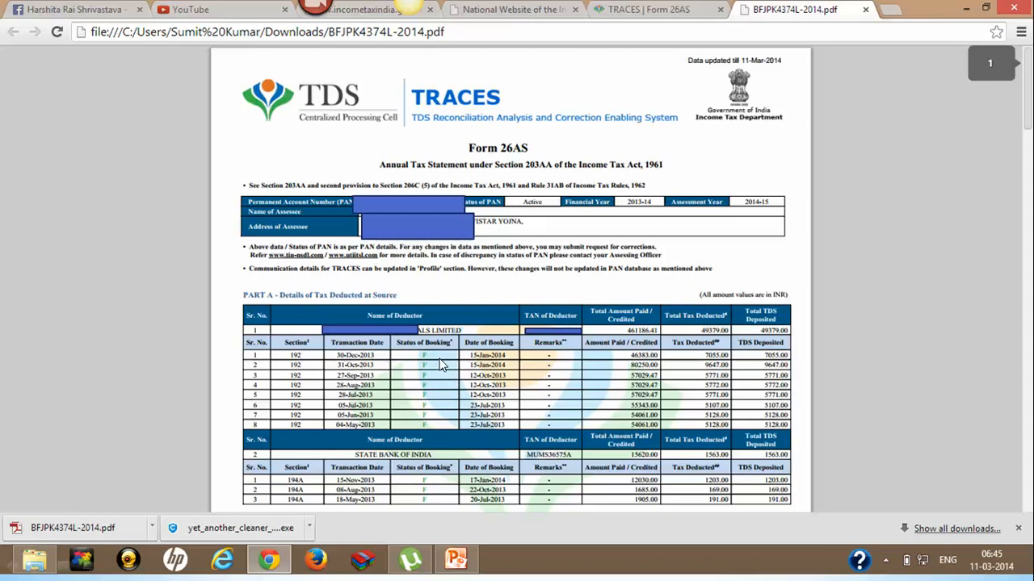
{"action": "mouse_move", "coordinate": [447, 360]}
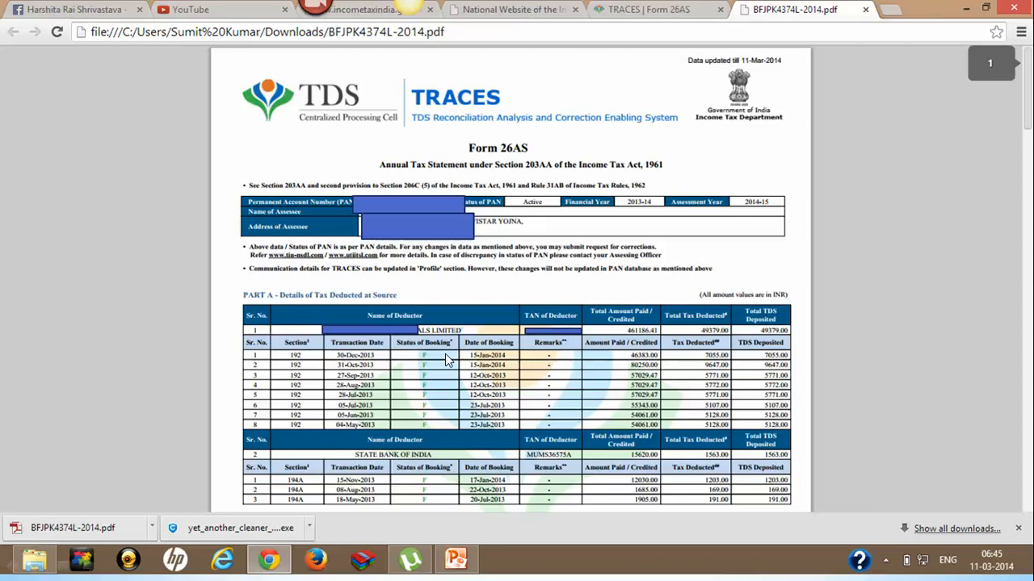
{"action": "scroll", "scroll_direction": "down", "scroll_amount": 3}
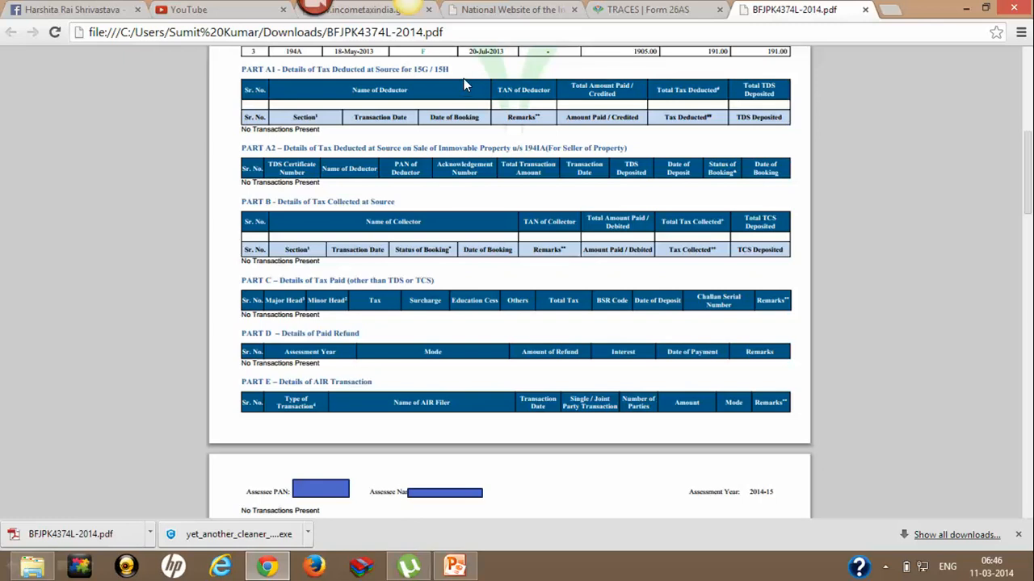
{"action": "mouse_move", "coordinate": [365, 109]}
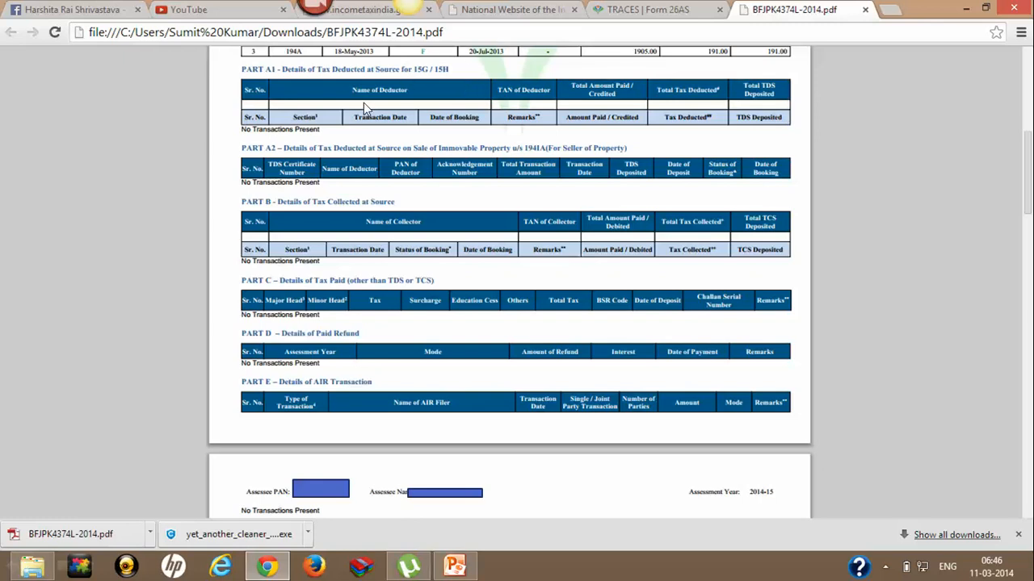
{"action": "mouse_move", "coordinate": [401, 119]}
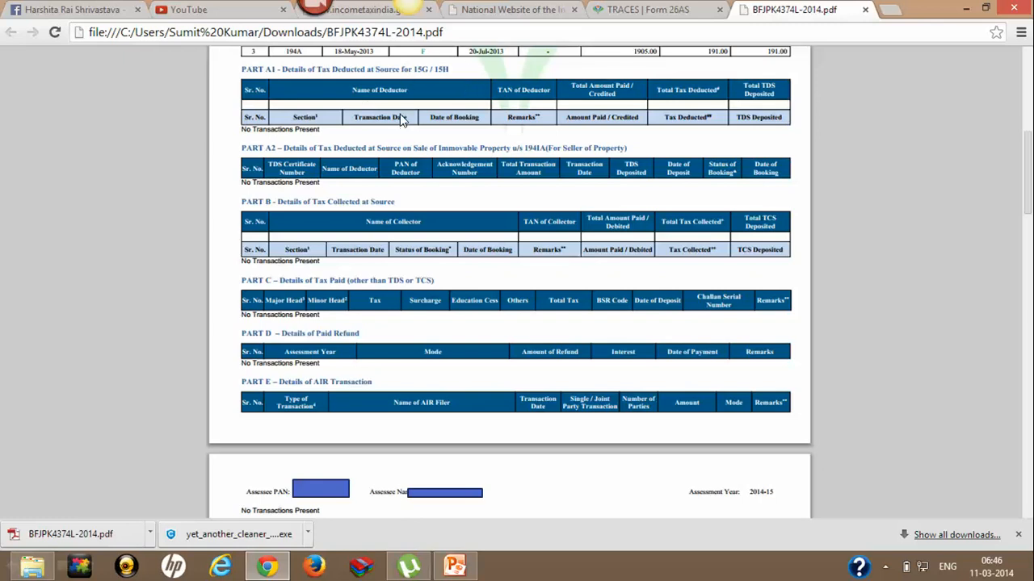
{"action": "mouse_move", "coordinate": [541, 117]}
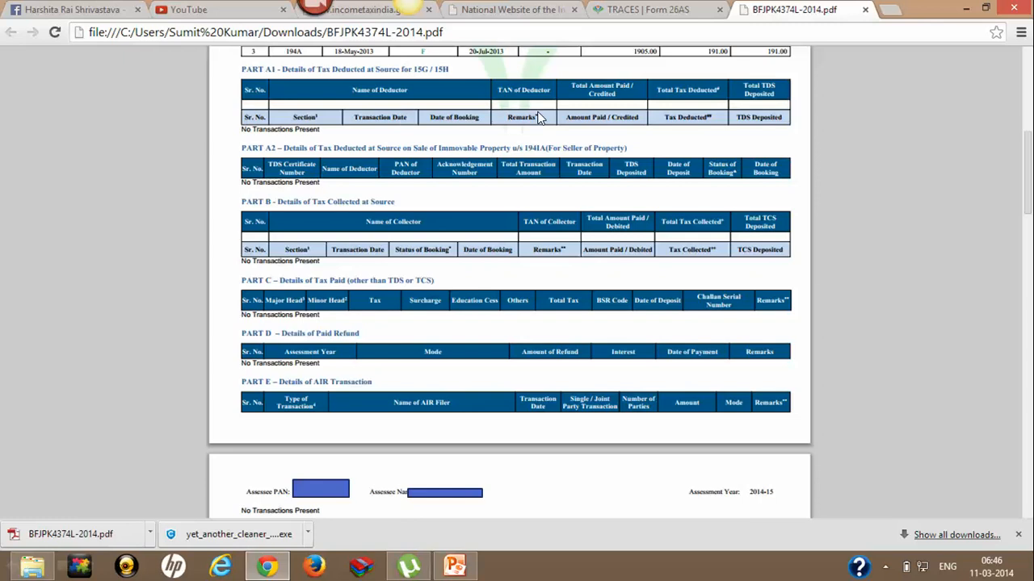
{"action": "mouse_move", "coordinate": [536, 112]}
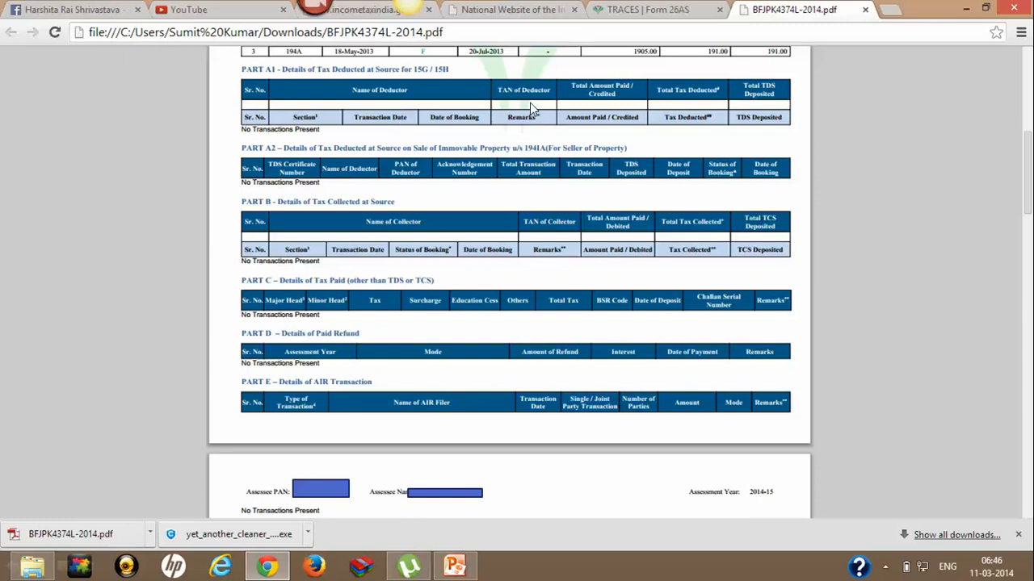
{"action": "mouse_move", "coordinate": [258, 159]}
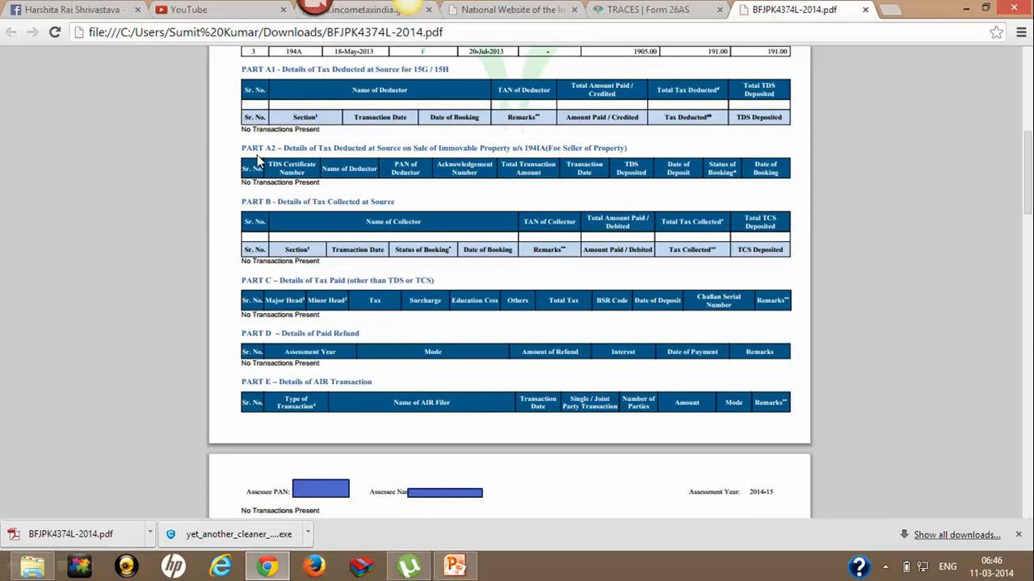
{"action": "mouse_move", "coordinate": [363, 170]}
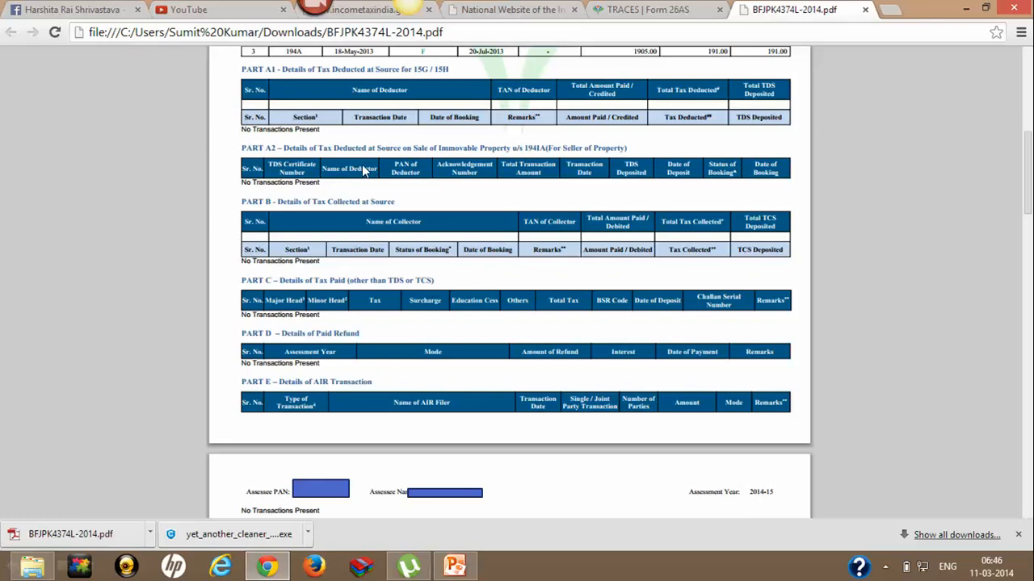
{"action": "mouse_move", "coordinate": [414, 144]}
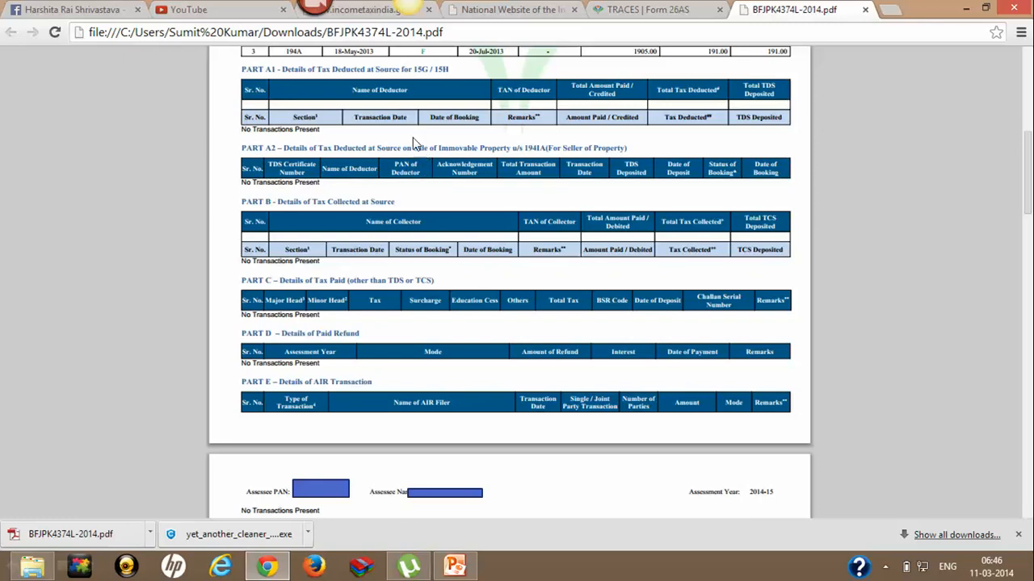
{"action": "mouse_move", "coordinate": [391, 162]}
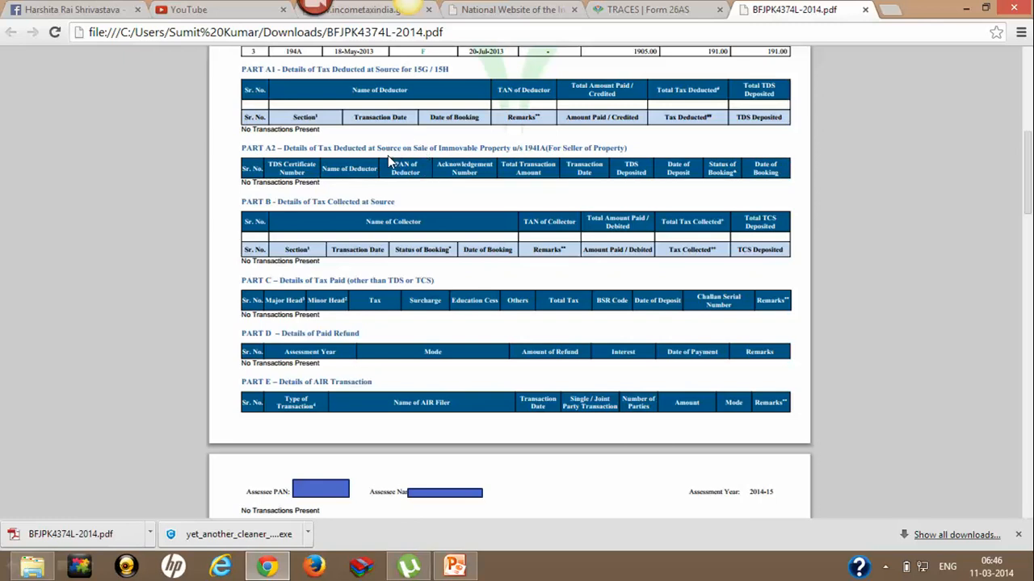
{"action": "mouse_move", "coordinate": [380, 134]}
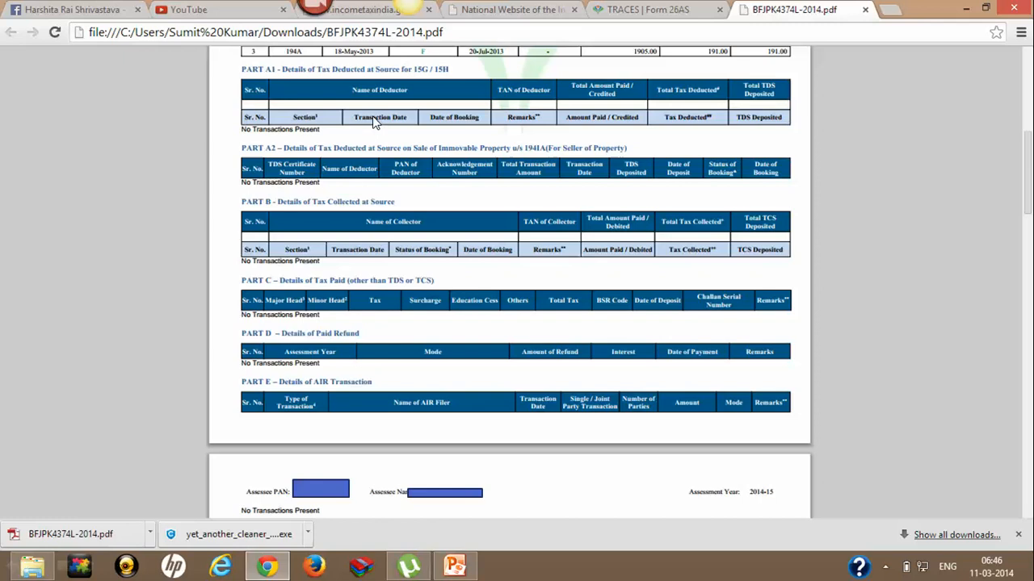
{"action": "mouse_move", "coordinate": [365, 135]}
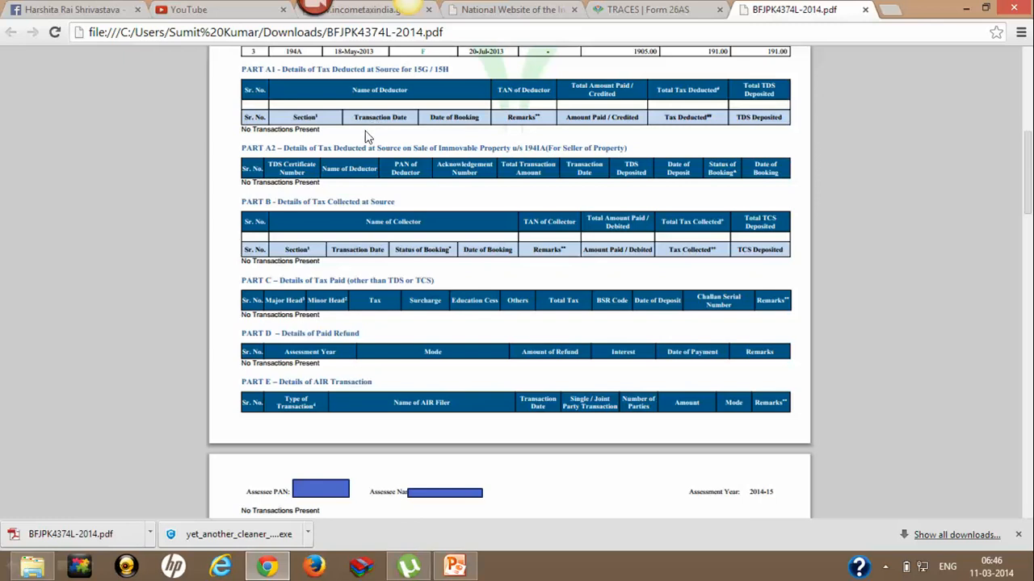
{"action": "mouse_move", "coordinate": [364, 144]}
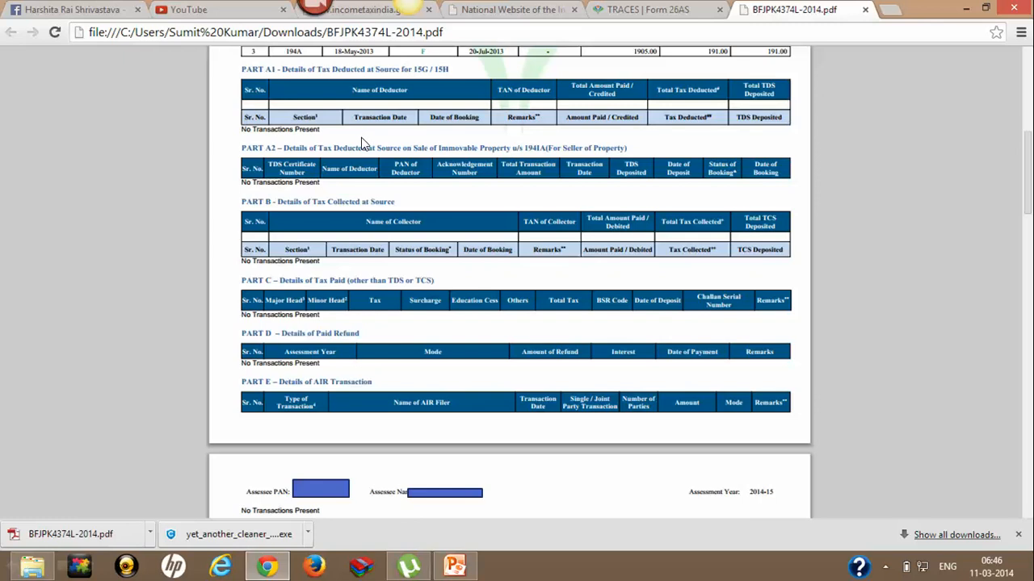
{"action": "mouse_move", "coordinate": [396, 184]}
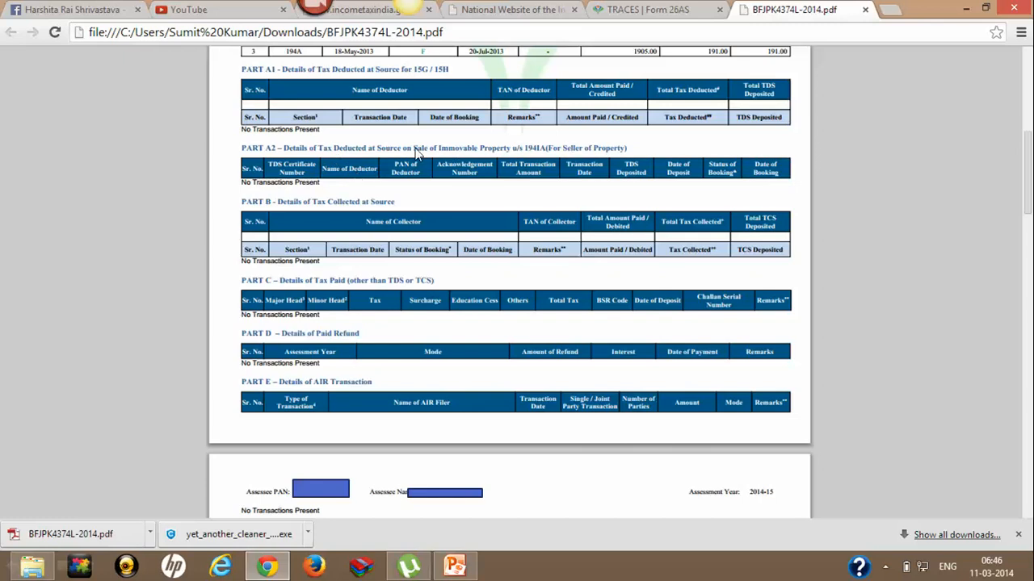
{"action": "mouse_move", "coordinate": [294, 192]}
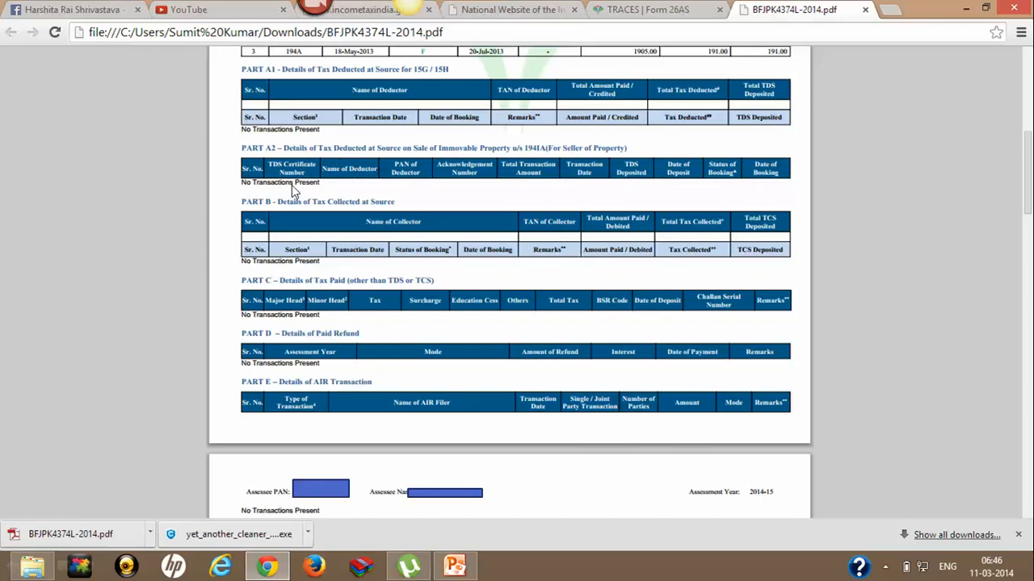
{"action": "mouse_move", "coordinate": [349, 238]}
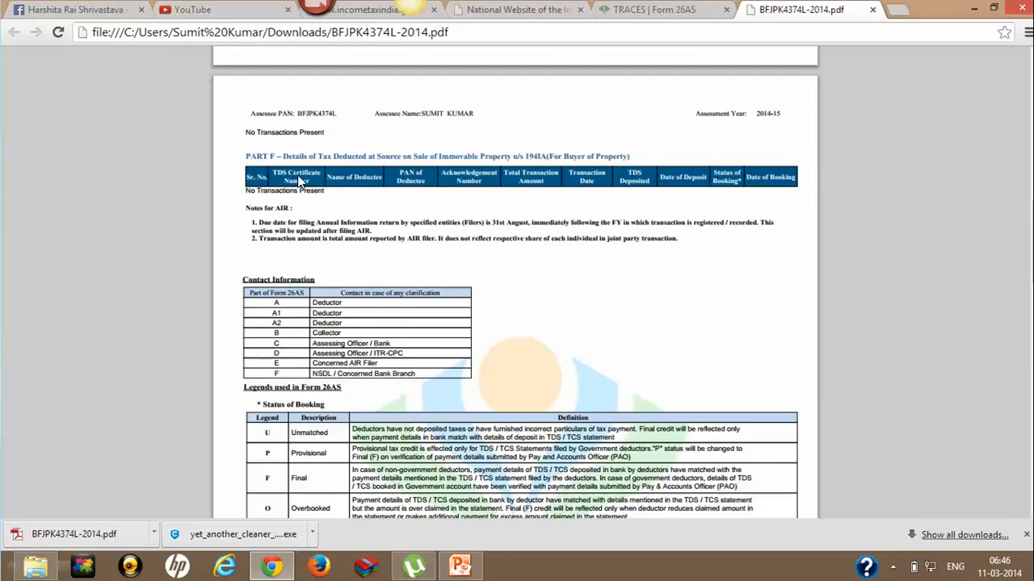
{"action": "mouse_move", "coordinate": [294, 176]}
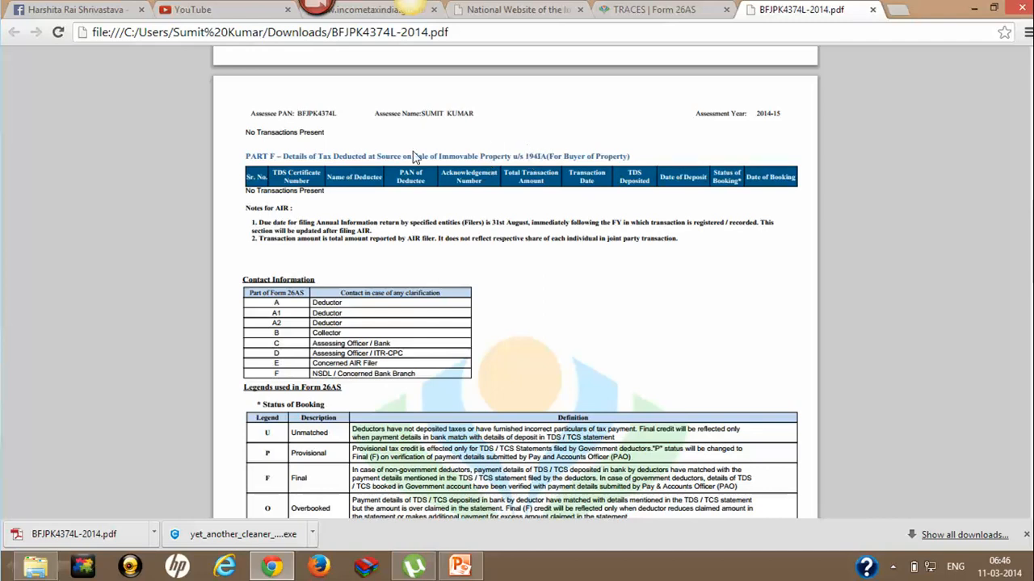
{"action": "mouse_move", "coordinate": [540, 198]}
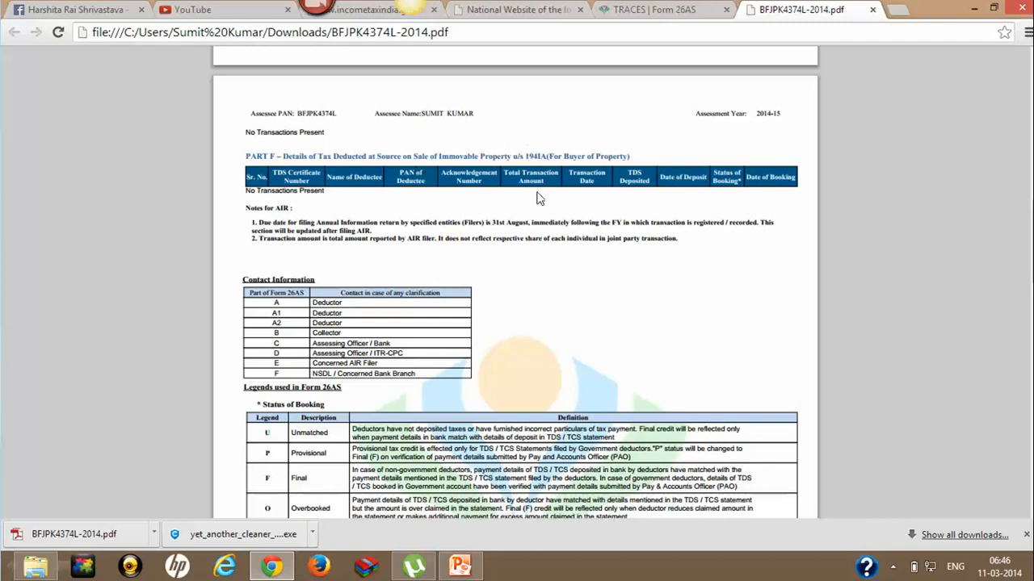
{"action": "mouse_move", "coordinate": [568, 191]}
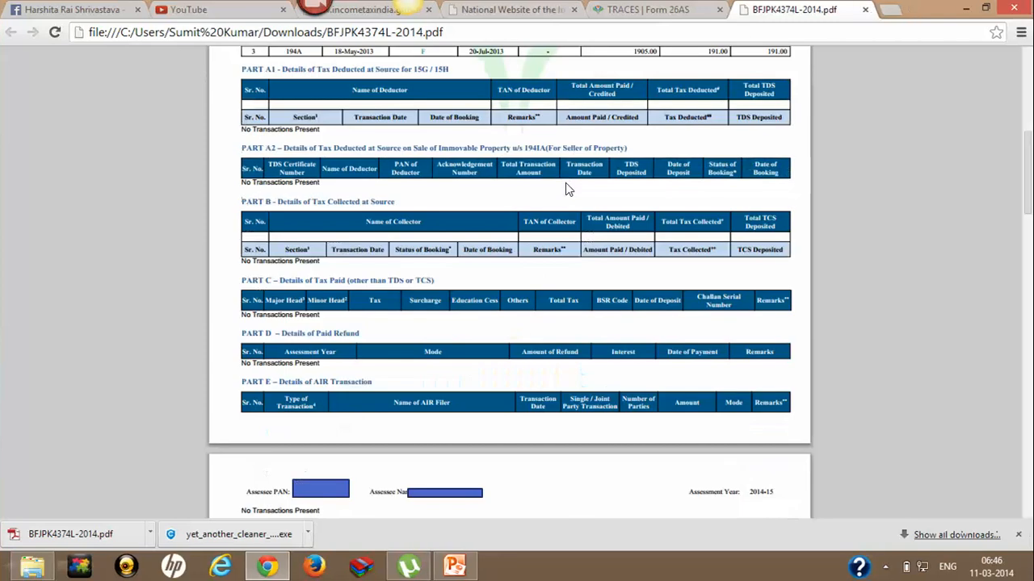
{"action": "mouse_move", "coordinate": [342, 229]}
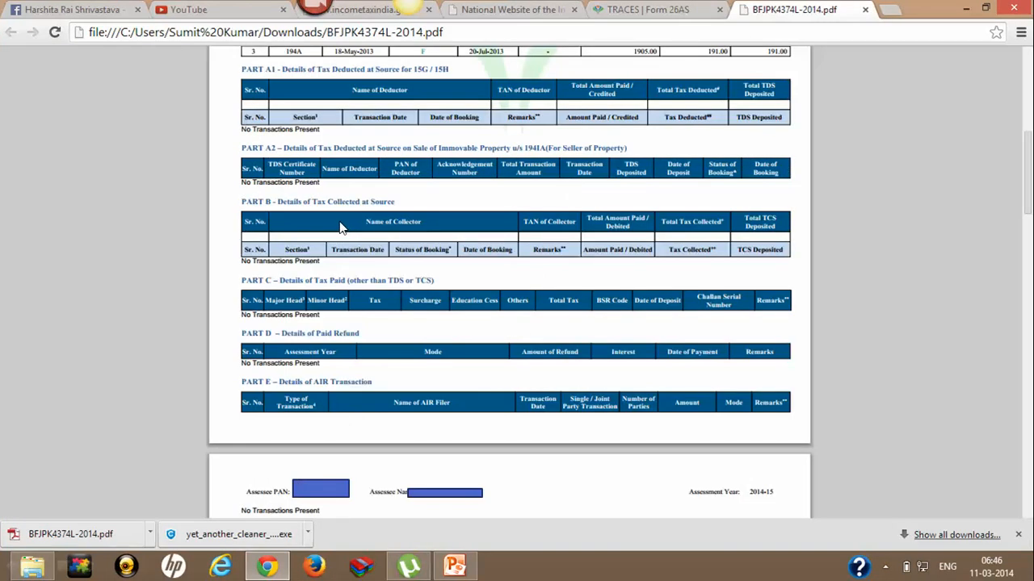
{"action": "mouse_move", "coordinate": [284, 307]}
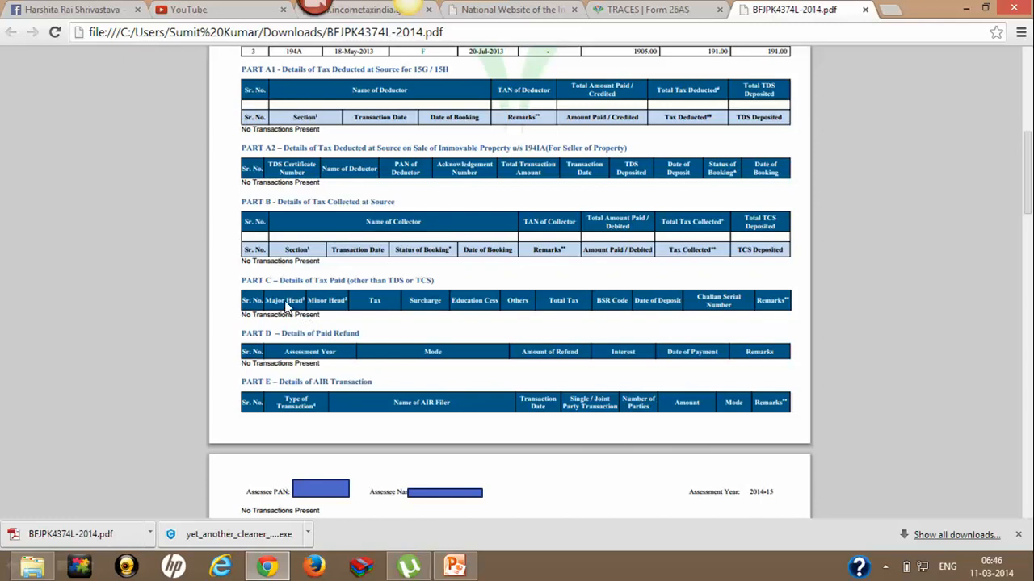
{"action": "mouse_move", "coordinate": [287, 300]}
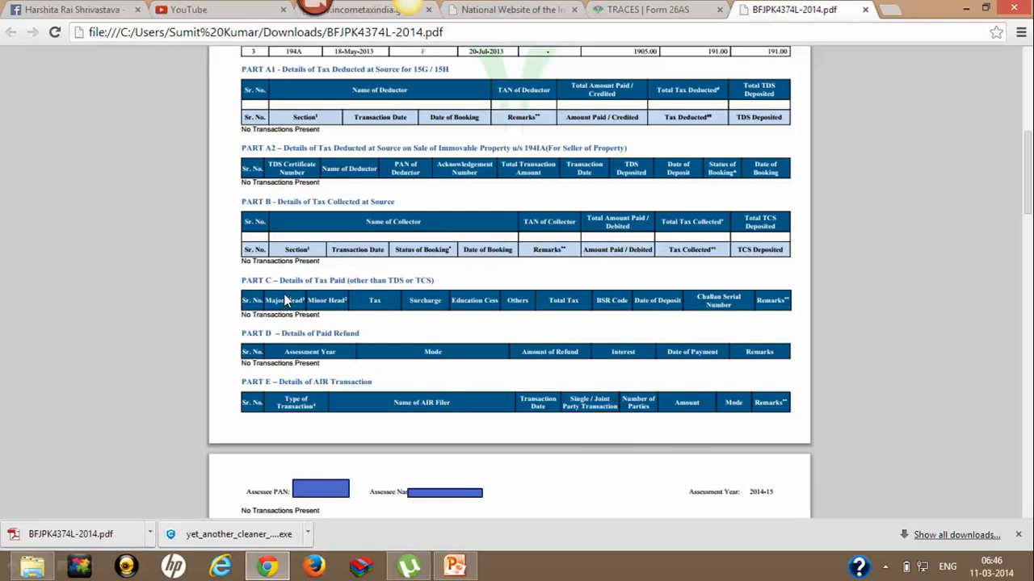
{"action": "mouse_move", "coordinate": [362, 281]}
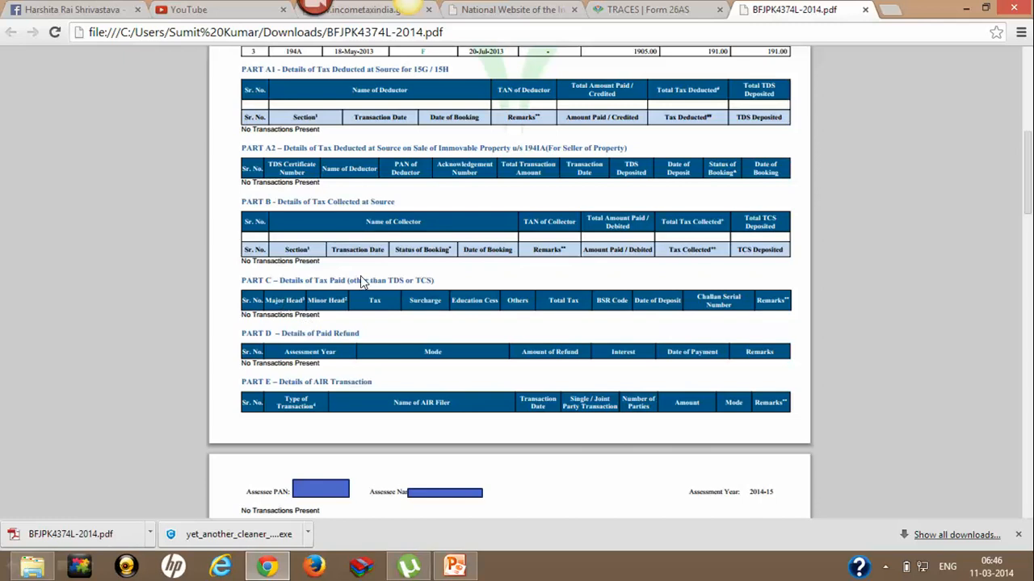
{"action": "mouse_move", "coordinate": [332, 281]}
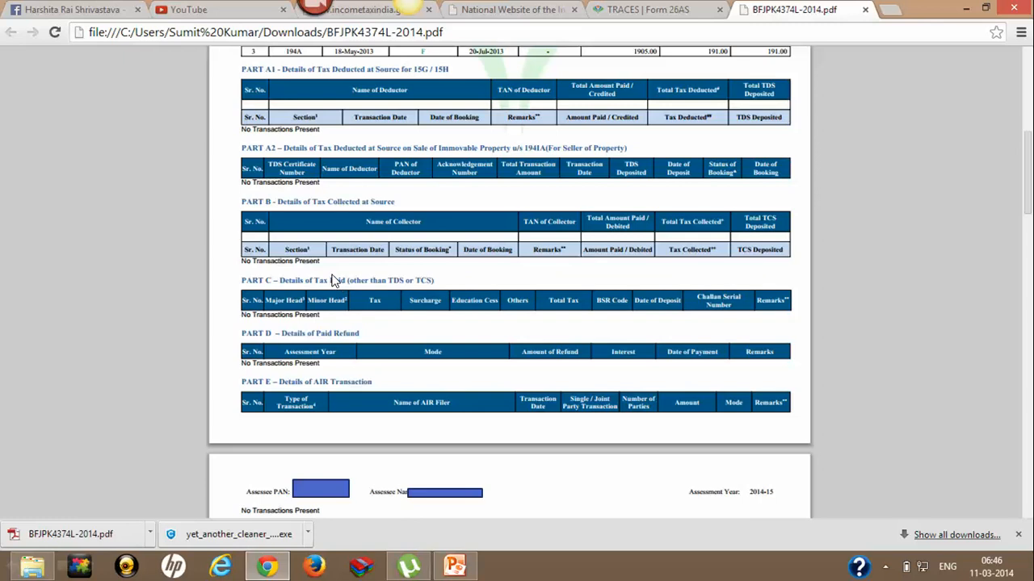
{"action": "mouse_move", "coordinate": [285, 301]}
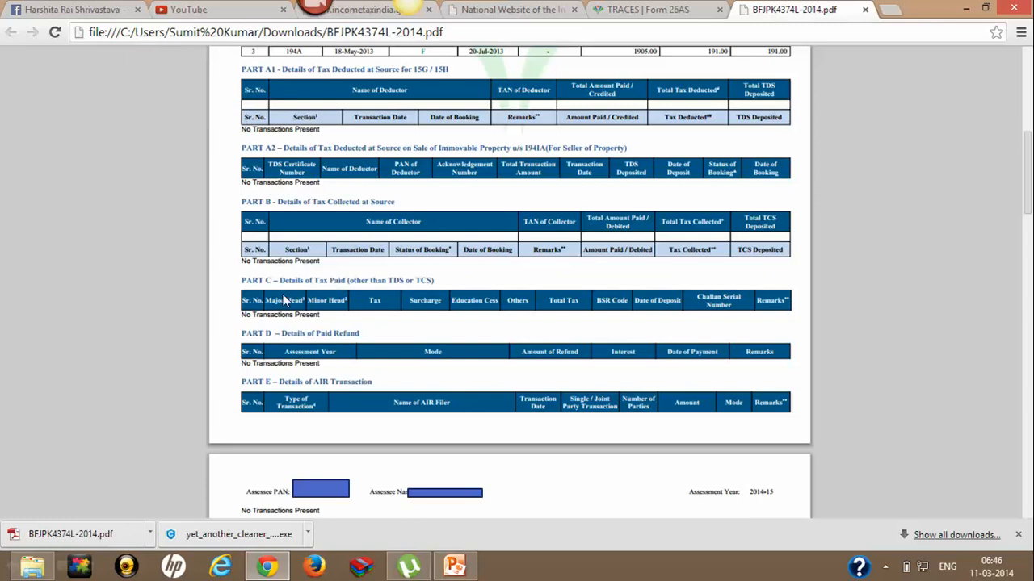
{"action": "mouse_move", "coordinate": [275, 329]}
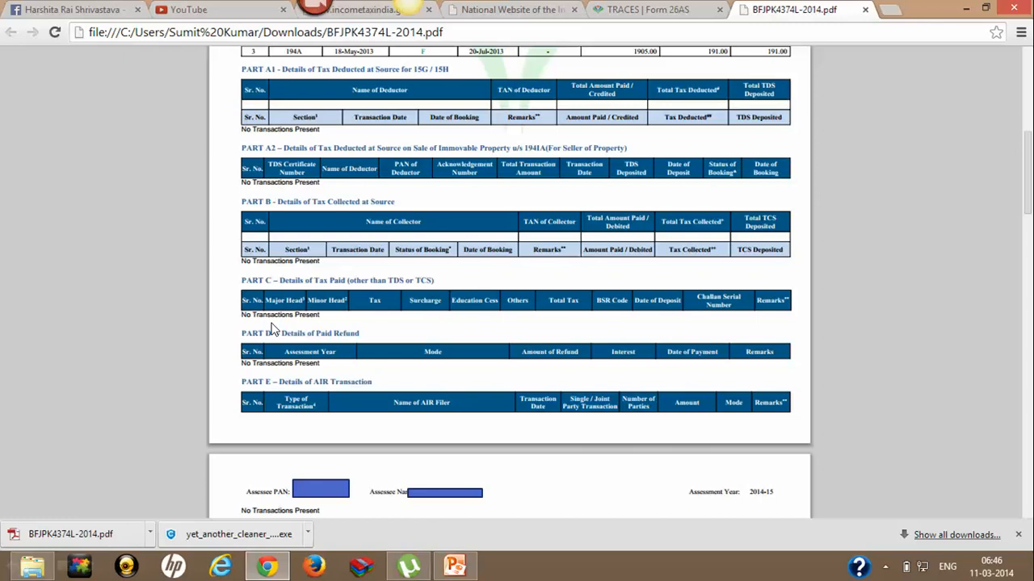
{"action": "mouse_move", "coordinate": [502, 275]}
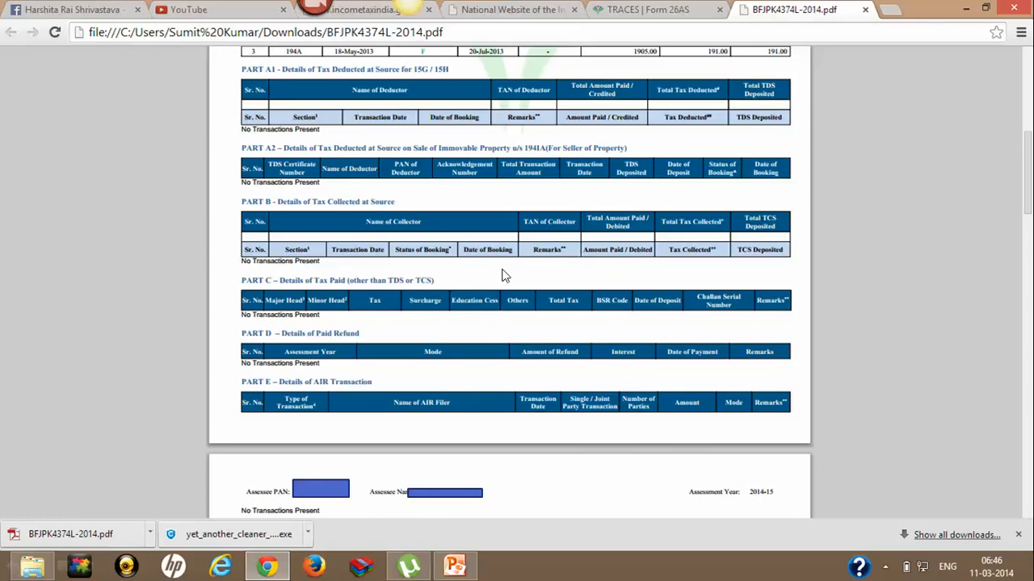
{"action": "mouse_move", "coordinate": [494, 260]}
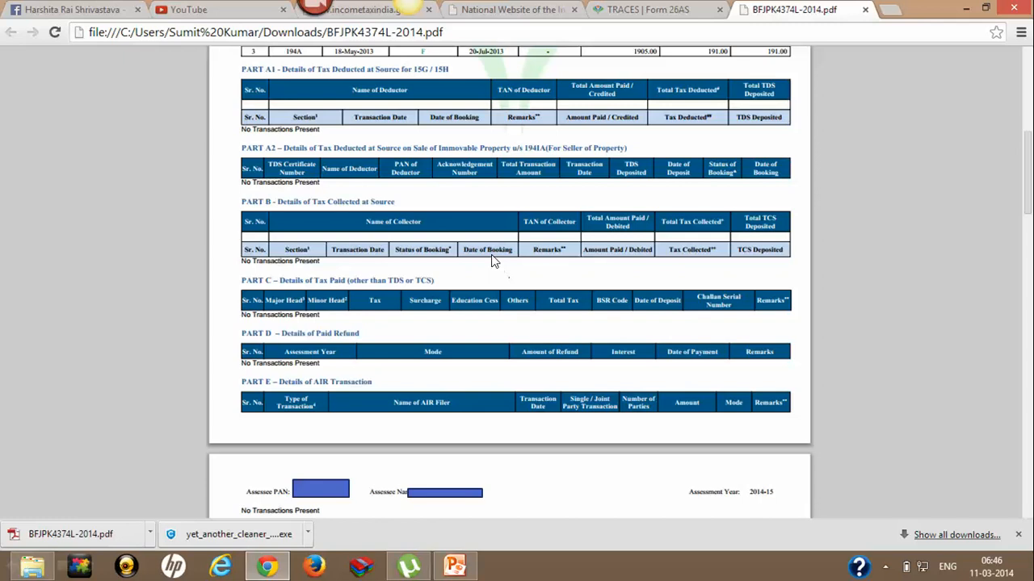
{"action": "mouse_move", "coordinate": [487, 271]}
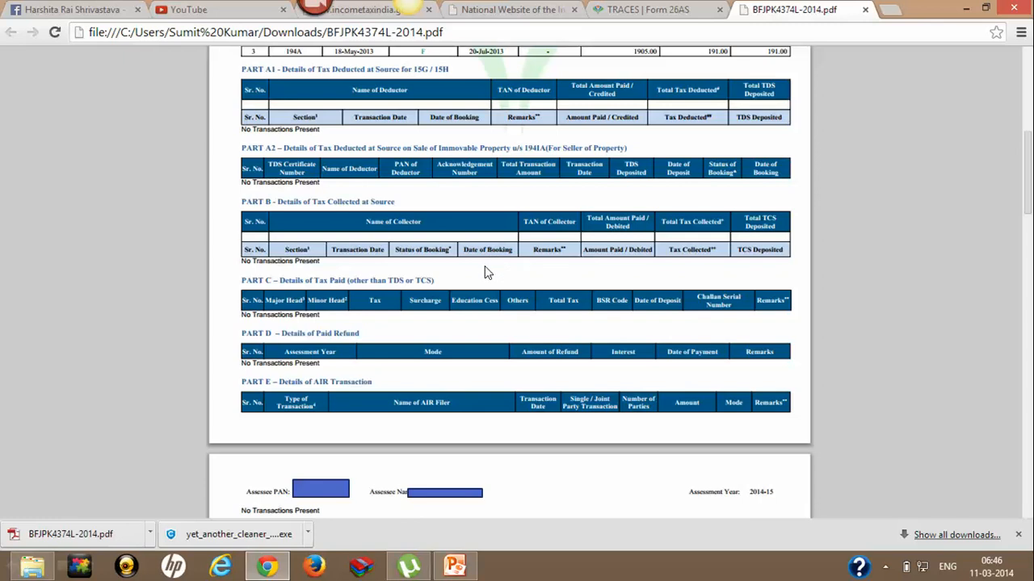
{"action": "mouse_move", "coordinate": [284, 356]}
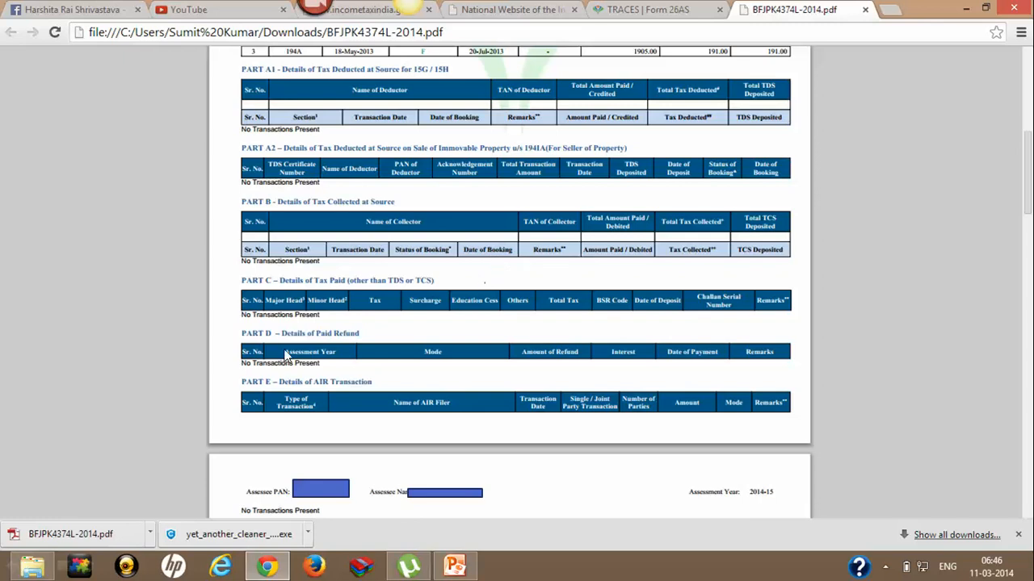
{"action": "mouse_move", "coordinate": [481, 365]}
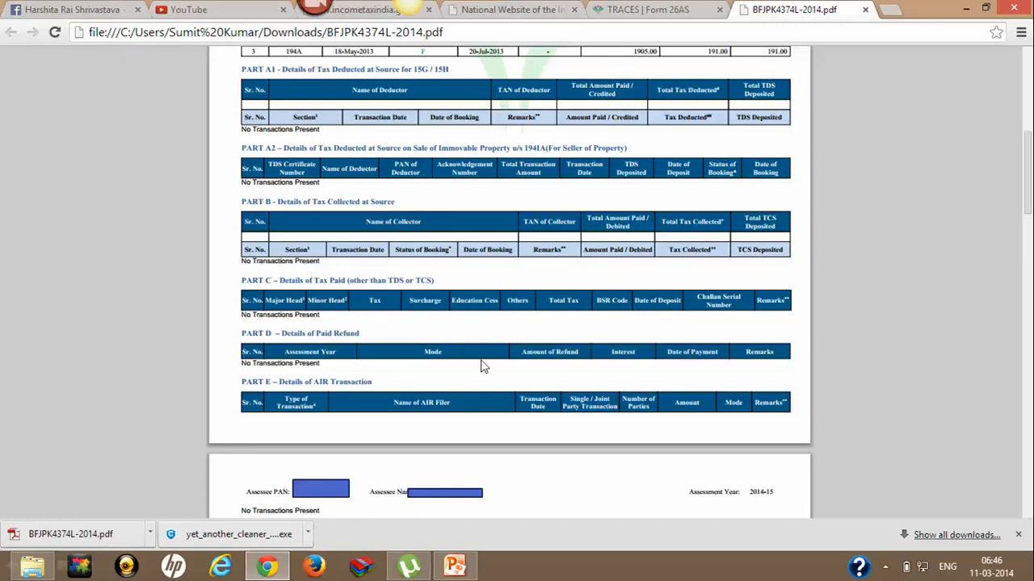
{"action": "mouse_move", "coordinate": [636, 375]}
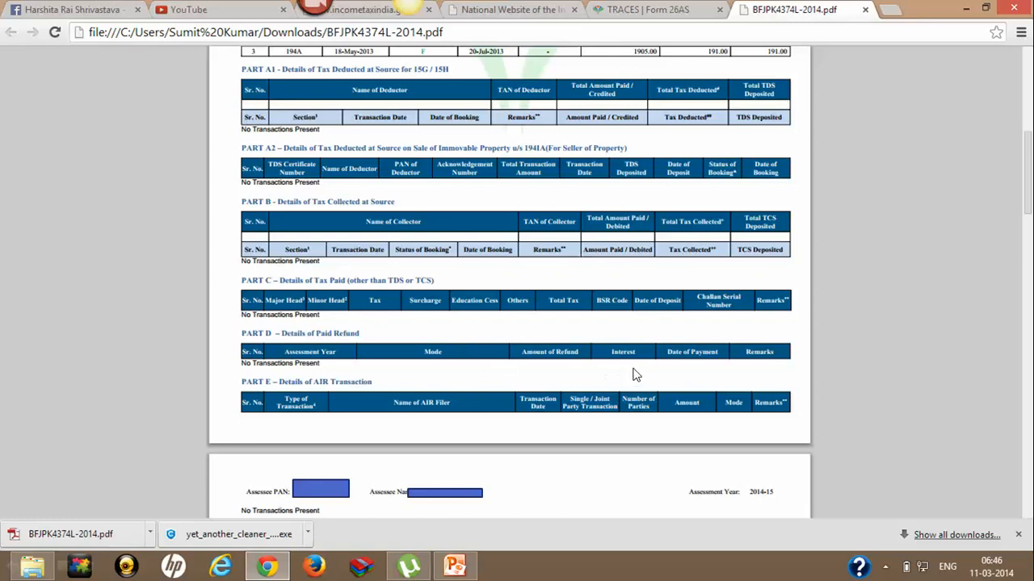
{"action": "mouse_move", "coordinate": [713, 368]}
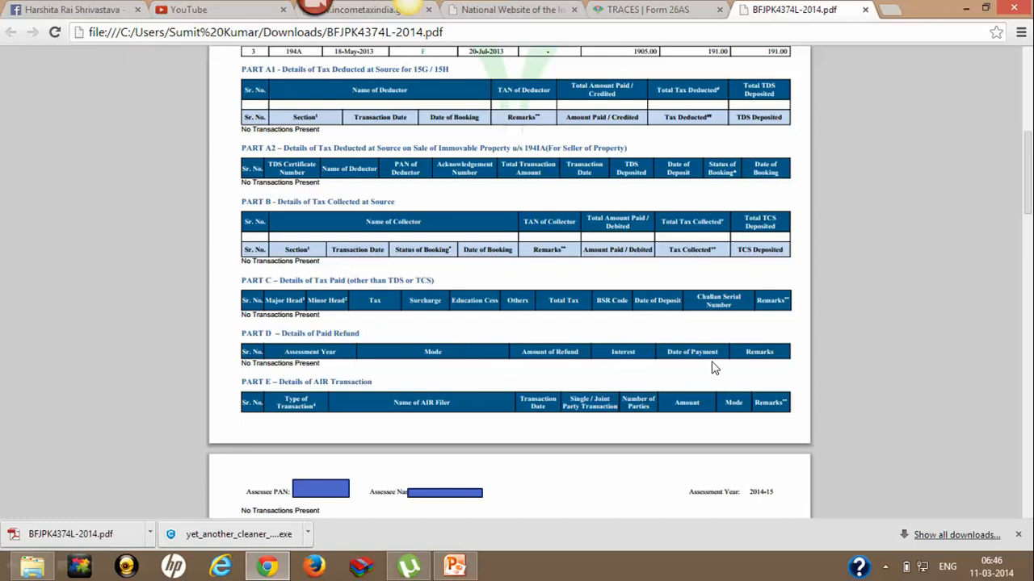
{"action": "mouse_move", "coordinate": [358, 357]}
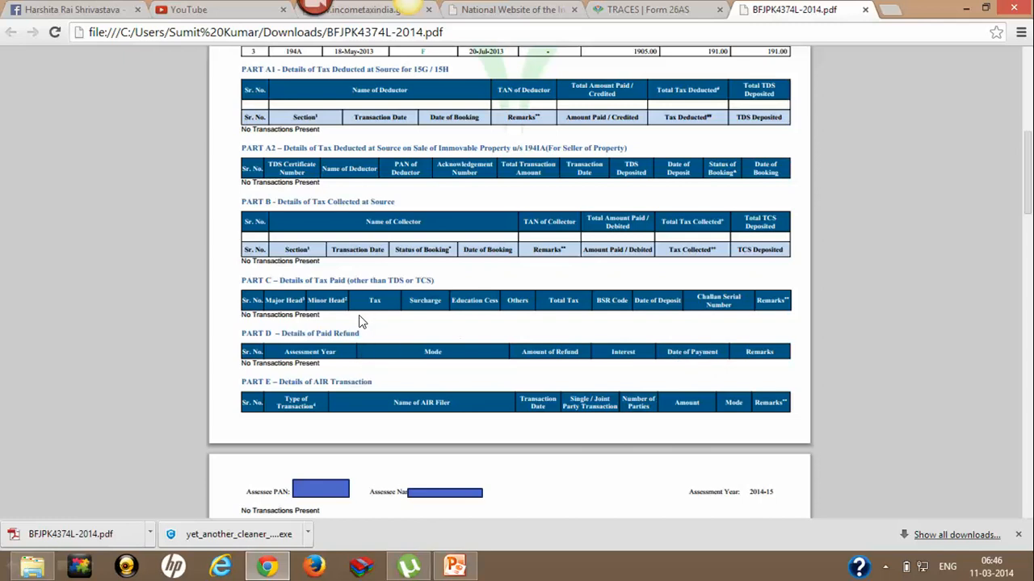
{"action": "mouse_move", "coordinate": [498, 278]}
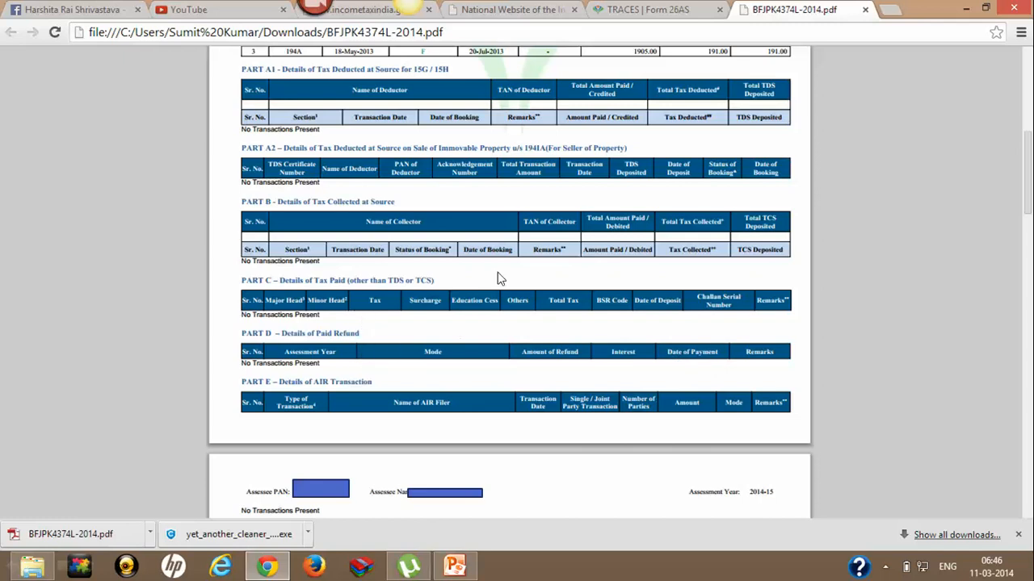
{"action": "mouse_move", "coordinate": [510, 287]}
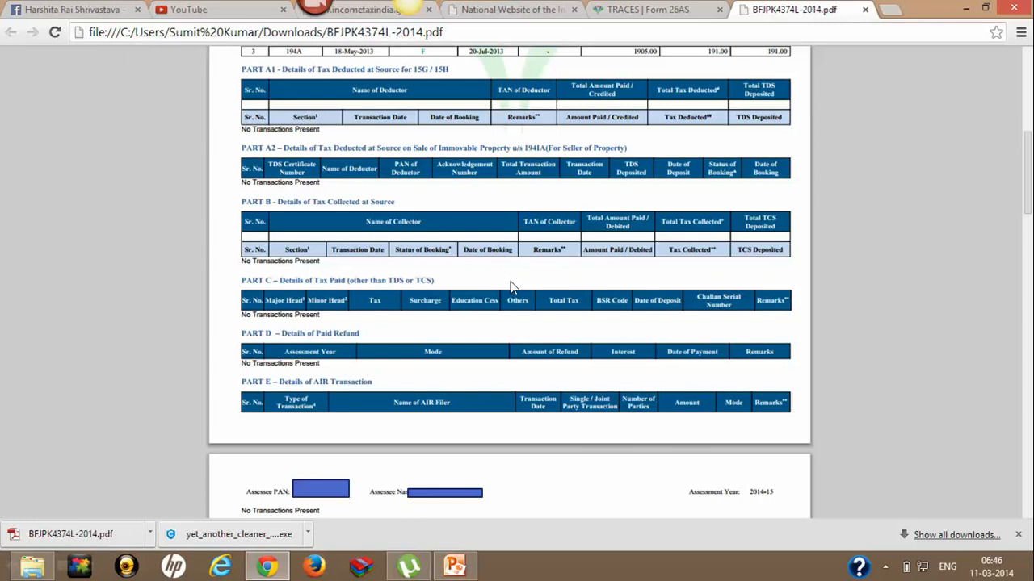
{"action": "mouse_move", "coordinate": [517, 291]}
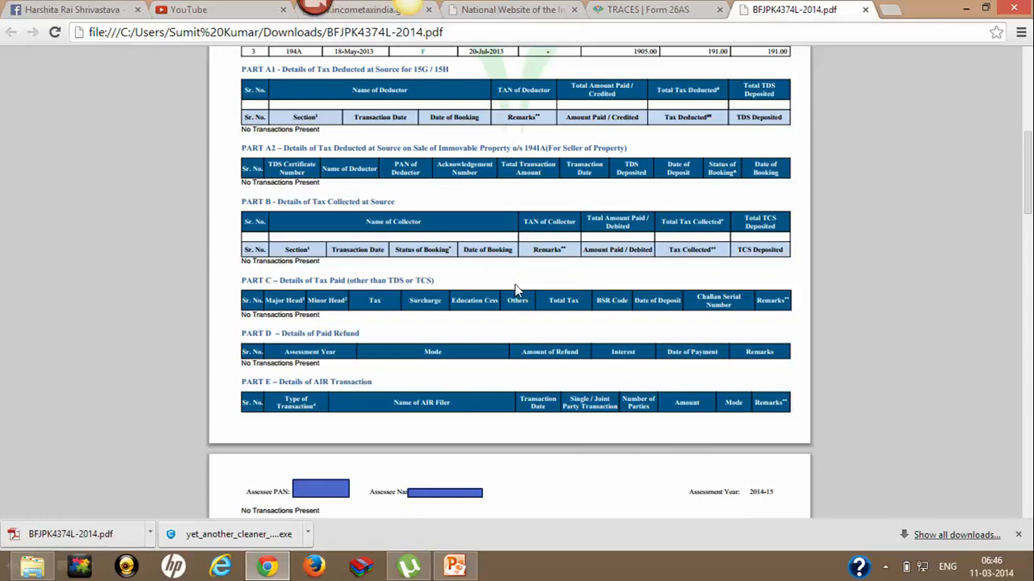
{"action": "mouse_move", "coordinate": [510, 287]}
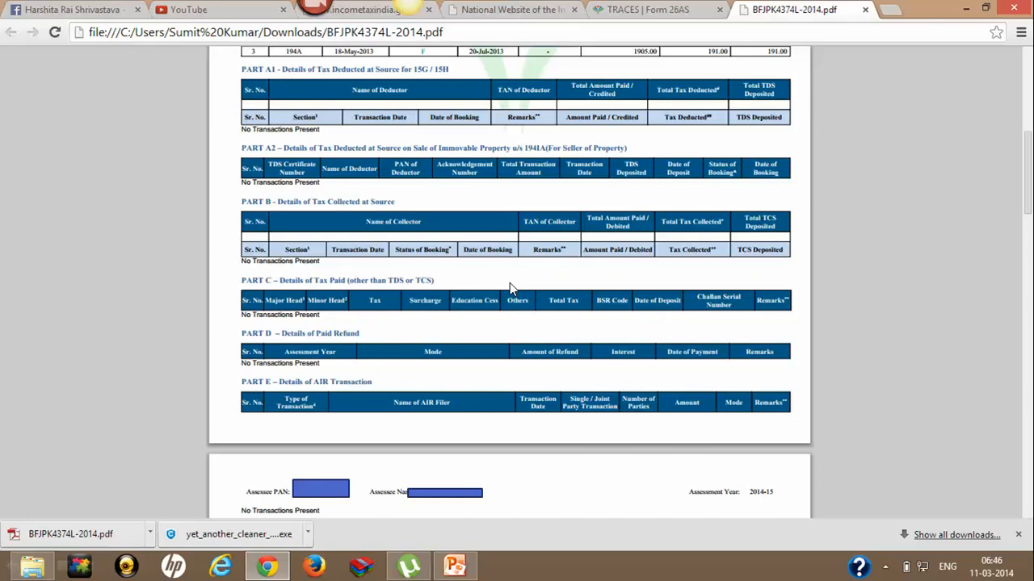
{"action": "mouse_move", "coordinate": [385, 334]}
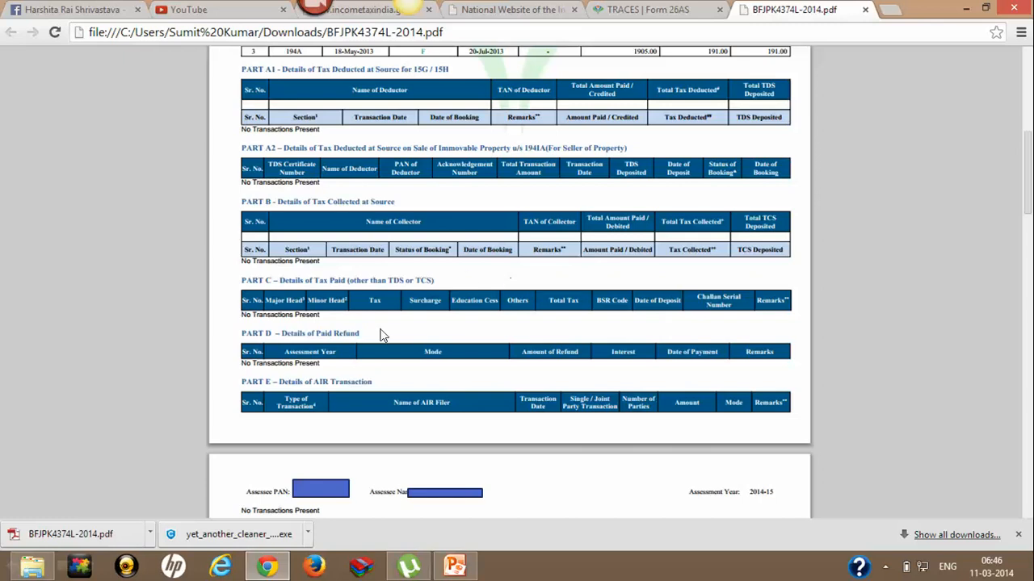
{"action": "mouse_move", "coordinate": [337, 407]}
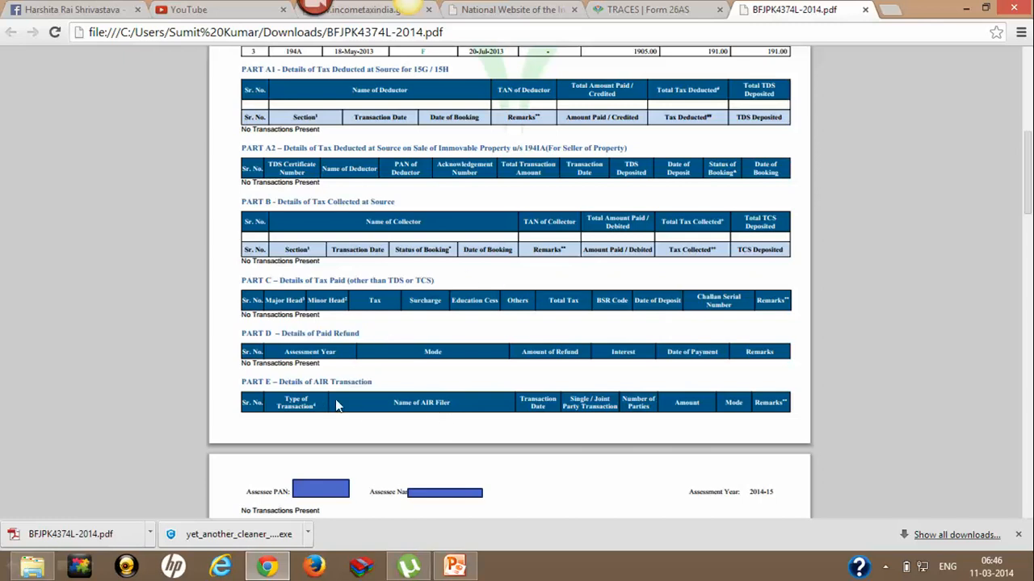
{"action": "mouse_move", "coordinate": [501, 403]}
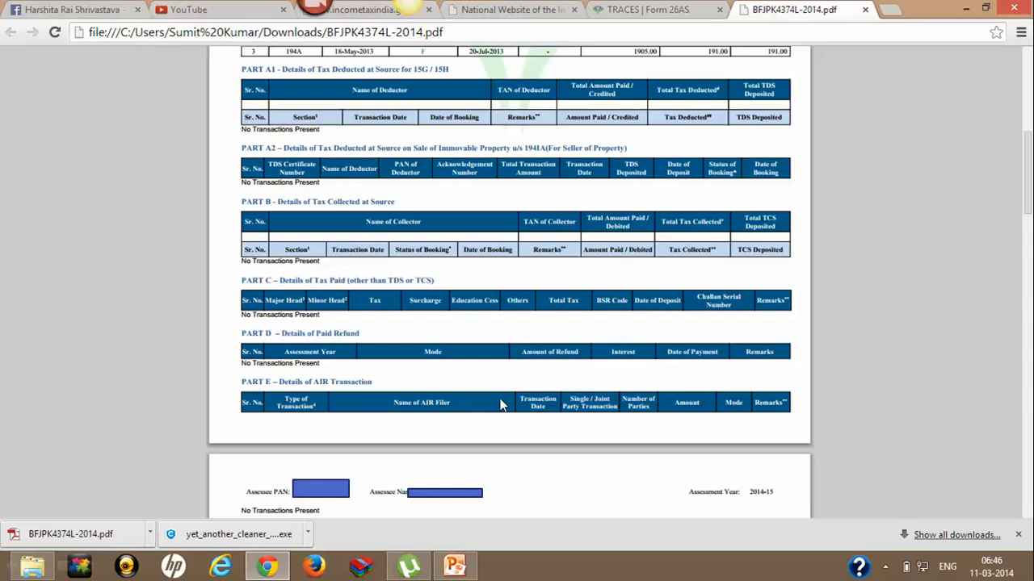
- Scroll the Form 26AS PDF down to the Part A1 to Part E tables
{"action": "scroll", "scroll_direction": "down", "scroll_amount": 3}
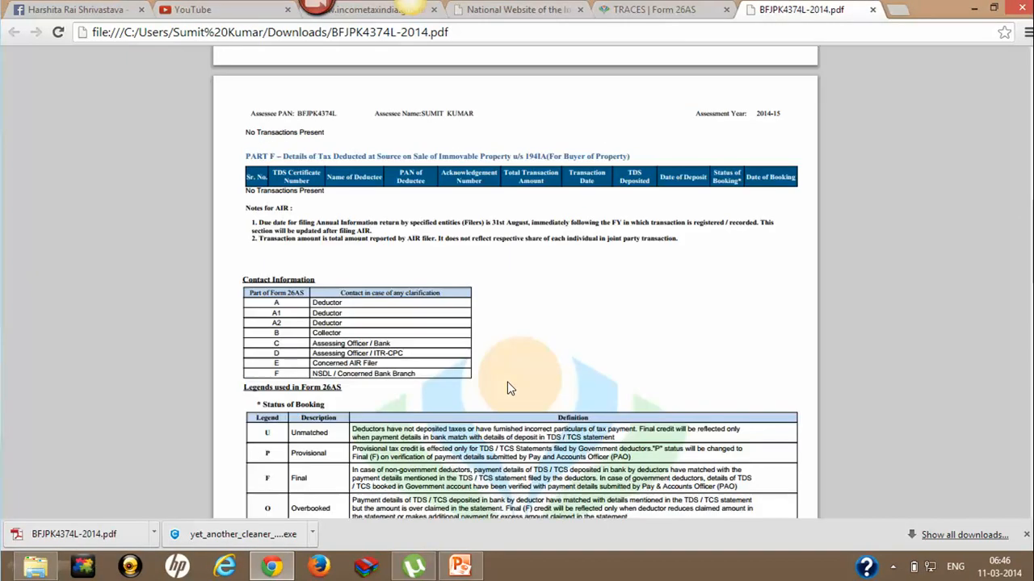
{"action": "mouse_move", "coordinate": [347, 310]}
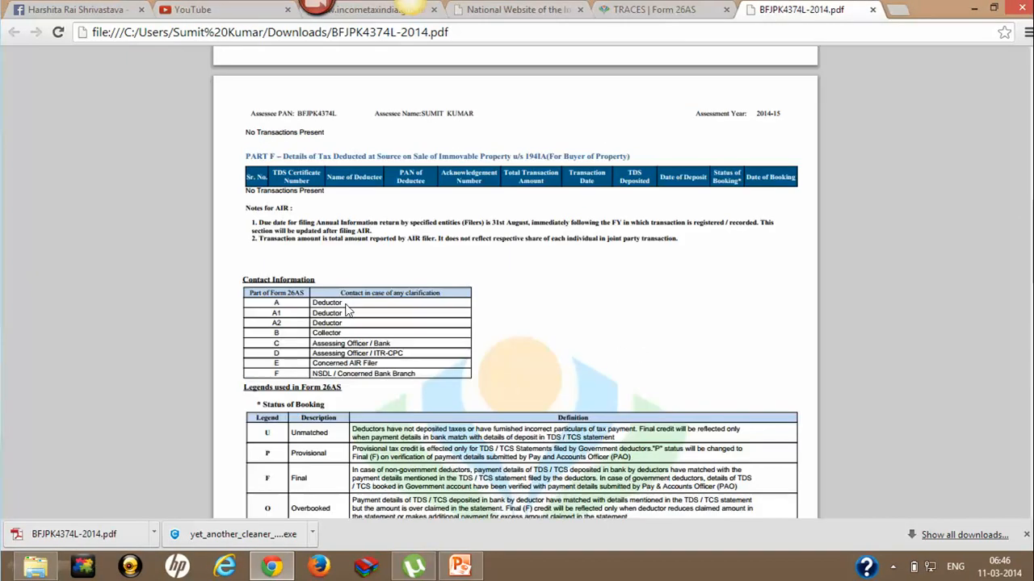
{"action": "mouse_move", "coordinate": [499, 371]}
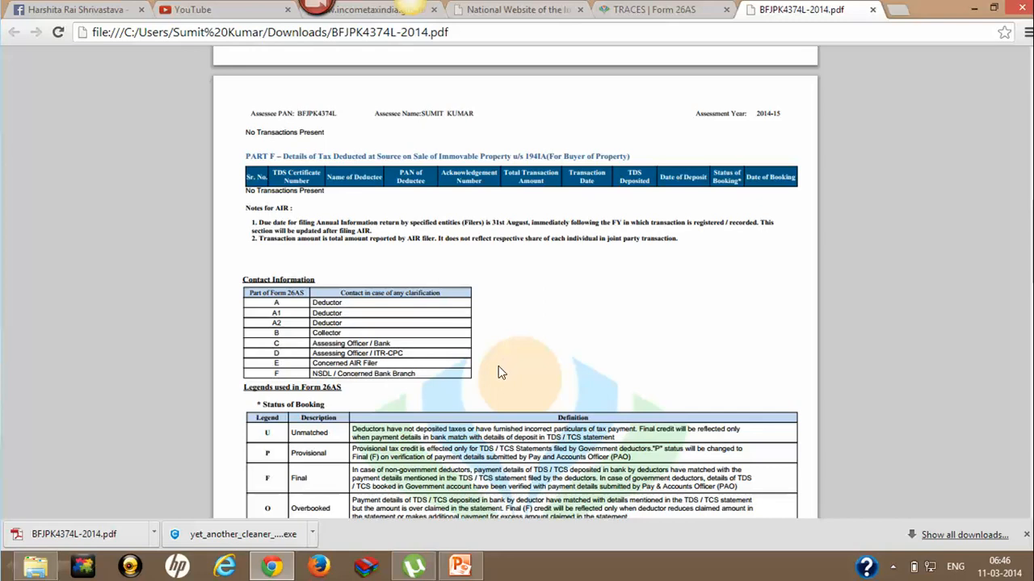
{"action": "mouse_move", "coordinate": [458, 389]}
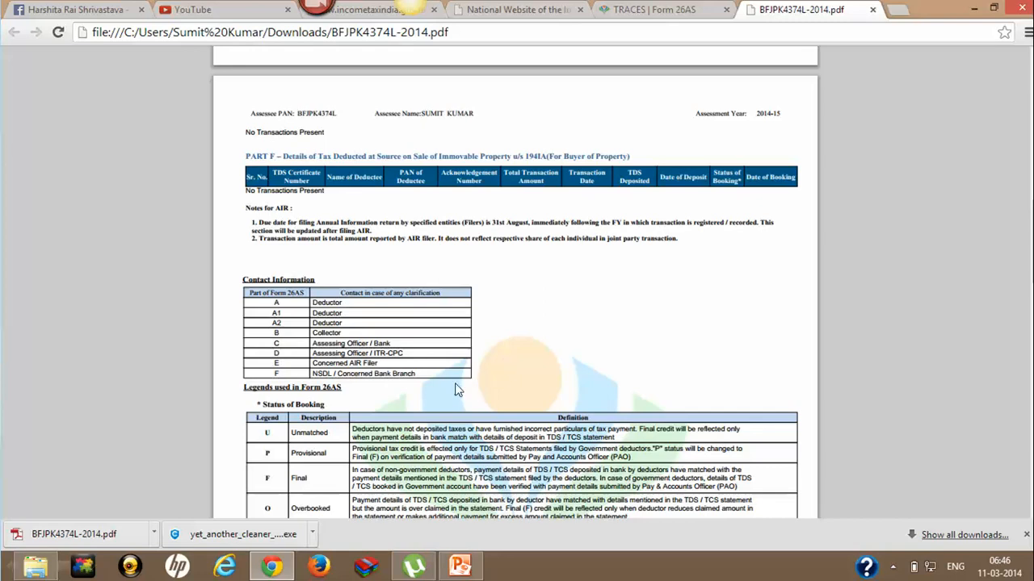
- Scroll past Part F and Contact Information to the Status of Booking legend, Remarks codes and Notes
{"action": "scroll", "scroll_direction": "down", "scroll_amount": 3}
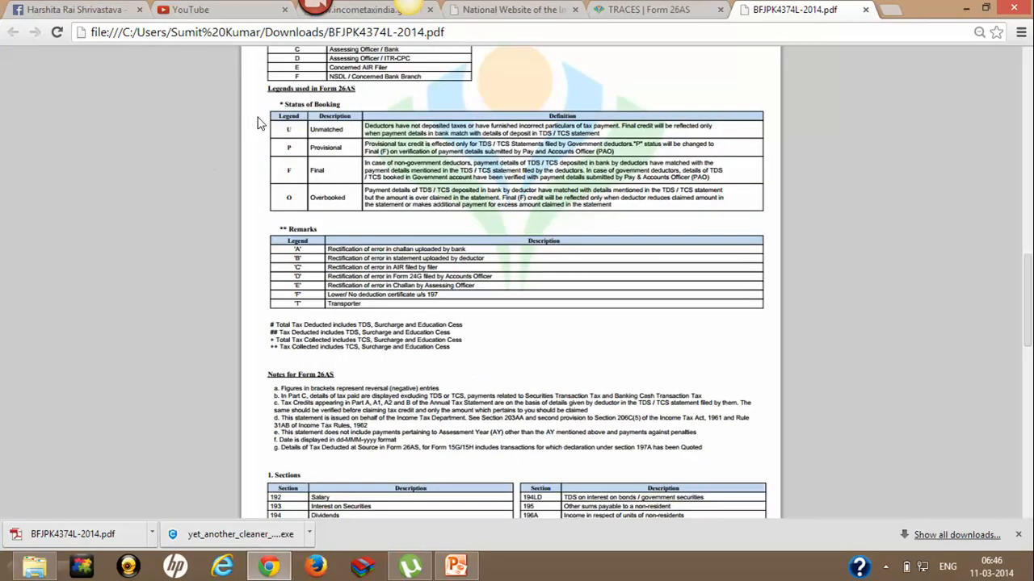
{"action": "mouse_move", "coordinate": [352, 120]}
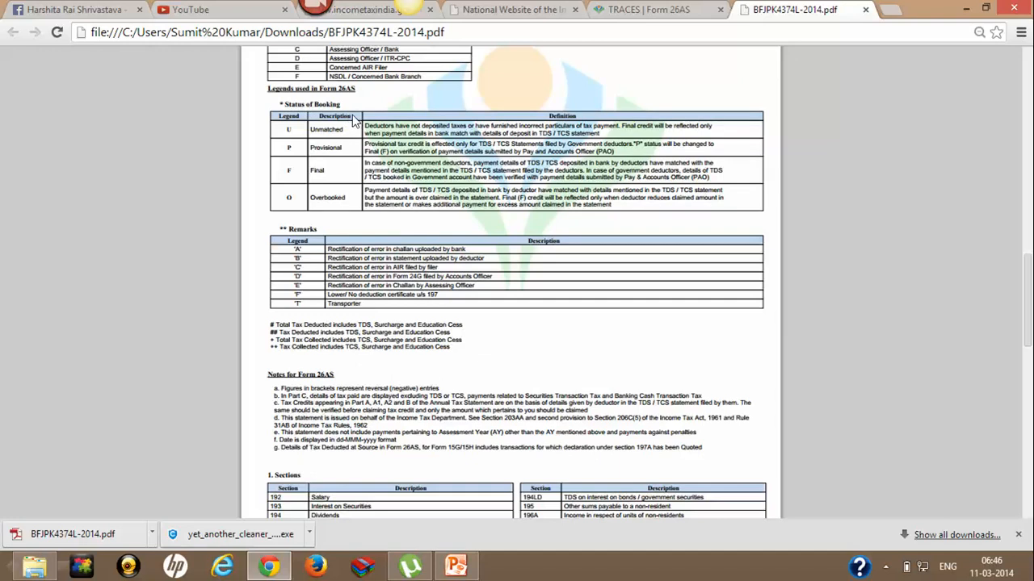
{"action": "mouse_move", "coordinate": [404, 177]}
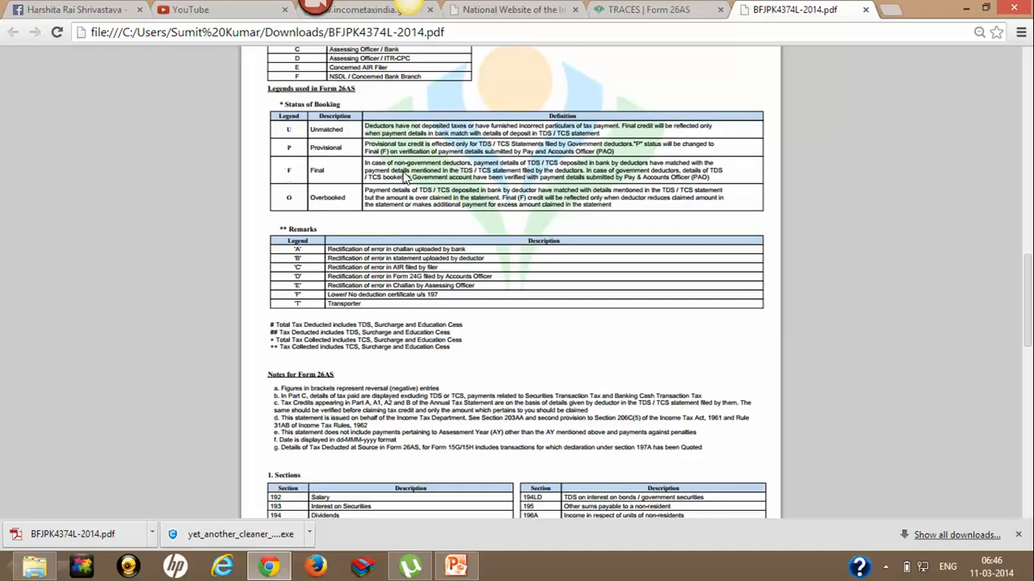
{"action": "mouse_move", "coordinate": [282, 148]}
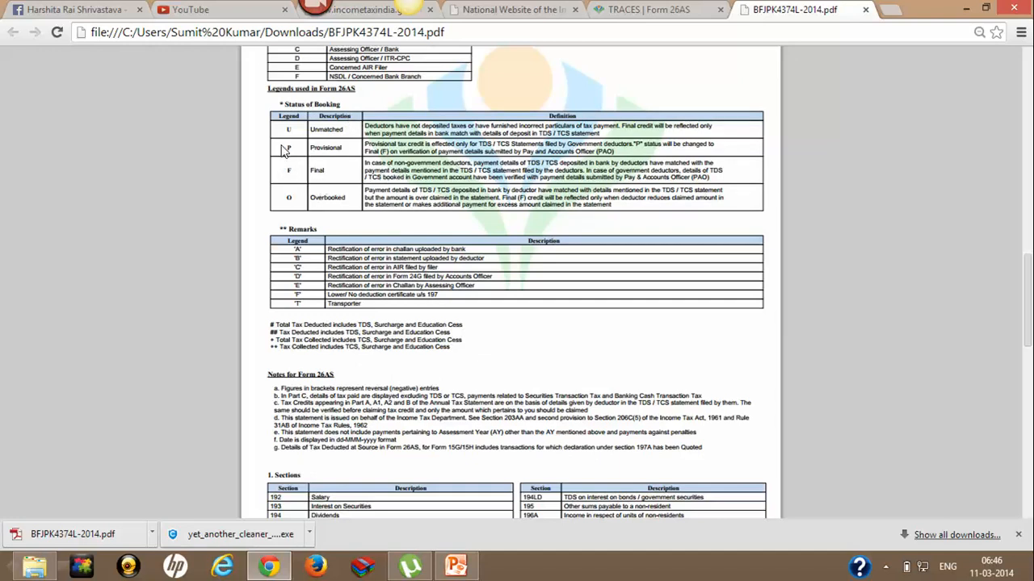
{"action": "mouse_move", "coordinate": [497, 152]}
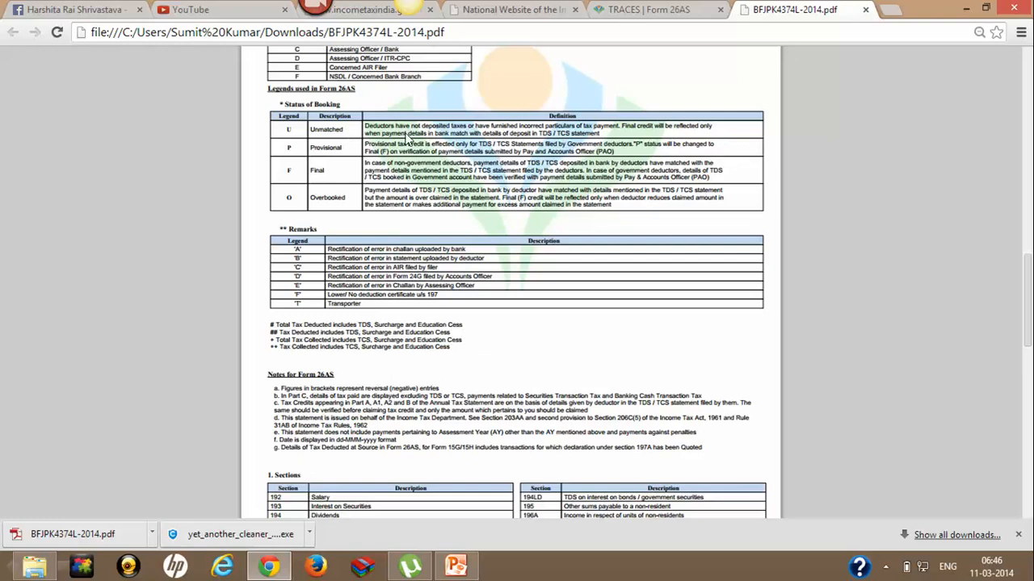
{"action": "mouse_move", "coordinate": [359, 165]}
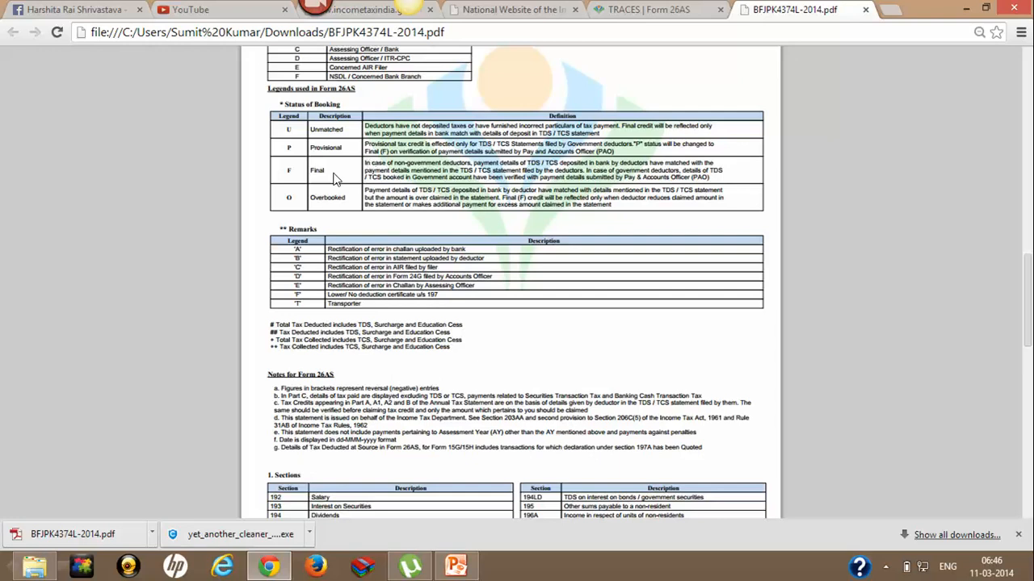
{"action": "mouse_move", "coordinate": [339, 218]}
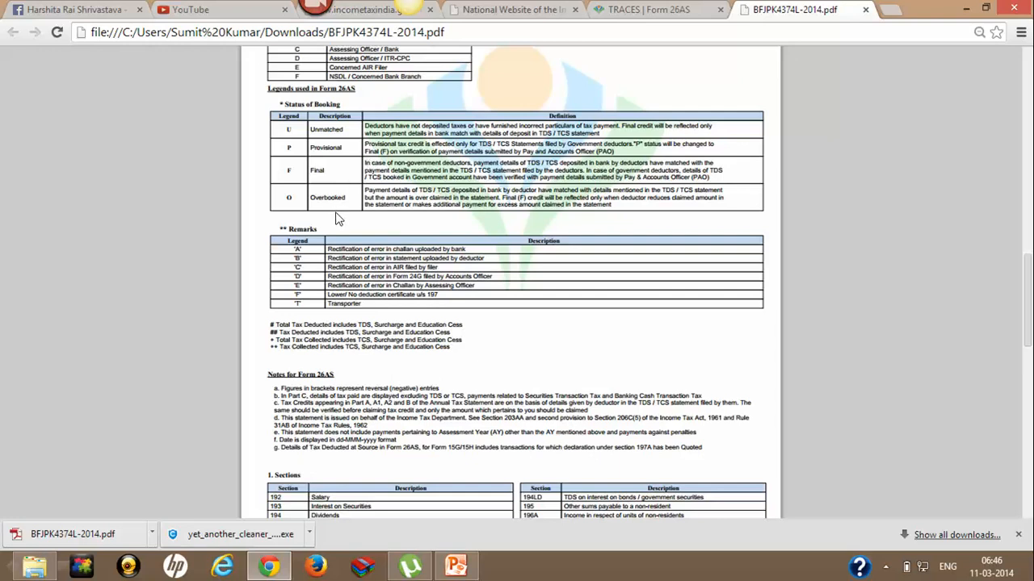
{"action": "mouse_move", "coordinate": [340, 160]}
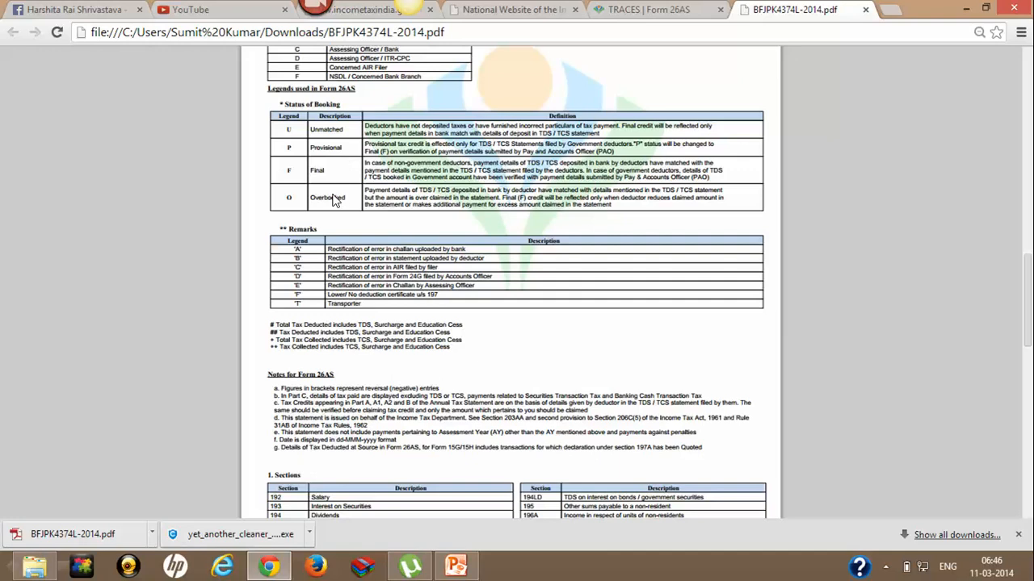
{"action": "mouse_move", "coordinate": [357, 164]}
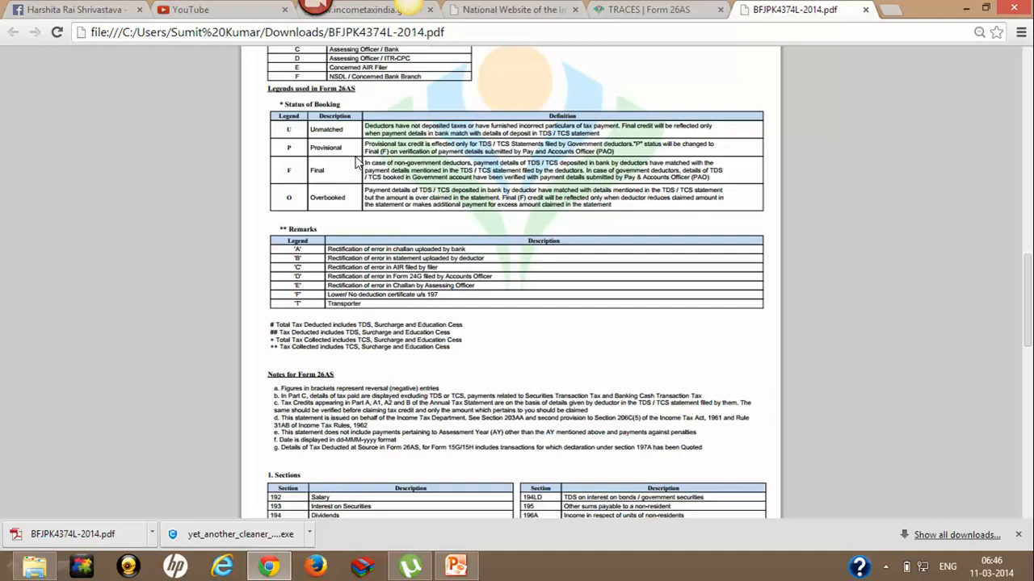
{"action": "mouse_move", "coordinate": [323, 352]}
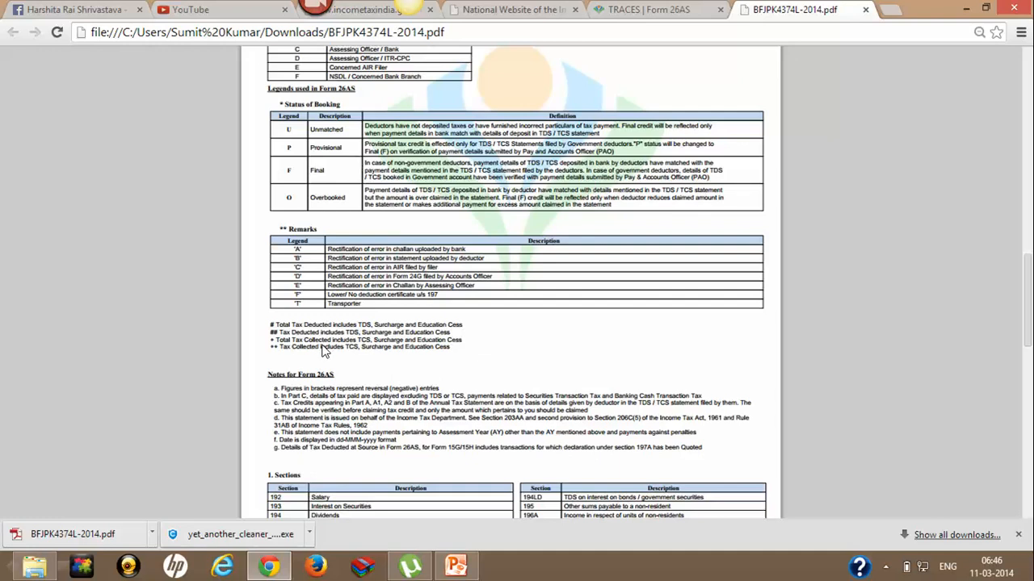
{"action": "scroll", "scroll_direction": "down", "scroll_amount": 3}
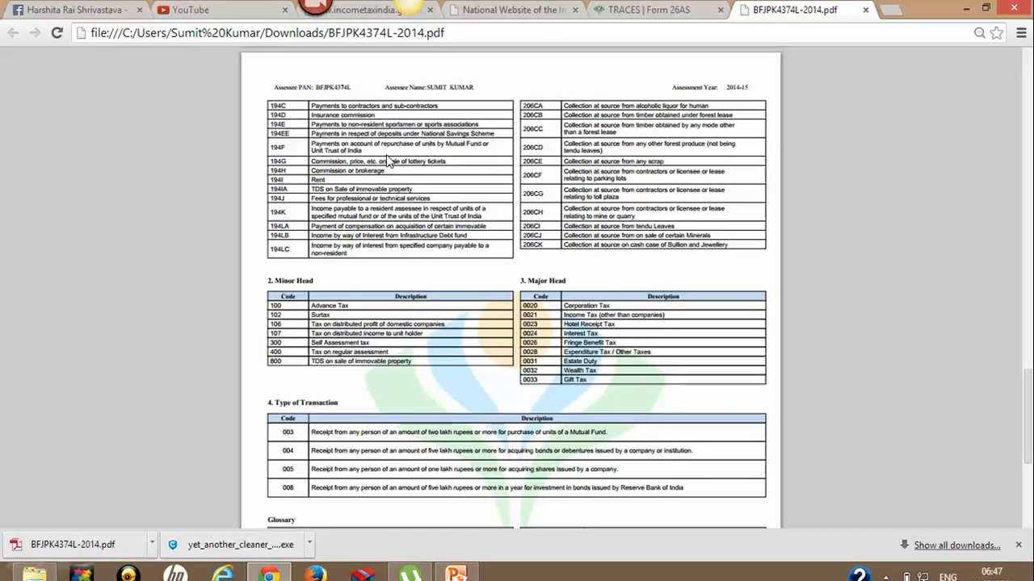
- Scroll down to the Section, Minor Head, Major Head and Type of Transaction code tables
{"action": "scroll", "scroll_direction": "down", "scroll_amount": 3}
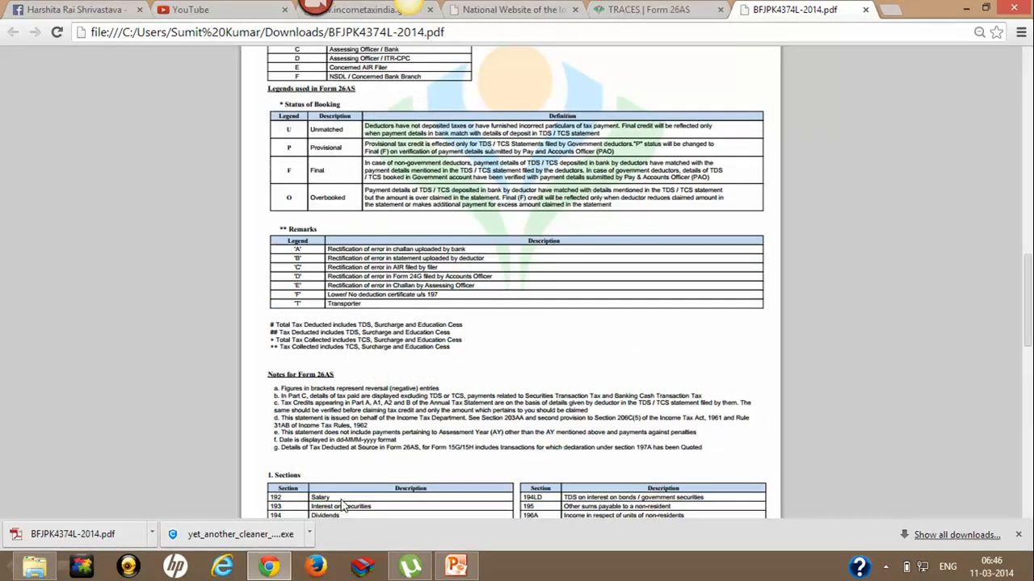
{"action": "mouse_move", "coordinate": [476, 401]}
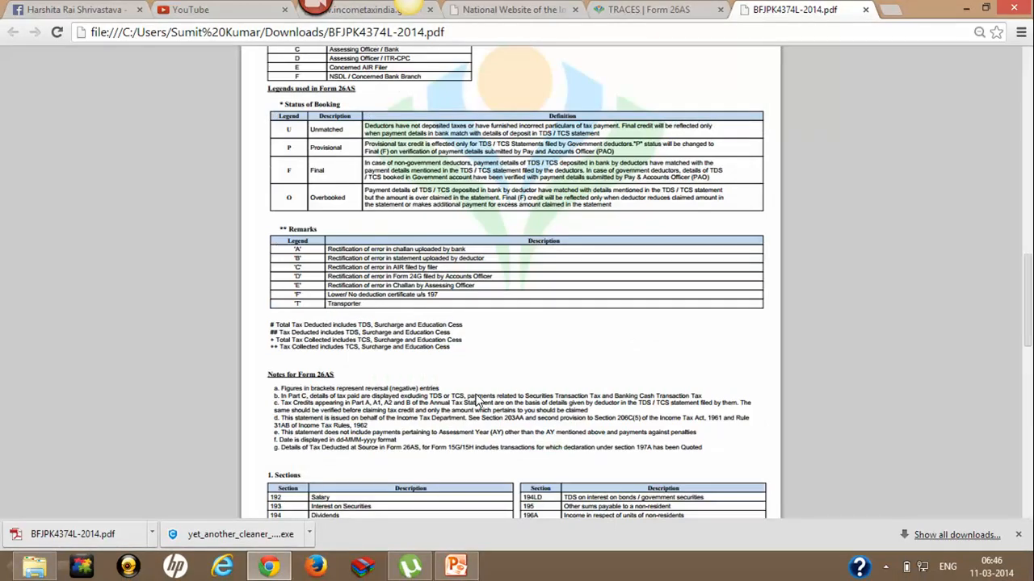
{"action": "scroll", "scroll_direction": "down", "scroll_amount": 3}
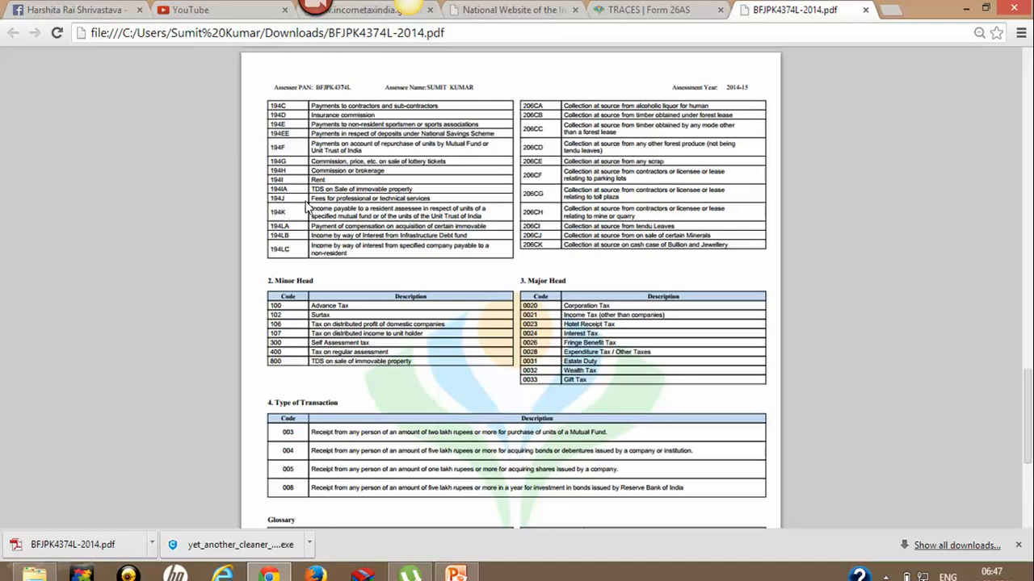
{"action": "mouse_move", "coordinate": [437, 200]}
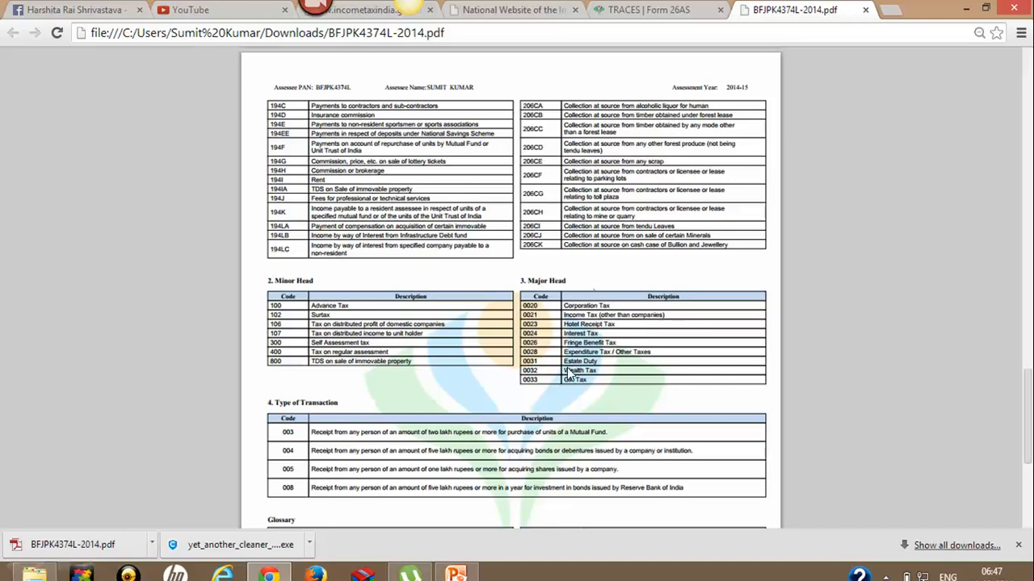
{"action": "mouse_move", "coordinate": [449, 430]}
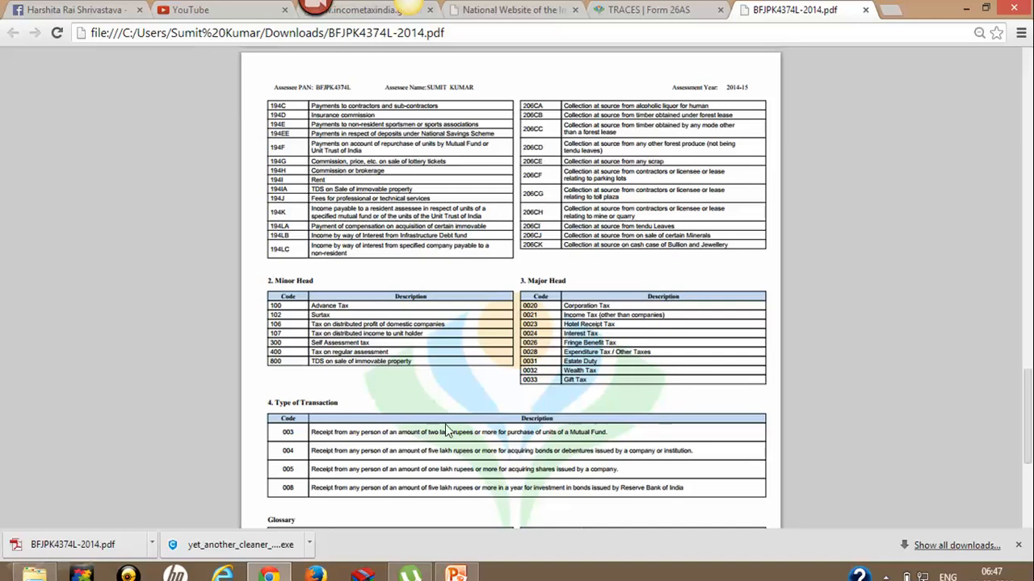